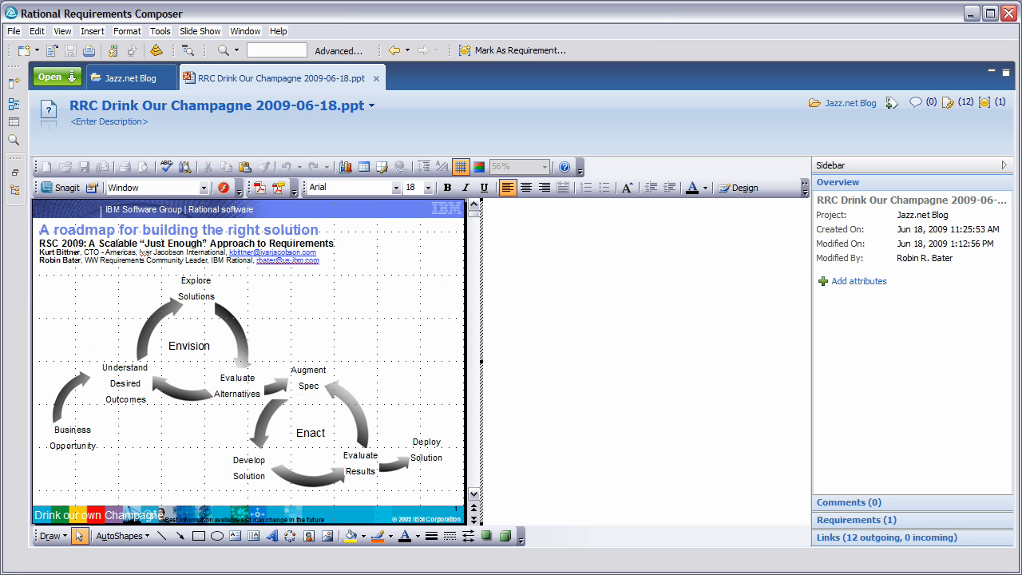
pyautogui.moveTo(132, 467)
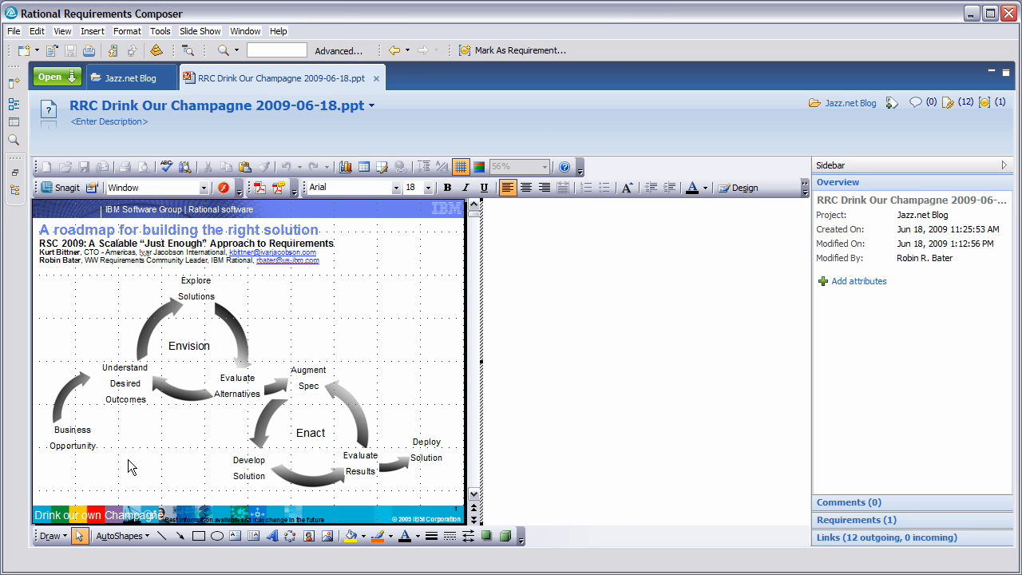
pyautogui.moveTo(78, 475)
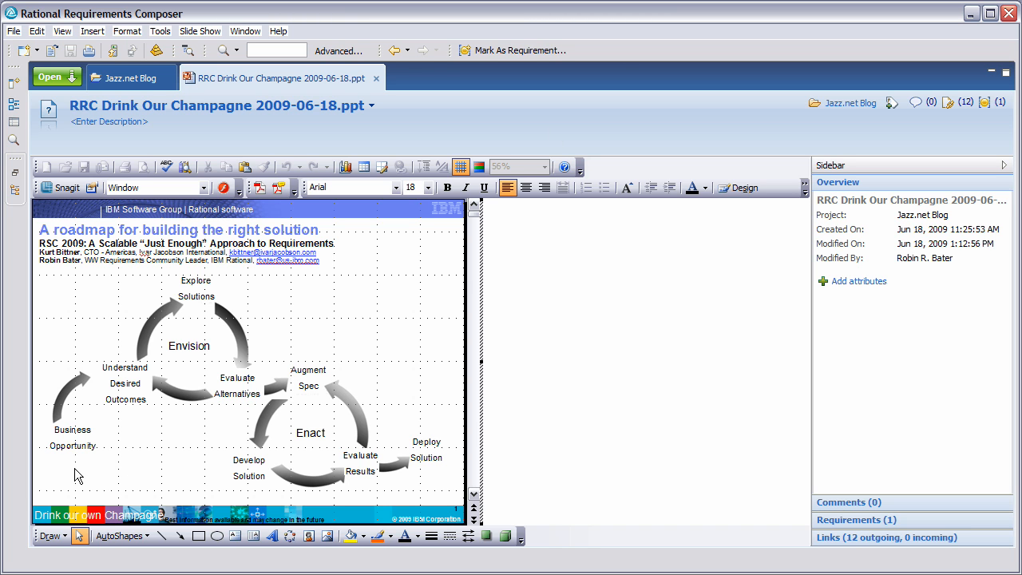
pyautogui.moveTo(159, 383)
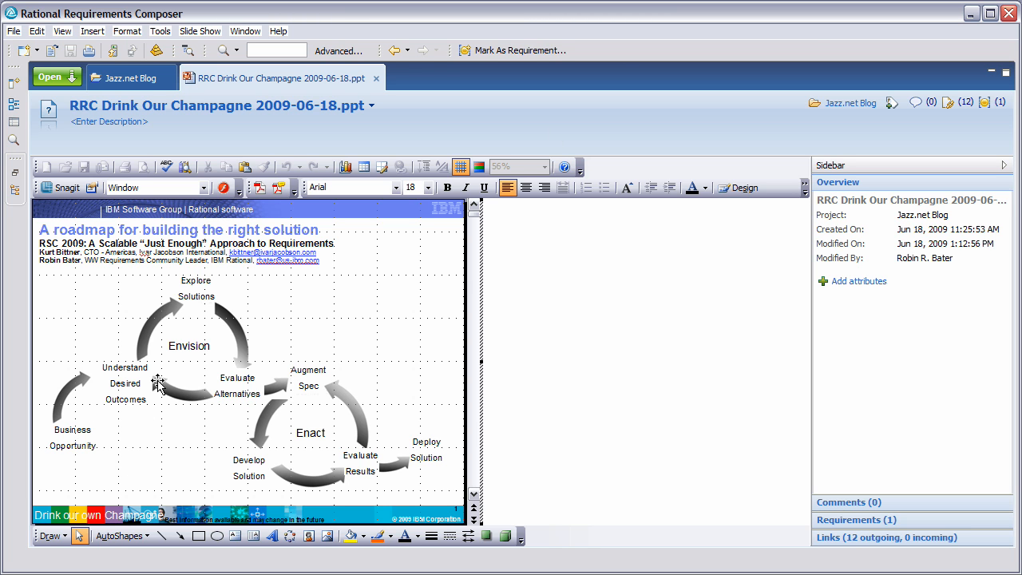
pyautogui.moveTo(206, 318)
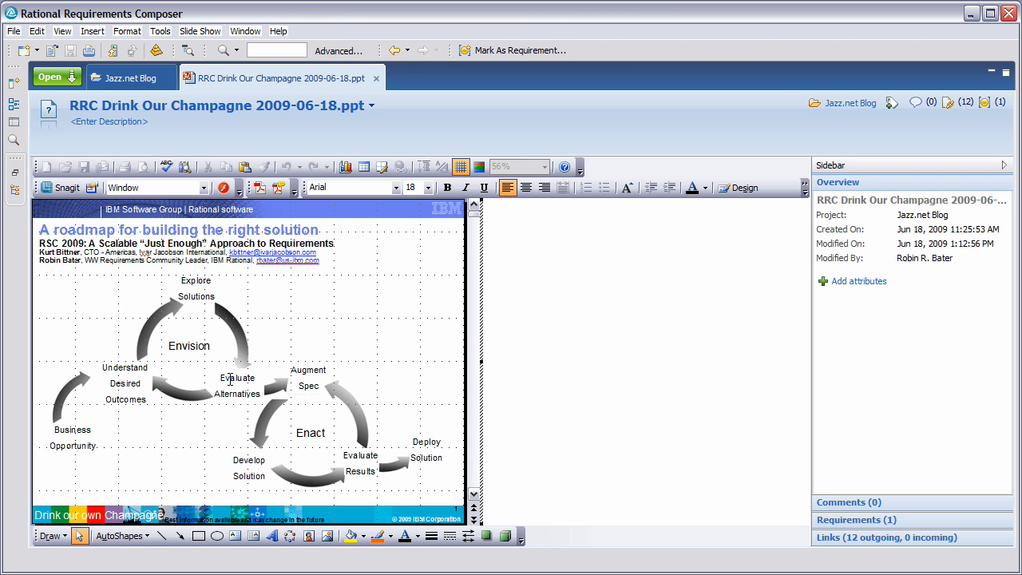
pyautogui.moveTo(276, 381)
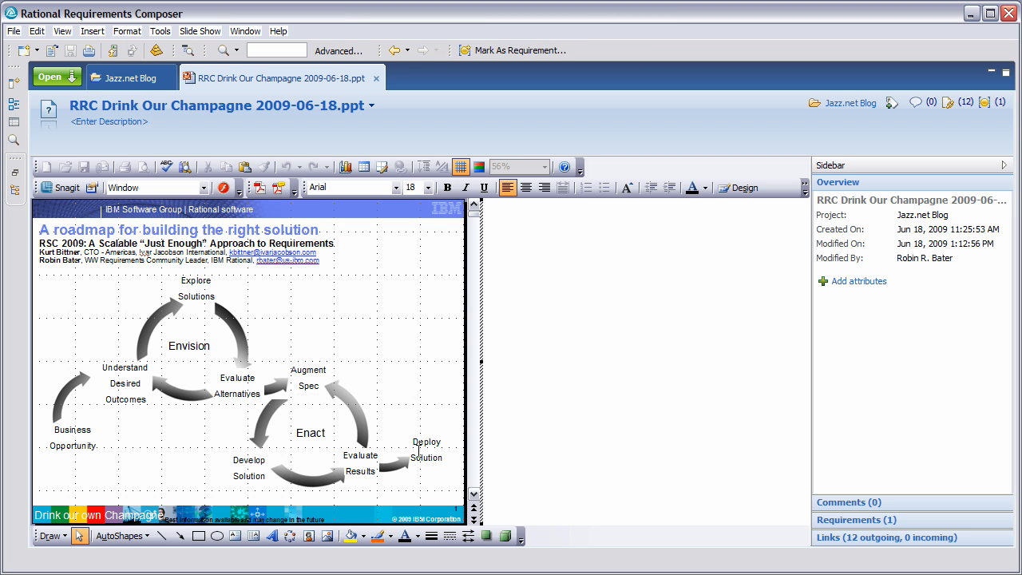
pyautogui.moveTo(273, 381)
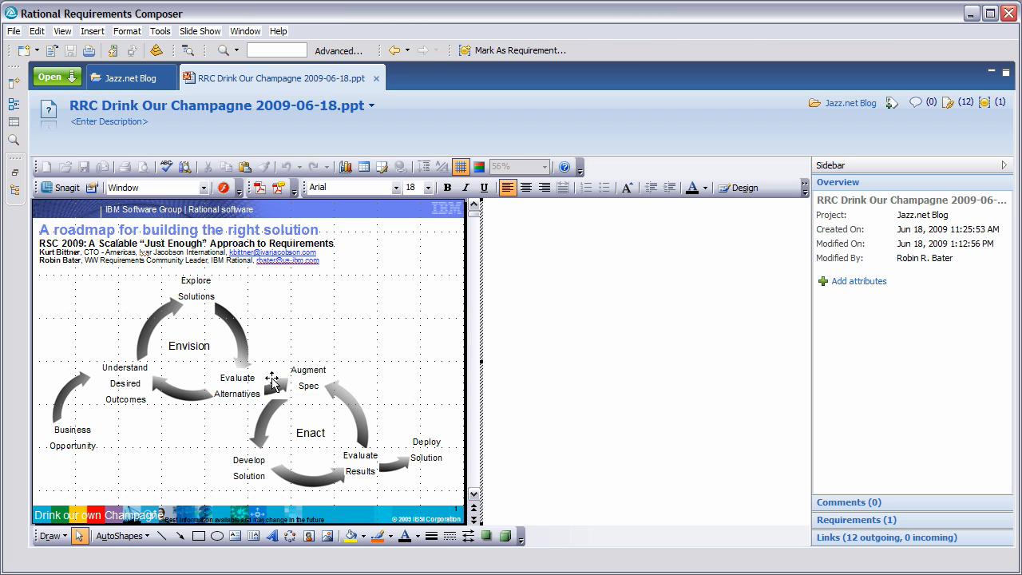
pyautogui.moveTo(214, 407)
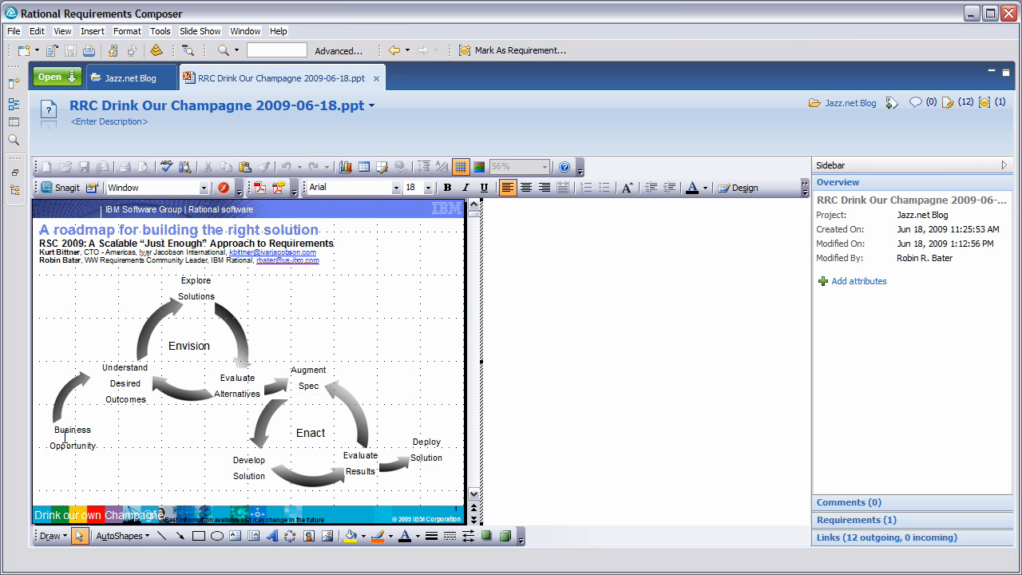
pyautogui.moveTo(809, 527)
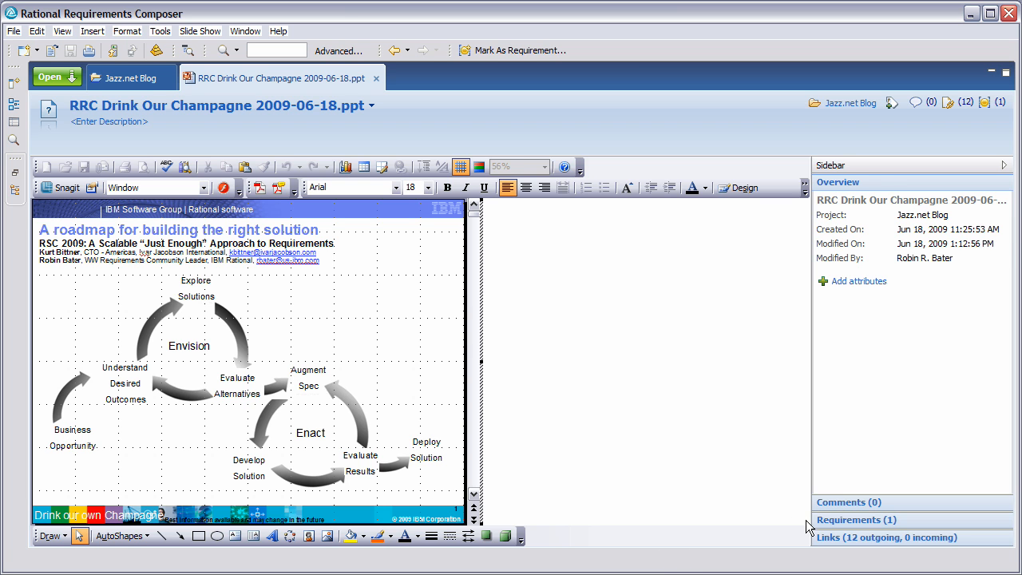
# Expand the presentation's Requirements (1) section to reveal 'Review and approval process'
pyautogui.click(856, 519)
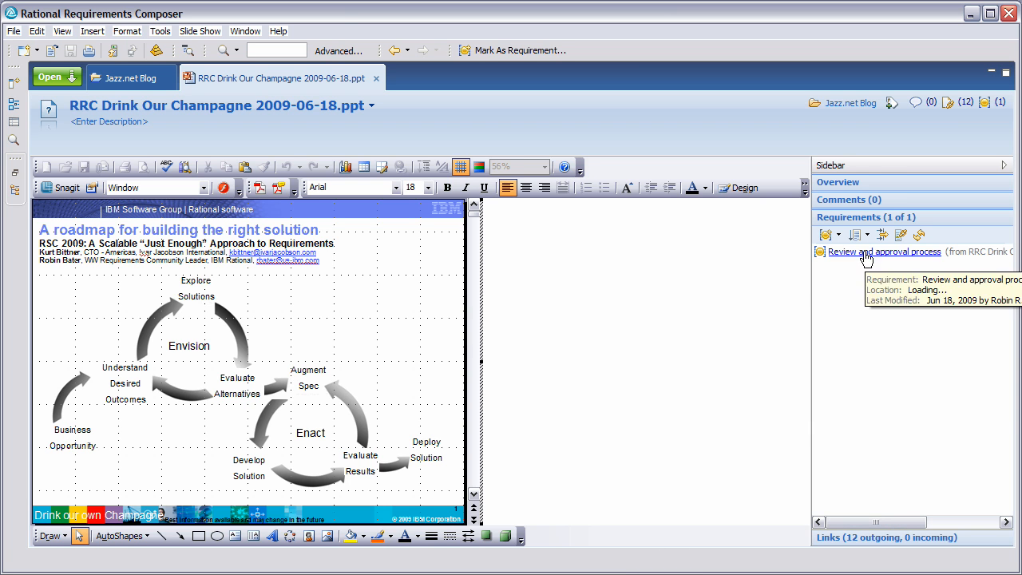
# Open 'Review and approval process' and inspect its Type attribute (Functional, Must, Proposed)
pyautogui.click(884, 252)
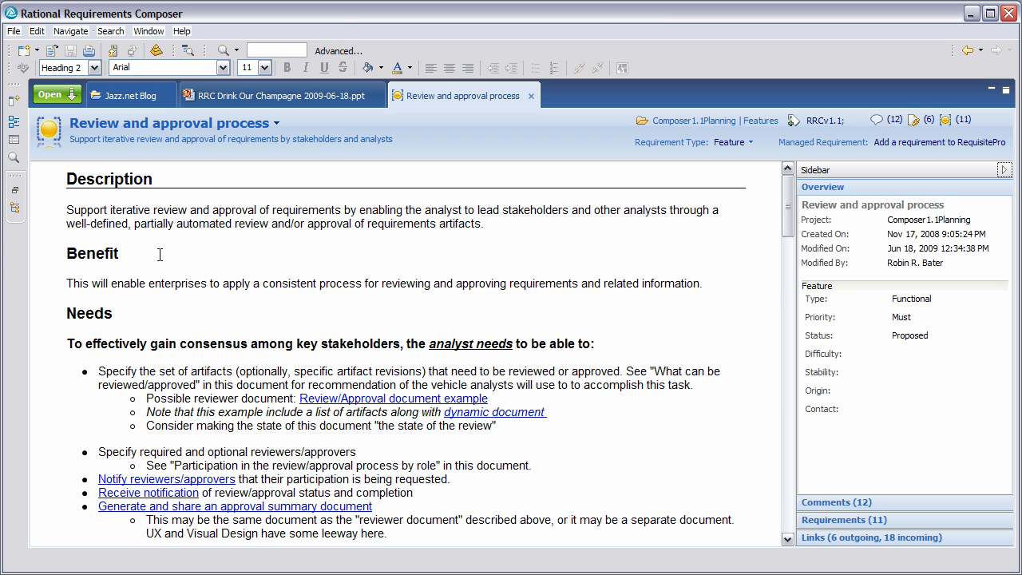
pyautogui.moveTo(254, 235)
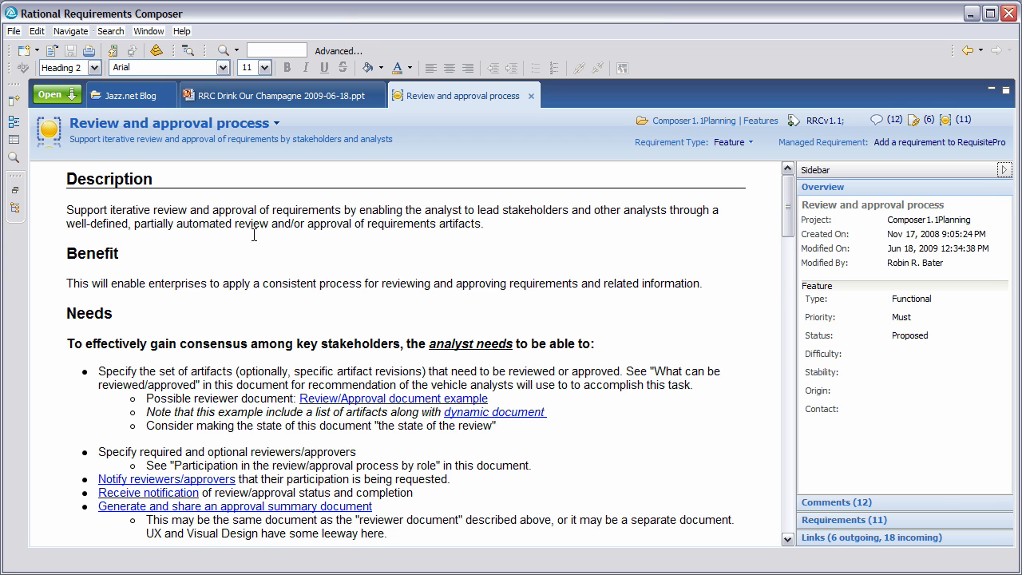
pyautogui.moveTo(289, 237)
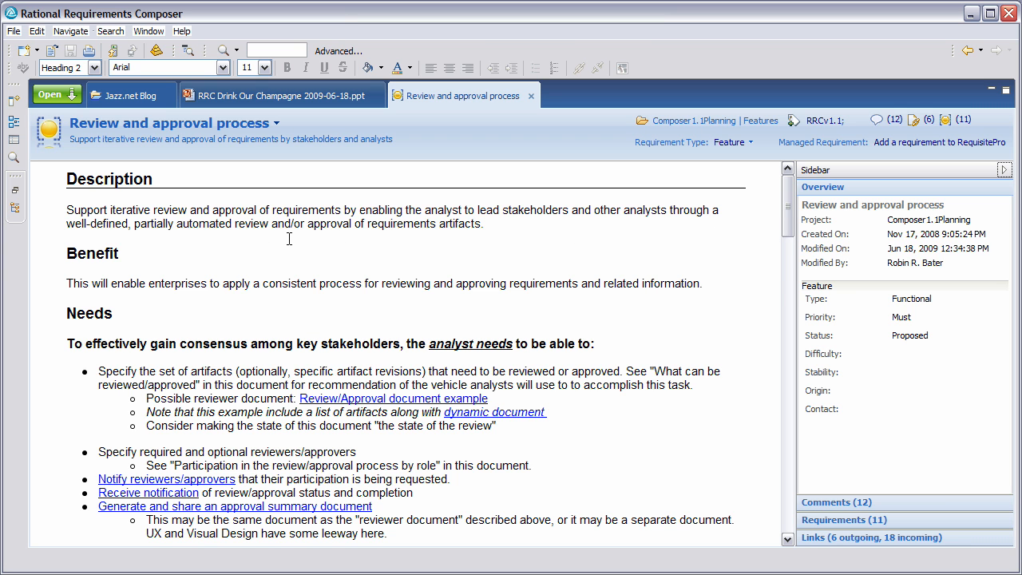
pyautogui.moveTo(190, 352)
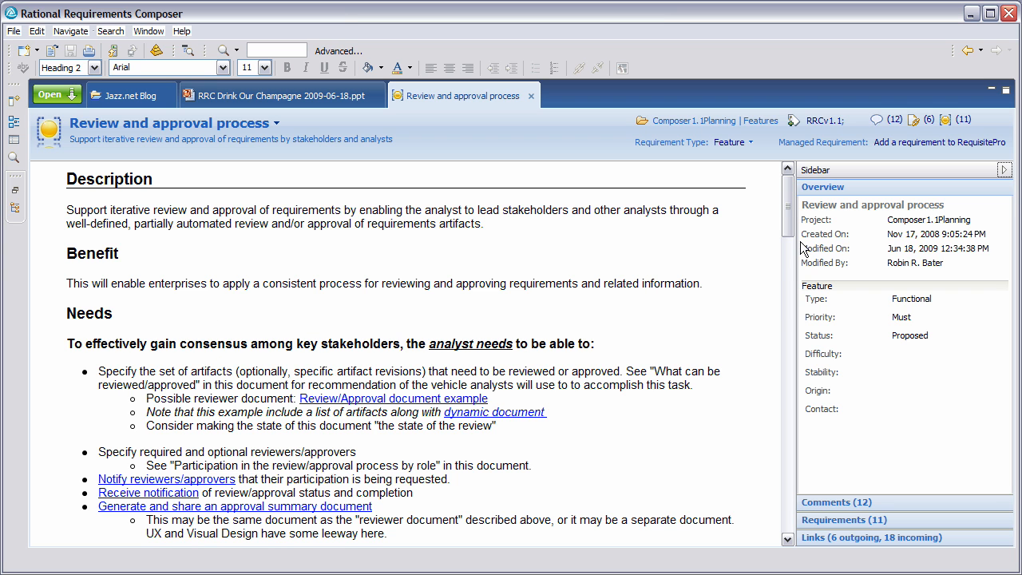
pyautogui.moveTo(809, 254)
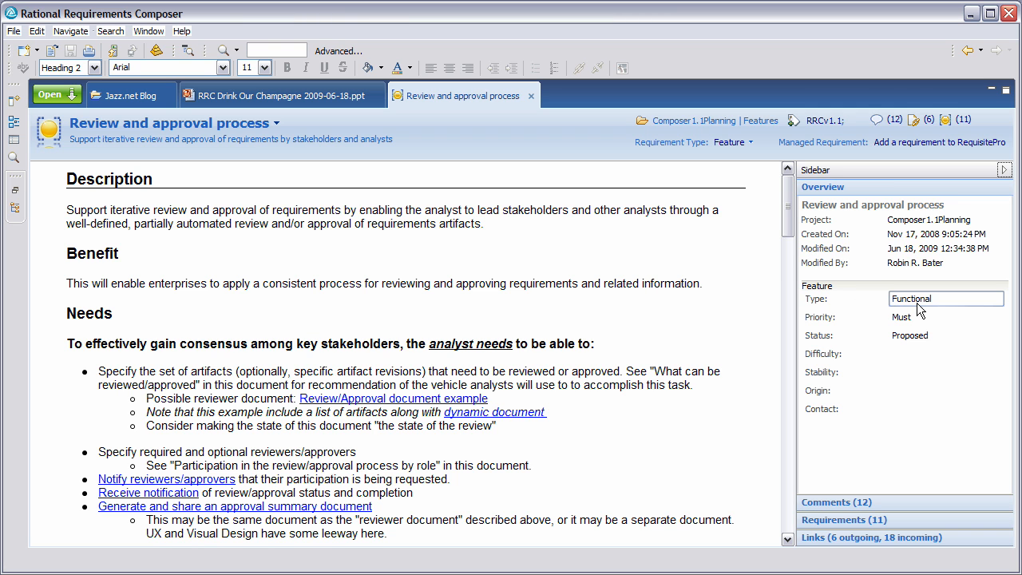
pyautogui.click(946, 317)
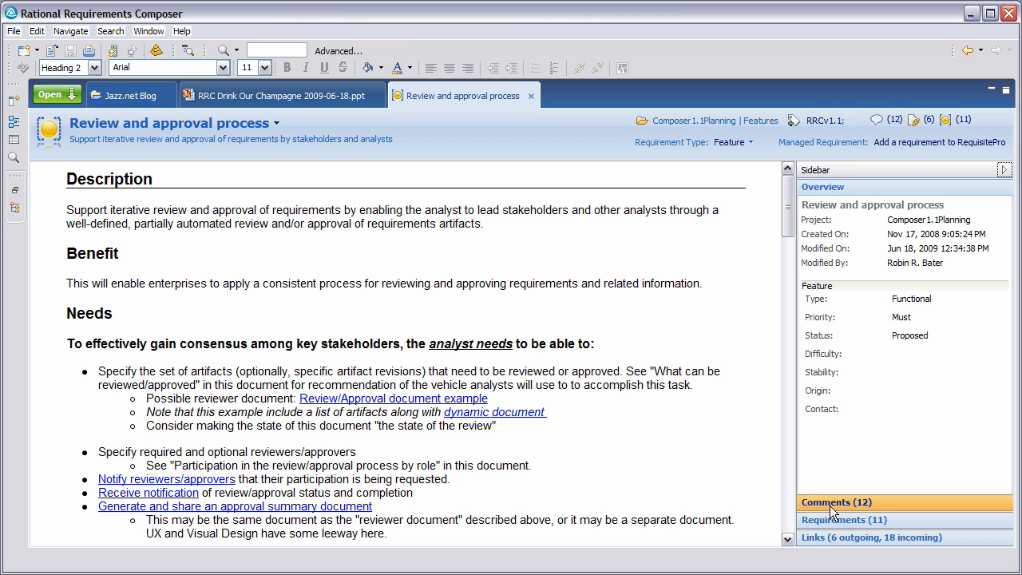
# Show the 12 comments grouped by author, then expand the 6 outgoing and 18 incoming links
pyautogui.click(836, 502)
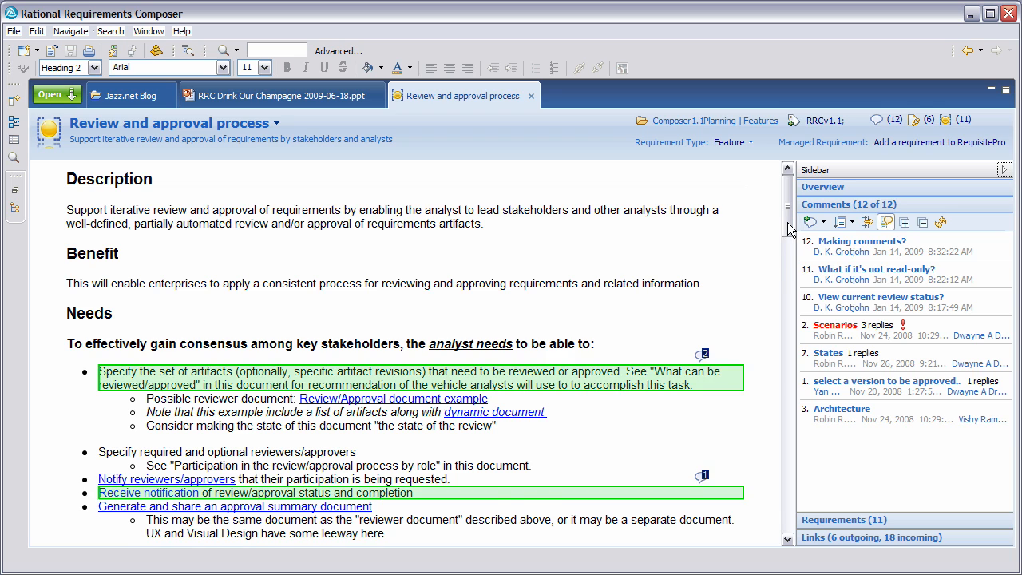
pyautogui.scroll(-3)
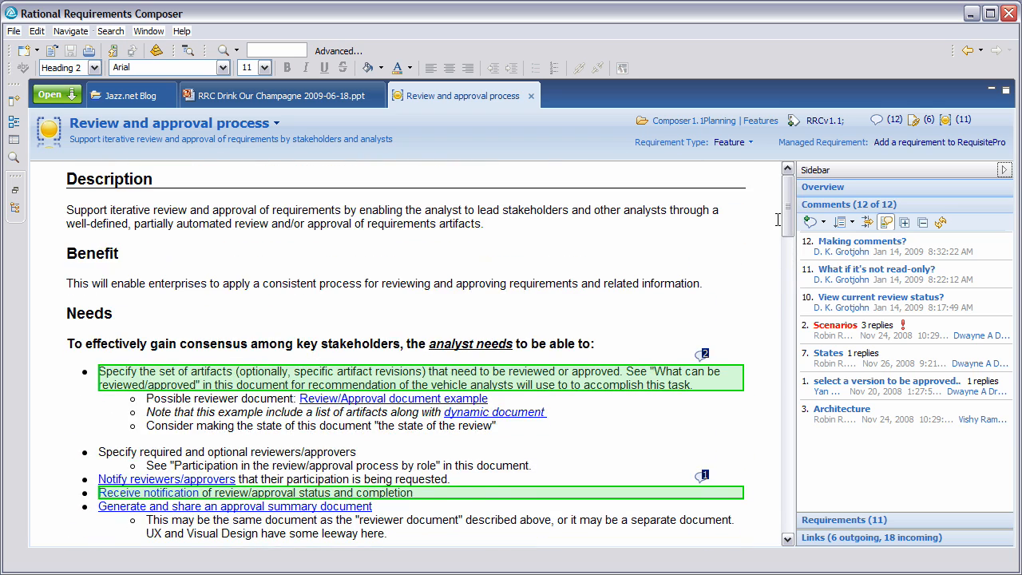
pyautogui.click(840, 221)
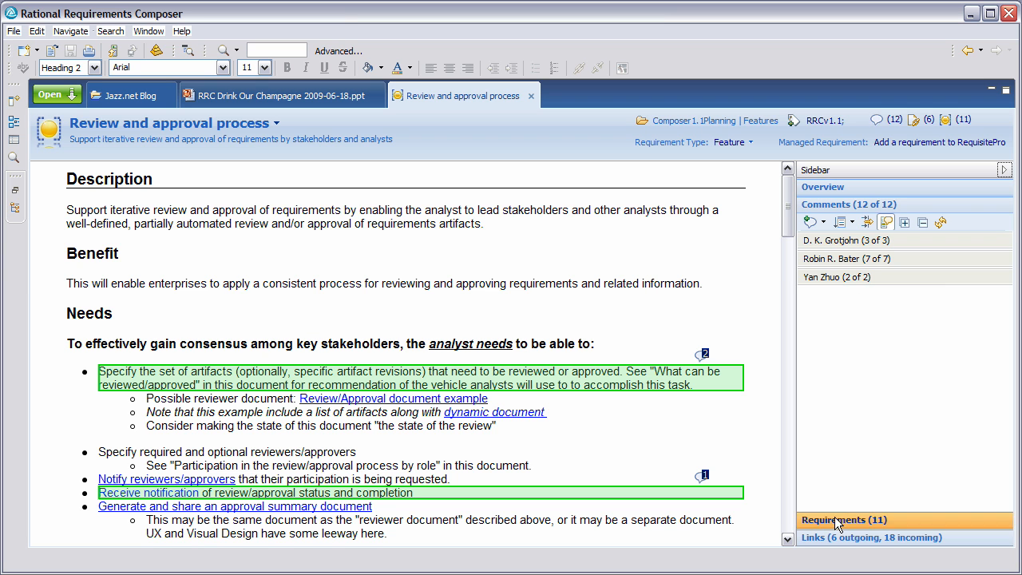
pyautogui.click(843, 519)
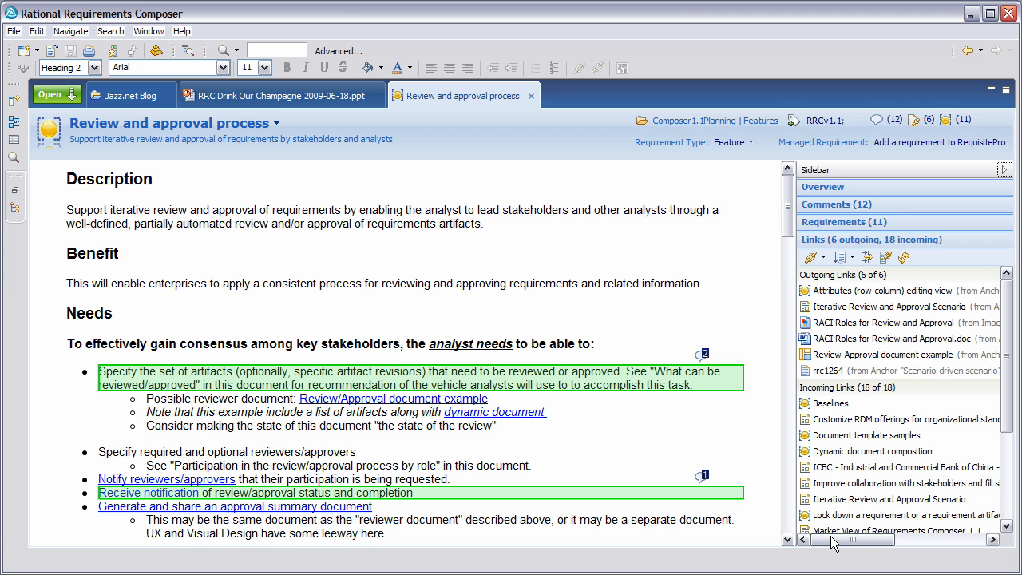
# Return to the RRC Drink Our Champagne 2009-06-18.ppt tab to view its 12 outgoing links
pyautogui.click(275, 95)
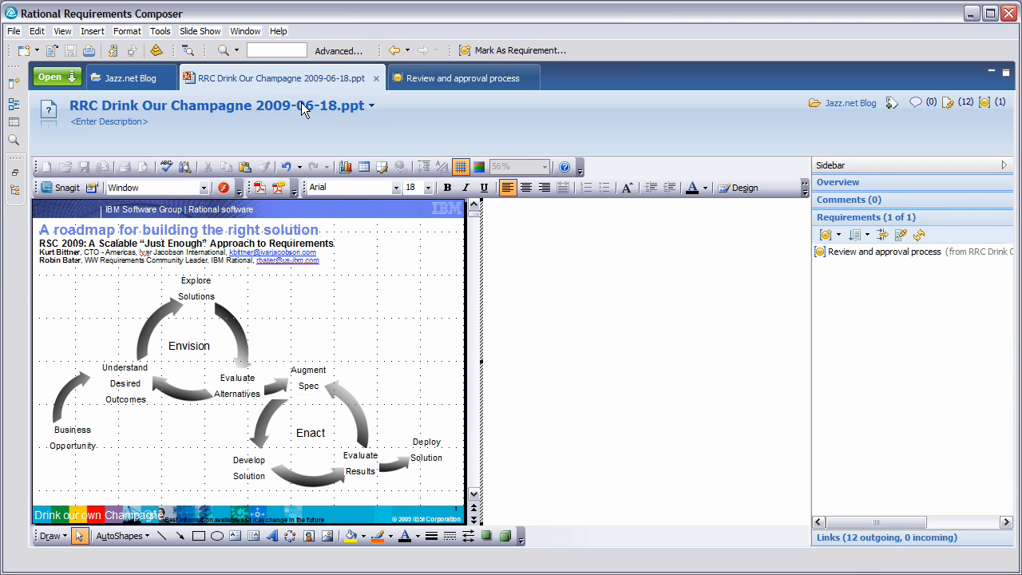
pyautogui.moveTo(218, 381)
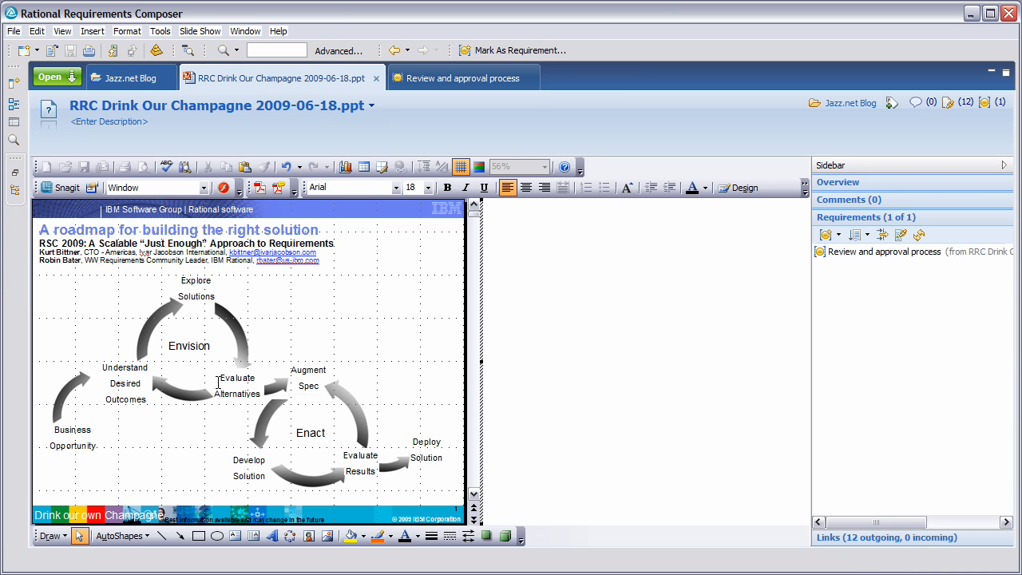
pyautogui.moveTo(163, 393)
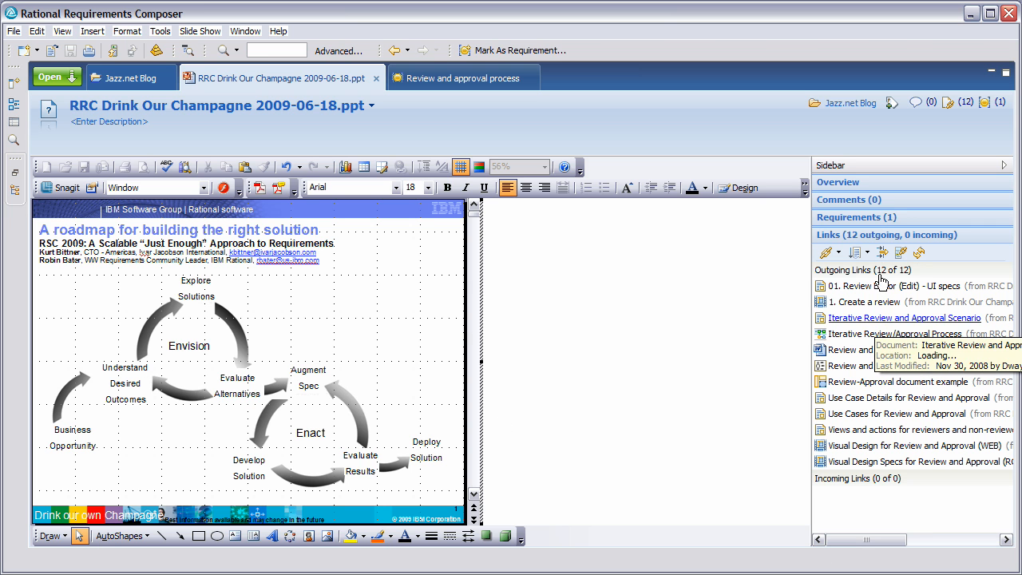
pyautogui.moveTo(878, 350)
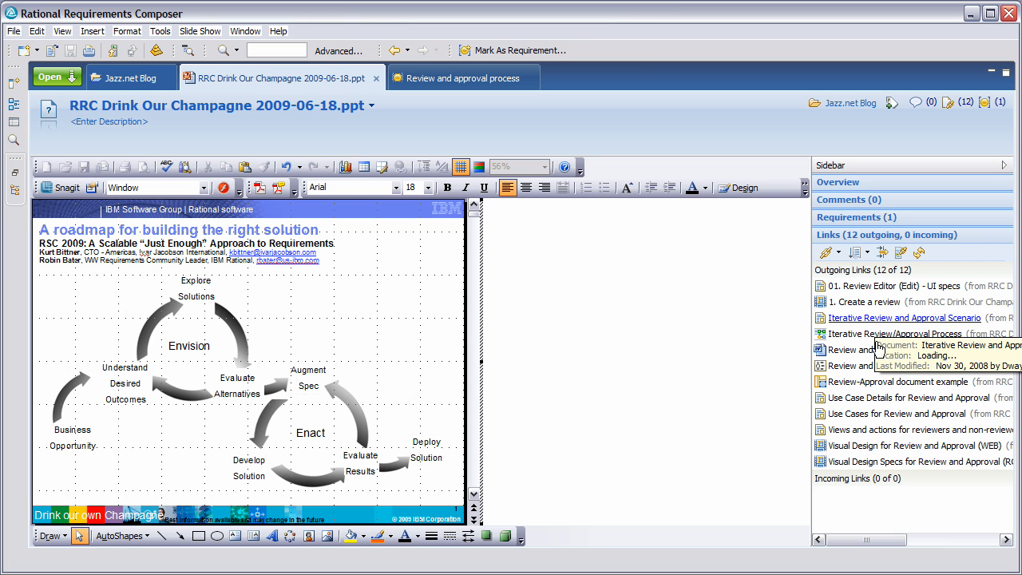
pyautogui.moveTo(878, 324)
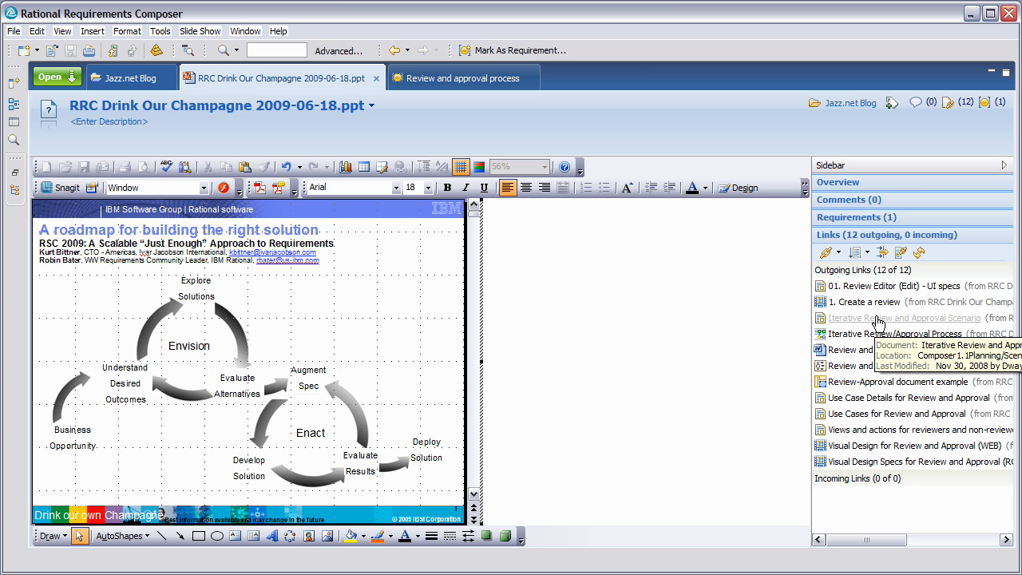
# Open Iterative Review and Approval Scenario and scroll to Workflow, showing 4 outgoing, 7 incoming links
pyautogui.click(904, 317)
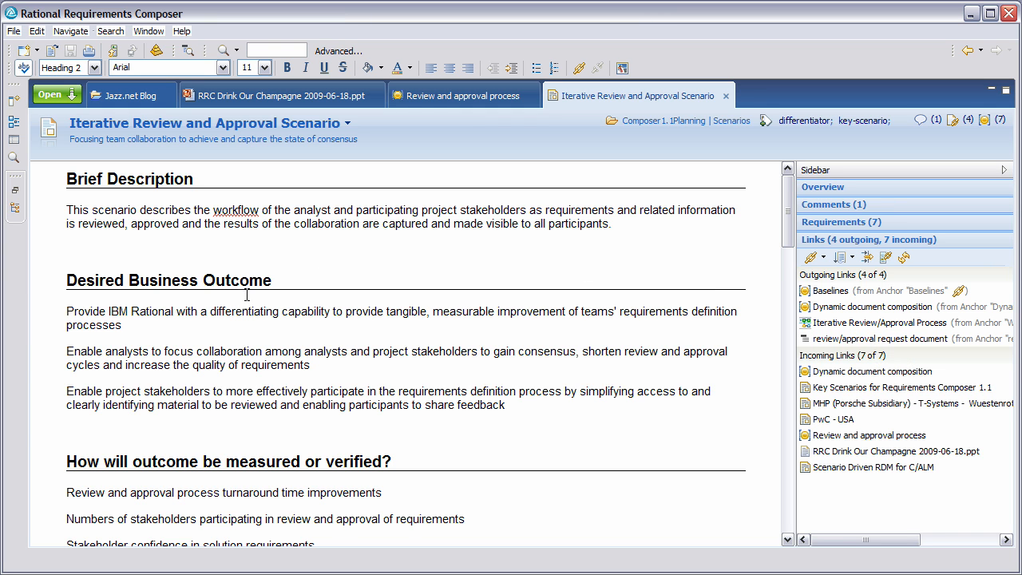
pyautogui.moveTo(76, 324)
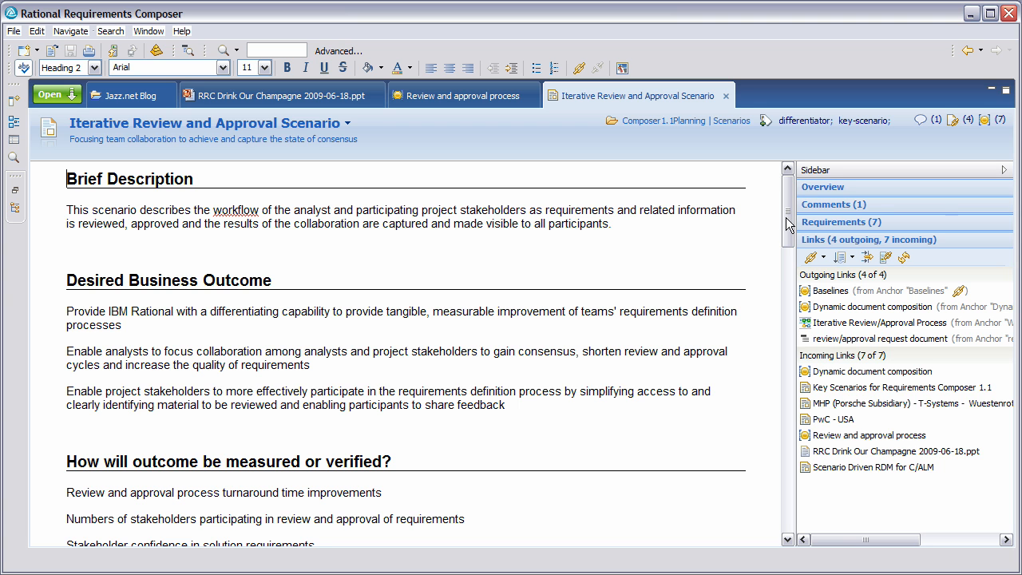
pyautogui.scroll(-3)
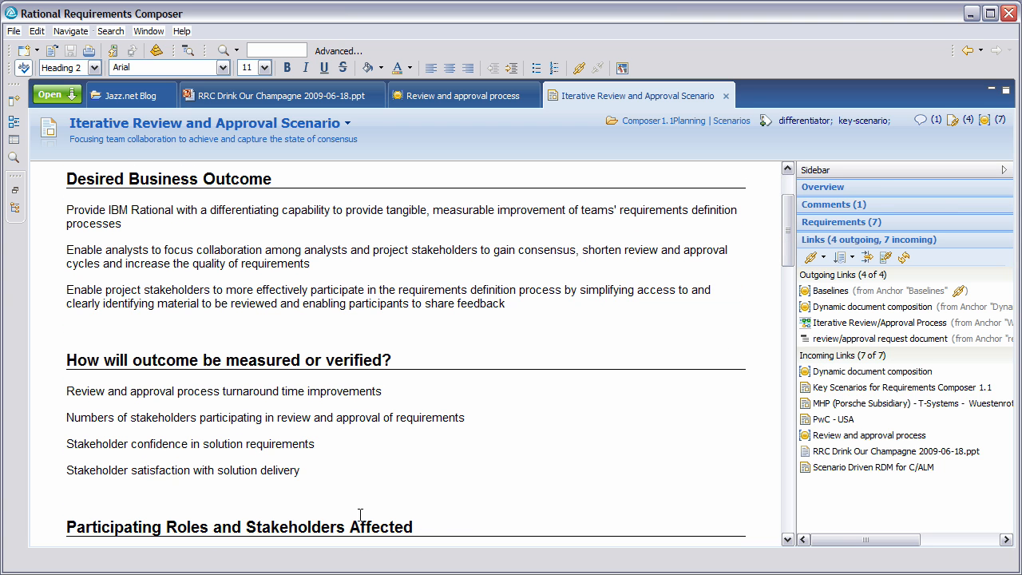
pyautogui.moveTo(233, 396)
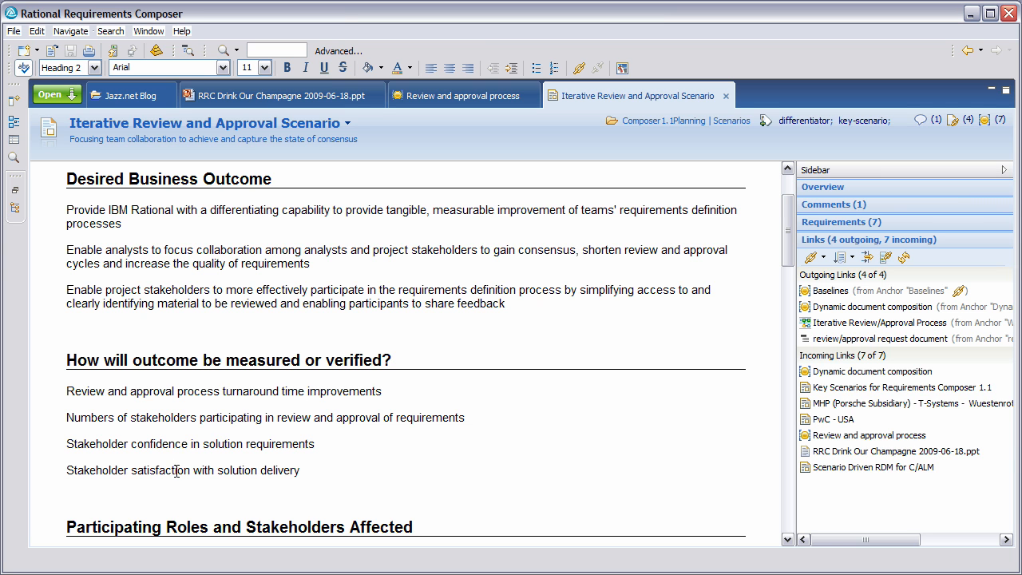
pyautogui.moveTo(785, 277)
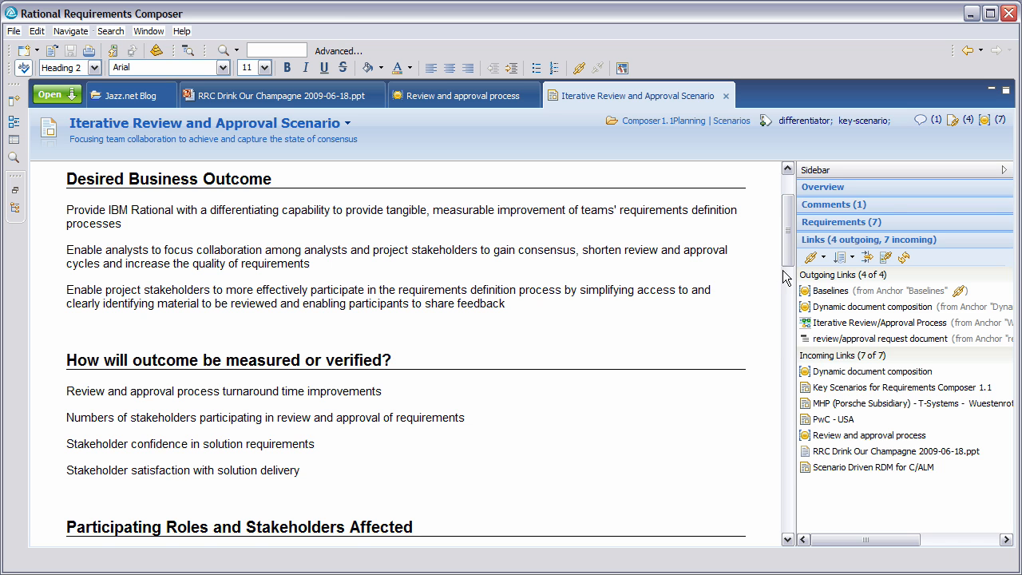
pyautogui.scroll(-3)
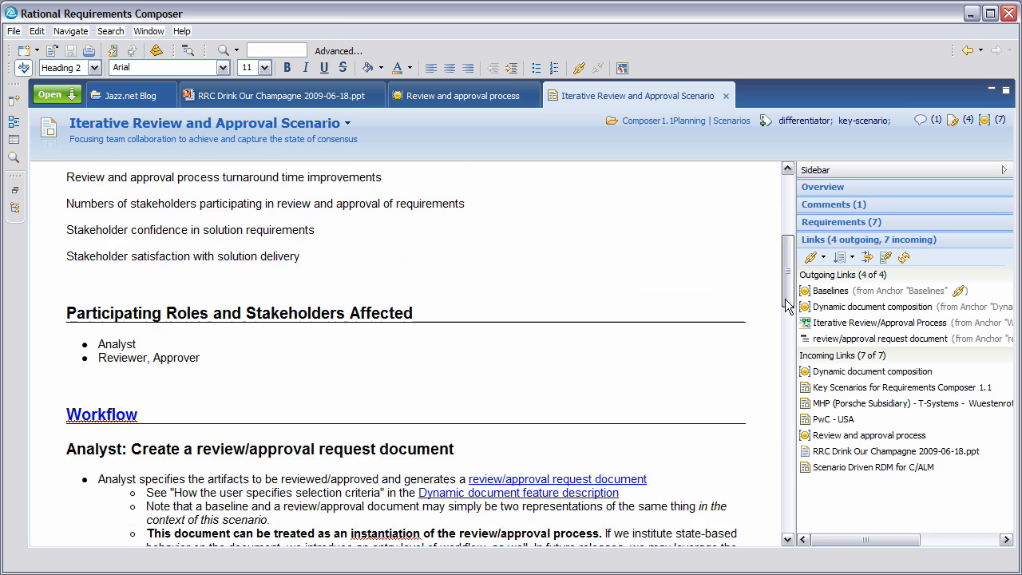
pyautogui.scroll(-3)
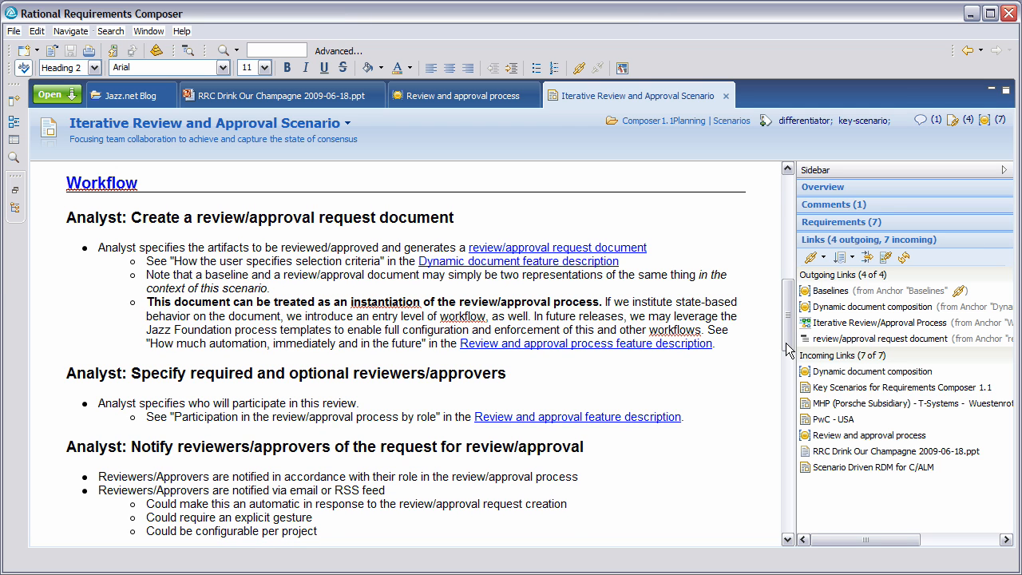
pyautogui.moveTo(879, 321)
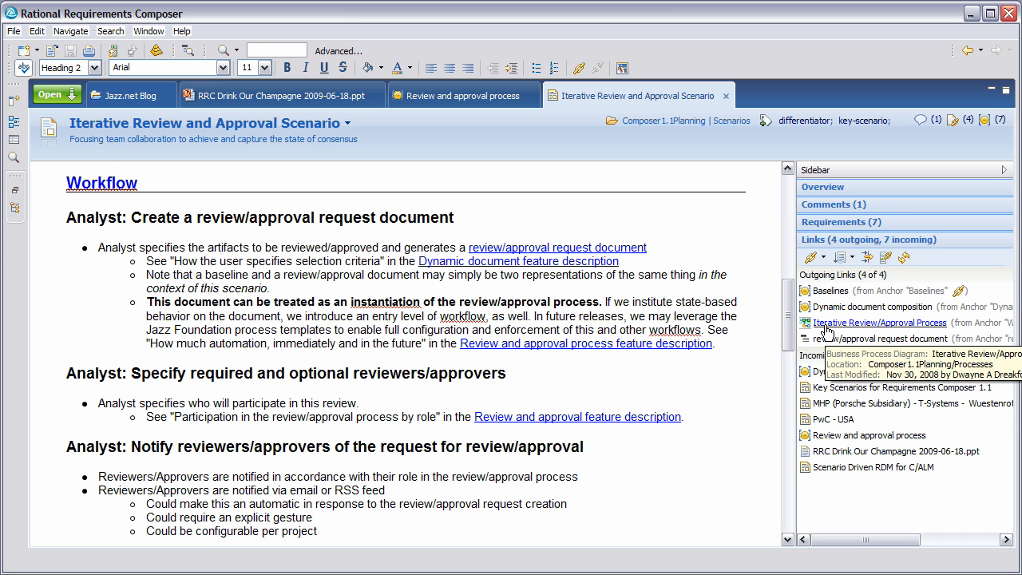
# Open the Iterative Review/Approval Process diagram and select its Create/update review activity
pyautogui.click(880, 322)
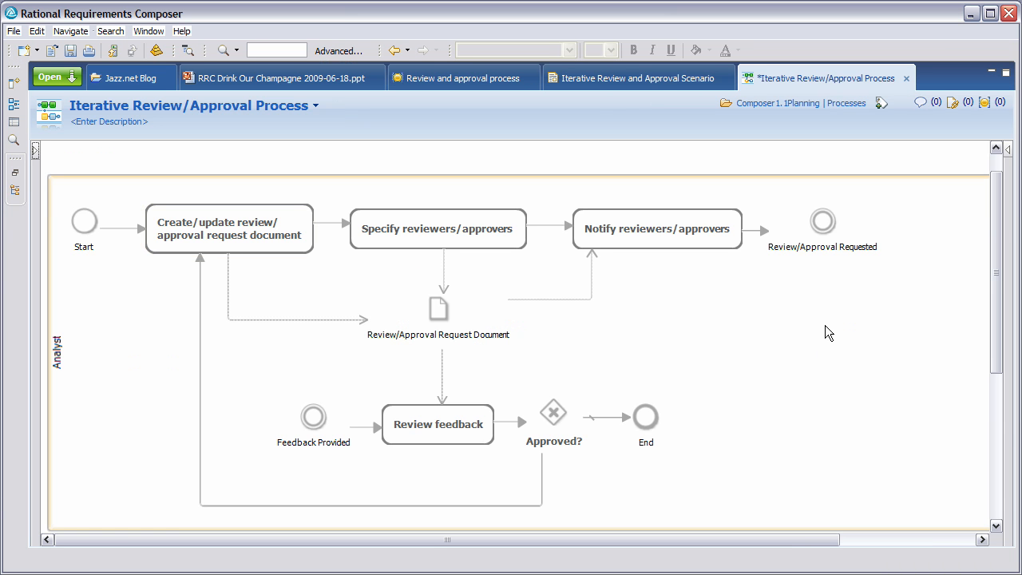
pyautogui.moveTo(536, 352)
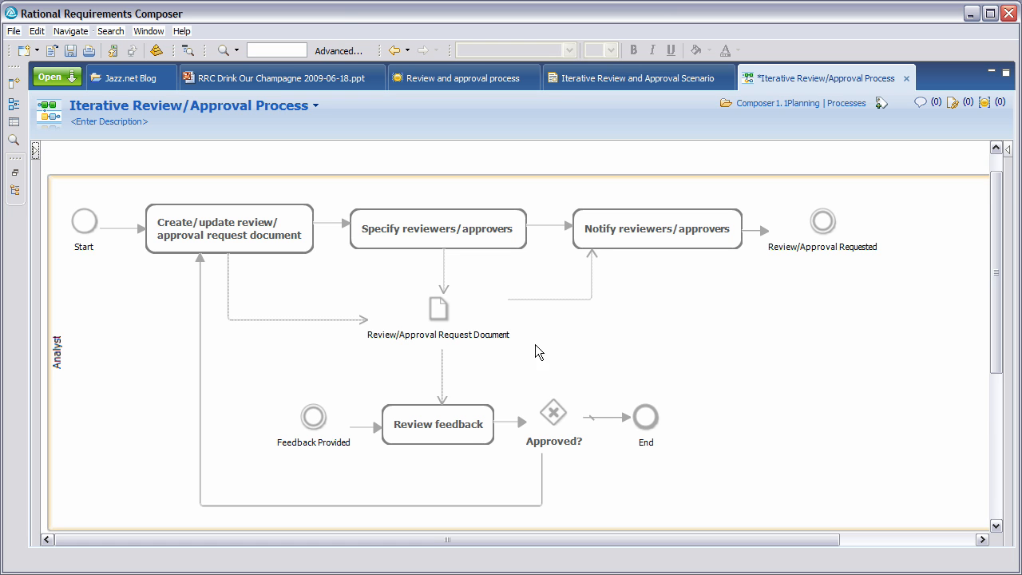
pyautogui.click(229, 229)
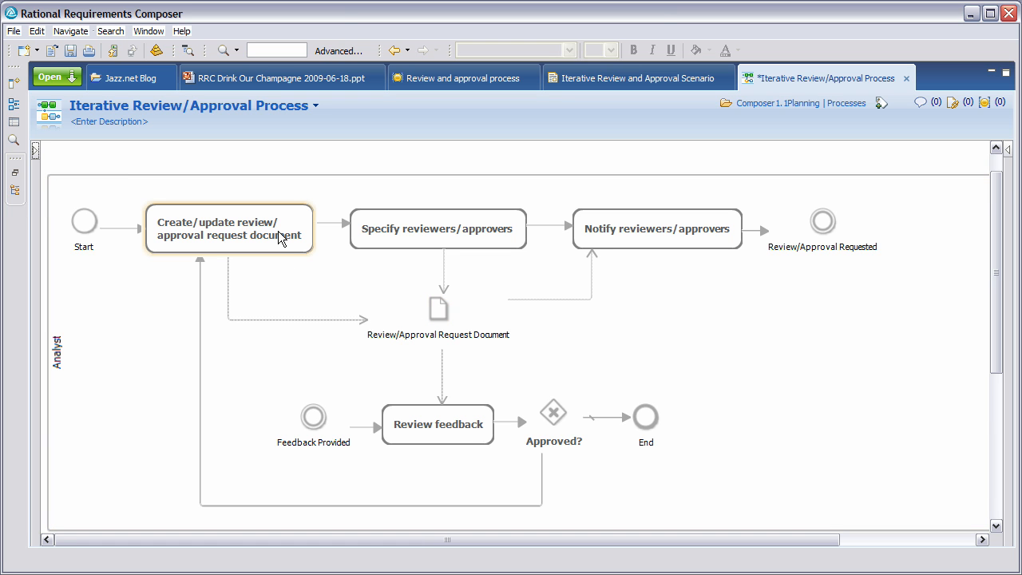
pyautogui.click(438, 228)
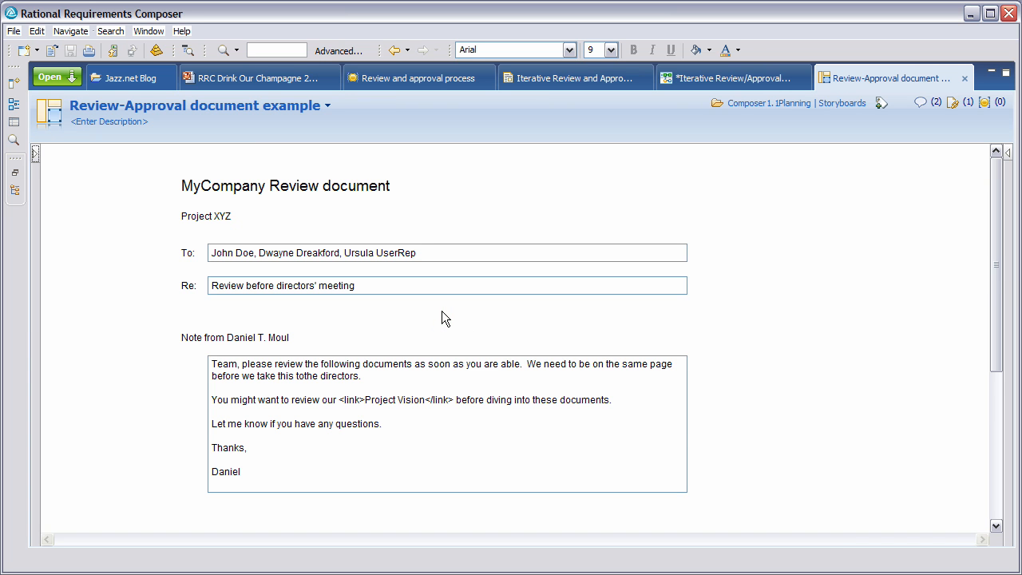
pyautogui.moveTo(988, 234)
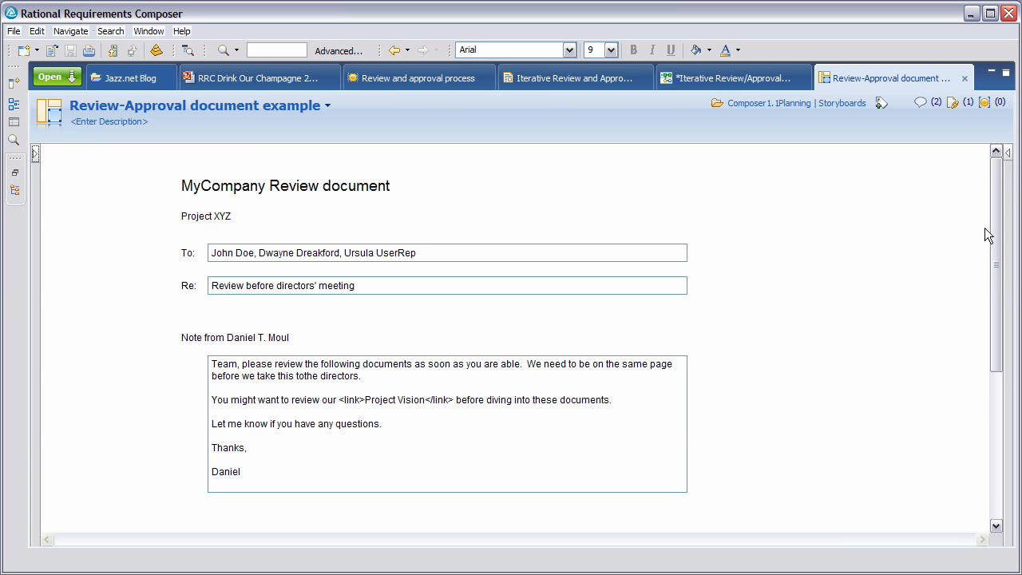
# Scroll the Review-Approval document example down to its Opened/Edited/Review artifact table and sticky notes
pyautogui.scroll(-3)
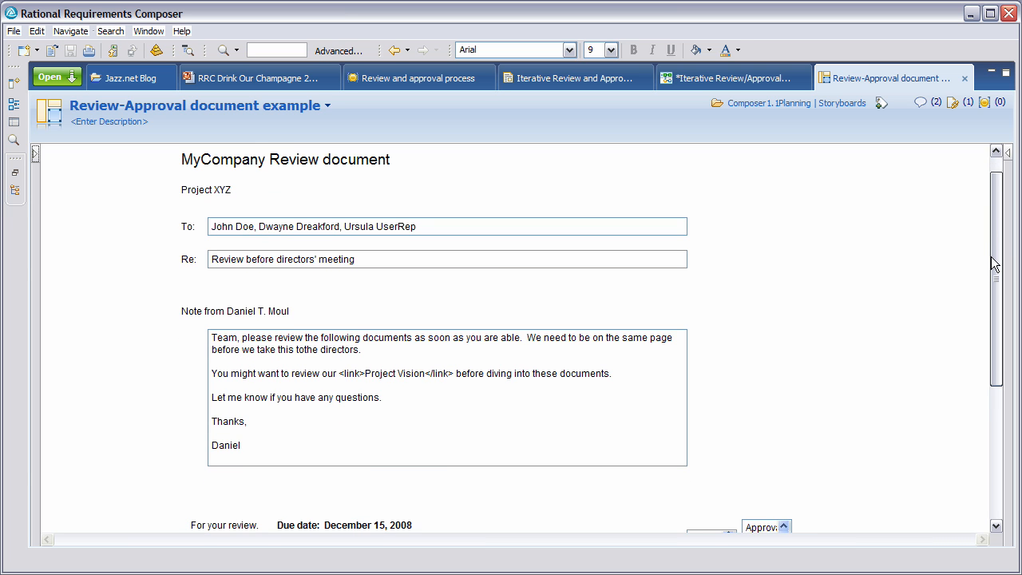
pyautogui.scroll(-3)
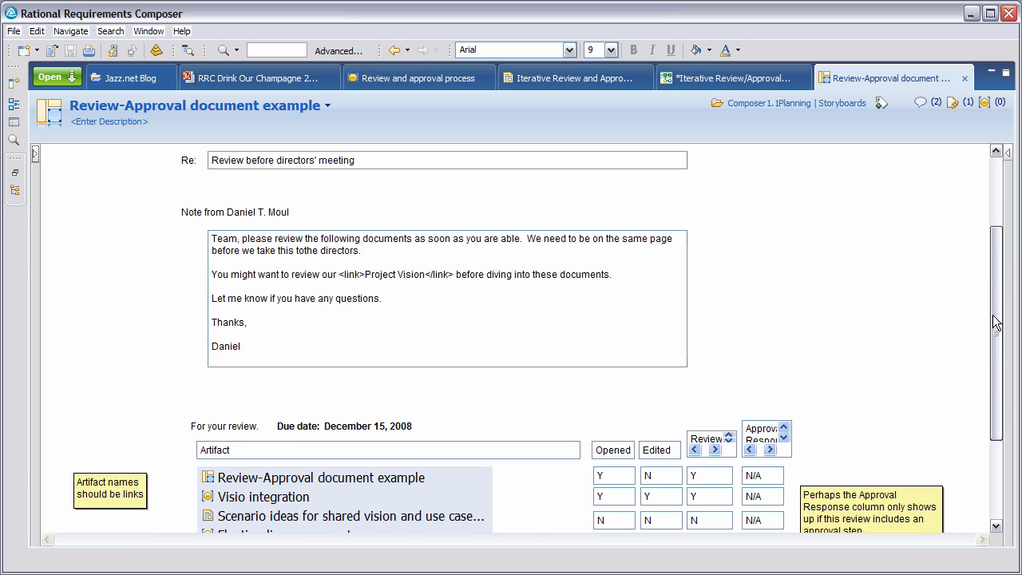
pyautogui.scroll(-3)
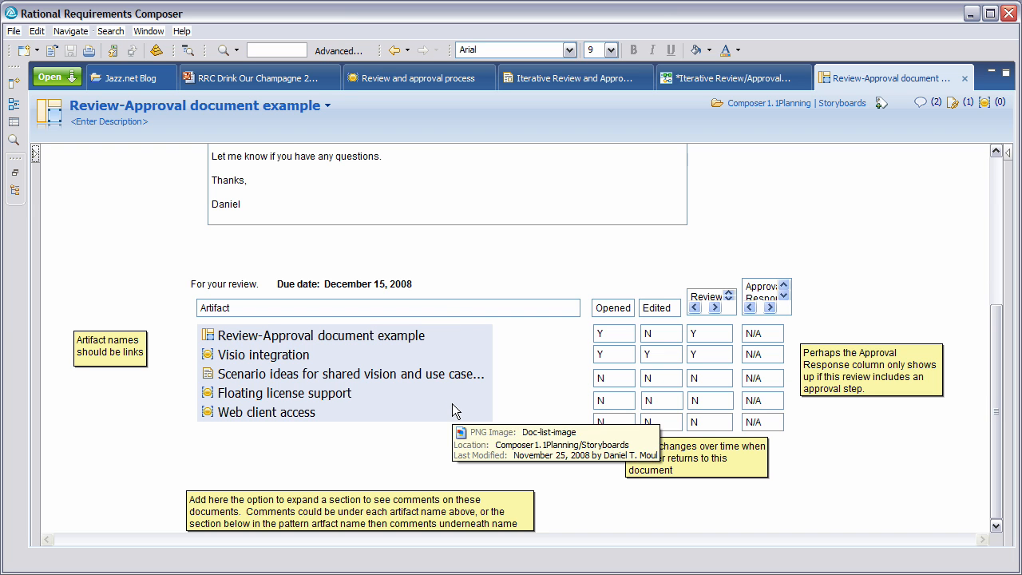
pyautogui.moveTo(674, 284)
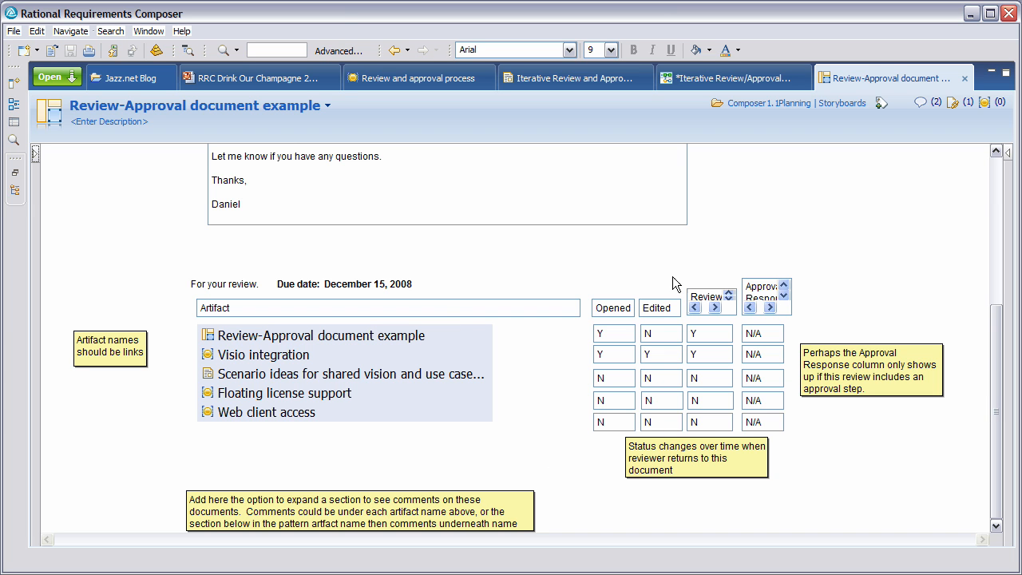
pyautogui.moveTo(496, 375)
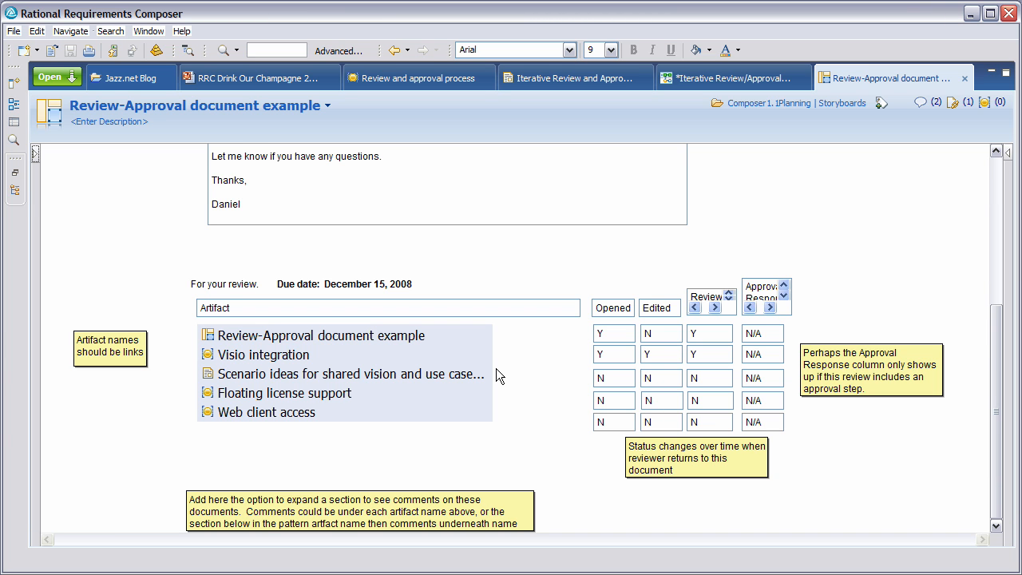
pyautogui.moveTo(286, 135)
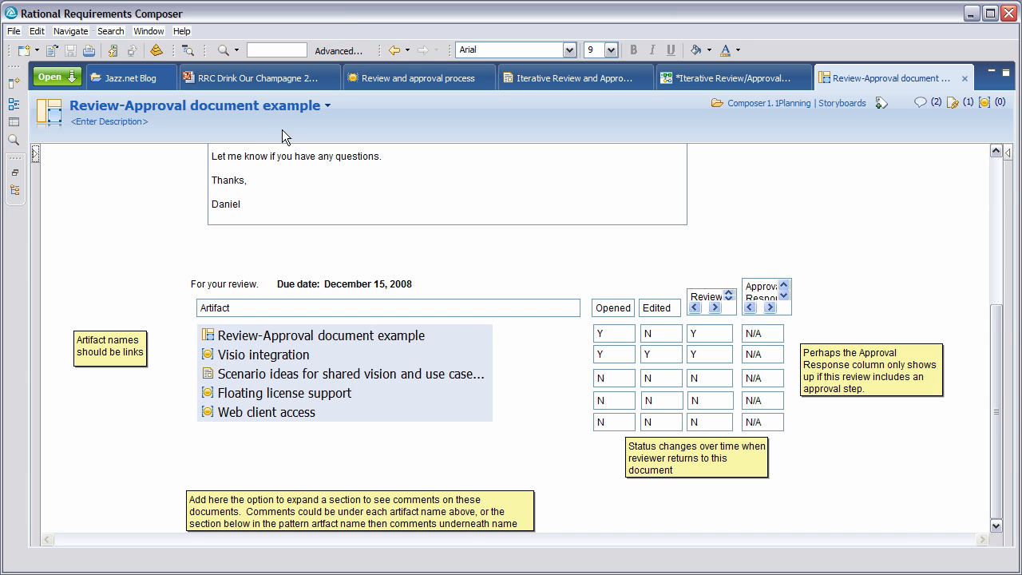
# Switch to the Drink Our Champagne tab and open the linked Review and Approval Use Case Diagram
pyautogui.click(255, 78)
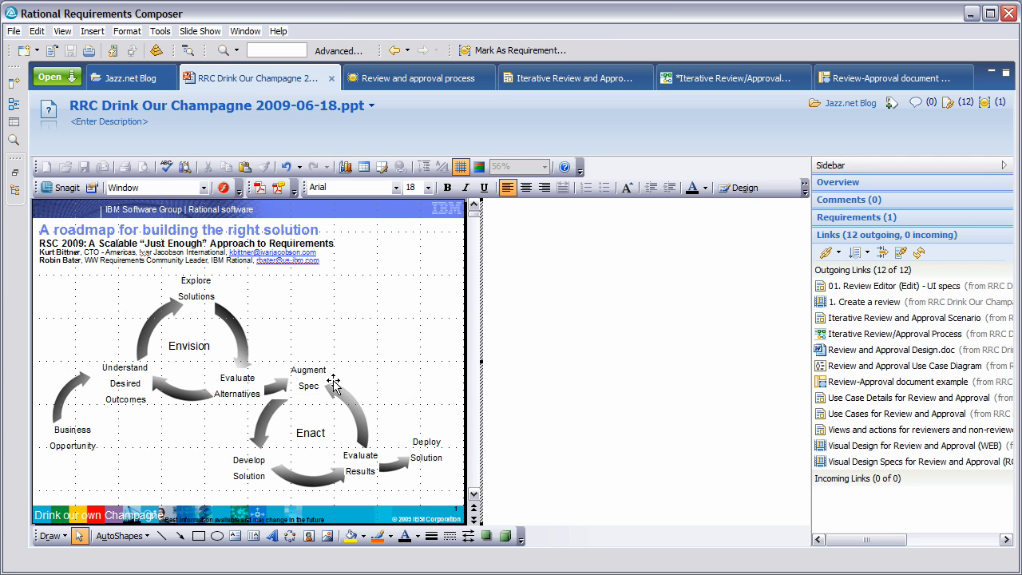
pyautogui.moveTo(711, 384)
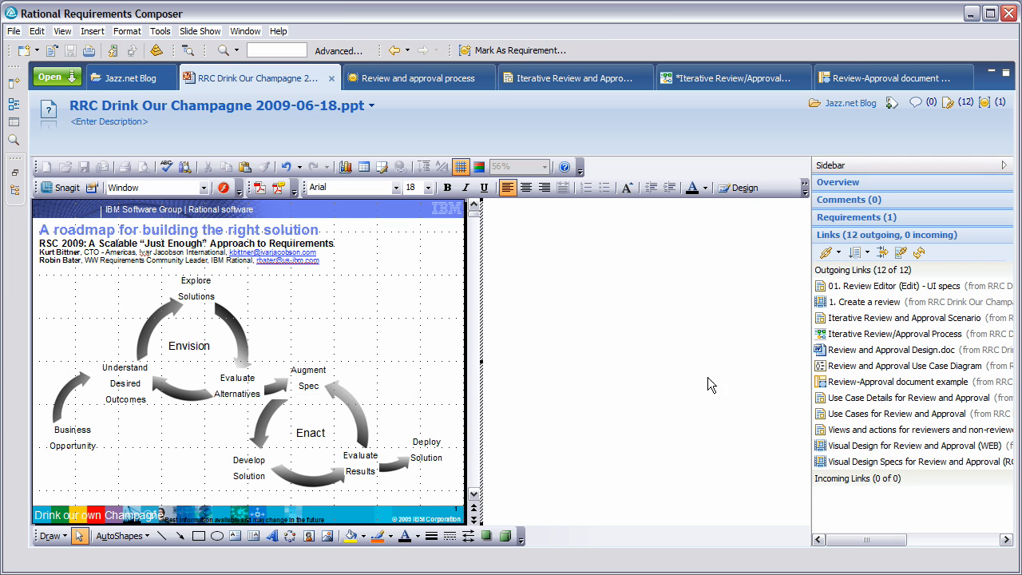
pyautogui.moveTo(906, 366)
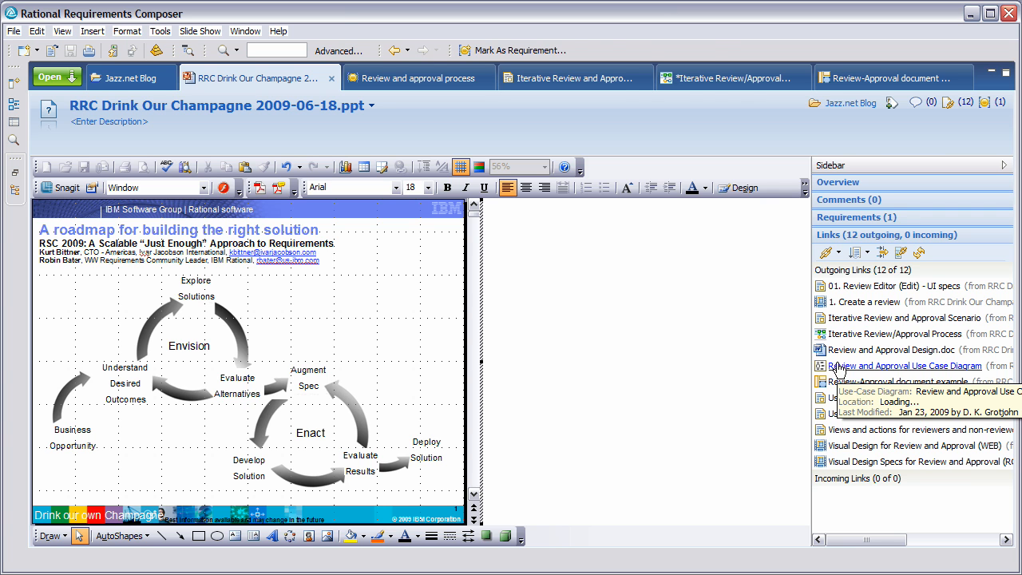
pyautogui.click(908, 365)
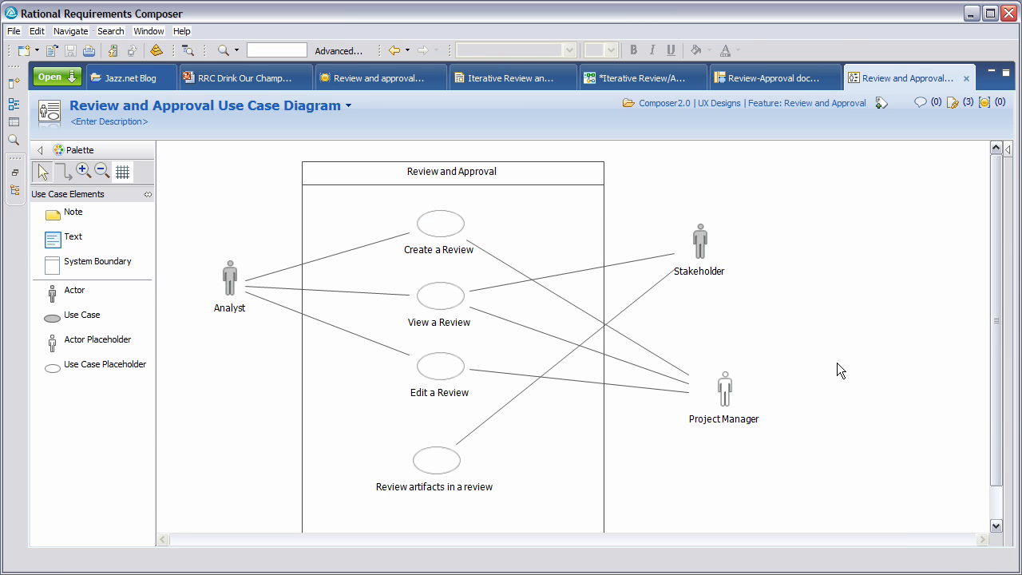
pyautogui.click(439, 295)
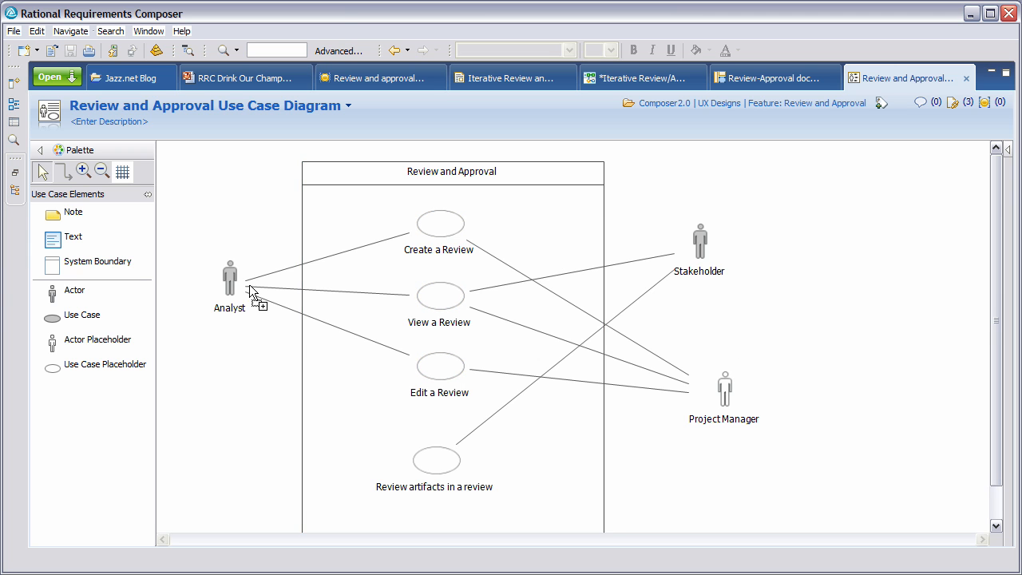
pyautogui.moveTo(557, 275)
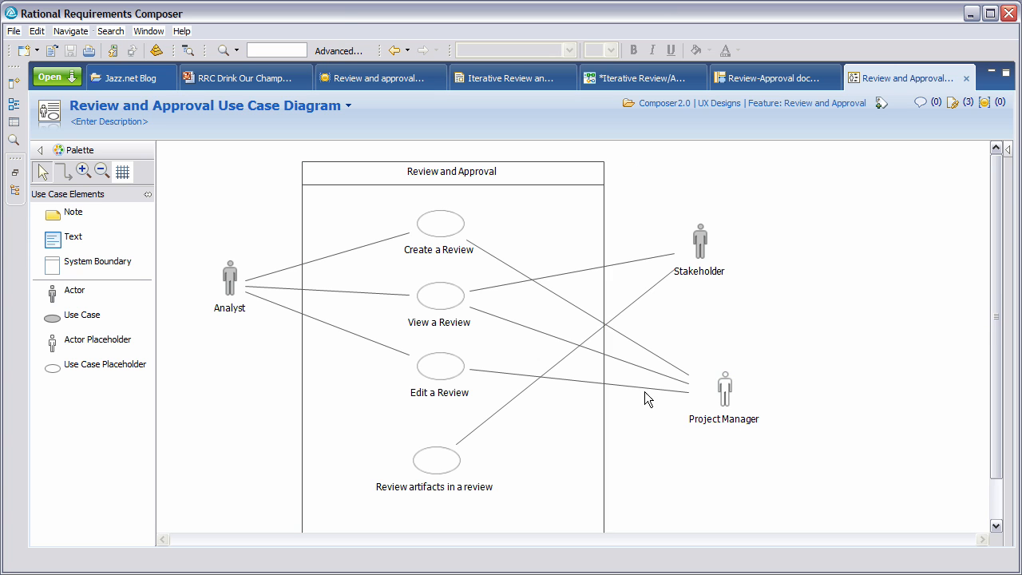
pyautogui.moveTo(644, 221)
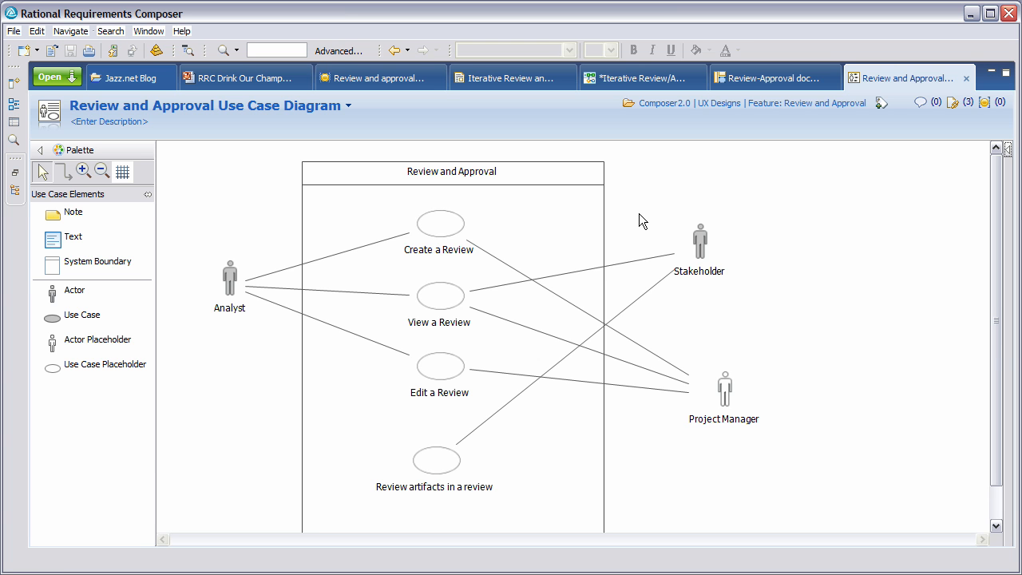
# Open Use Case Details for Review and Approval, scroll to '1. Create a review', and follow UX Design
pyautogui.click(910, 94)
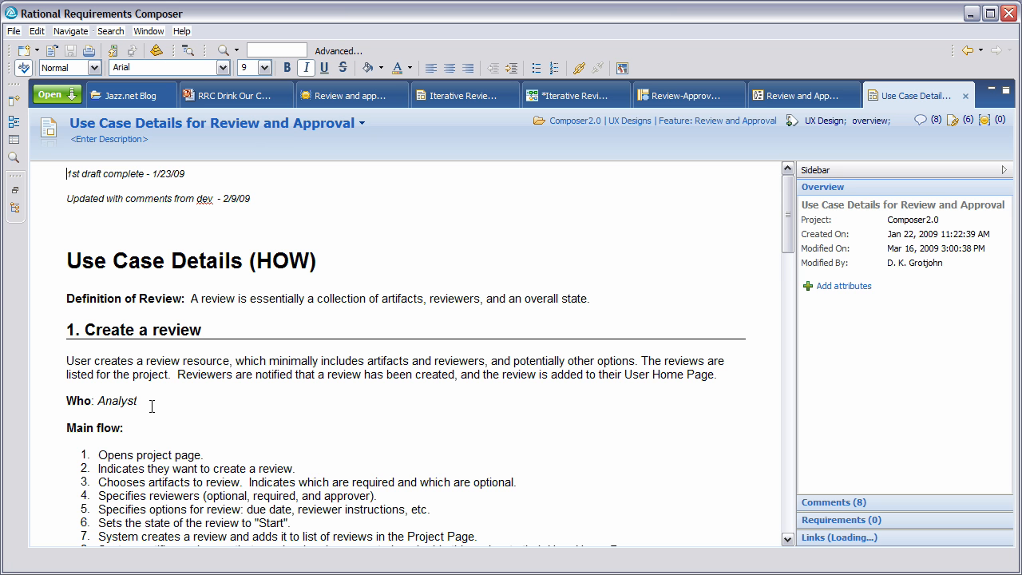
pyautogui.moveTo(788, 232)
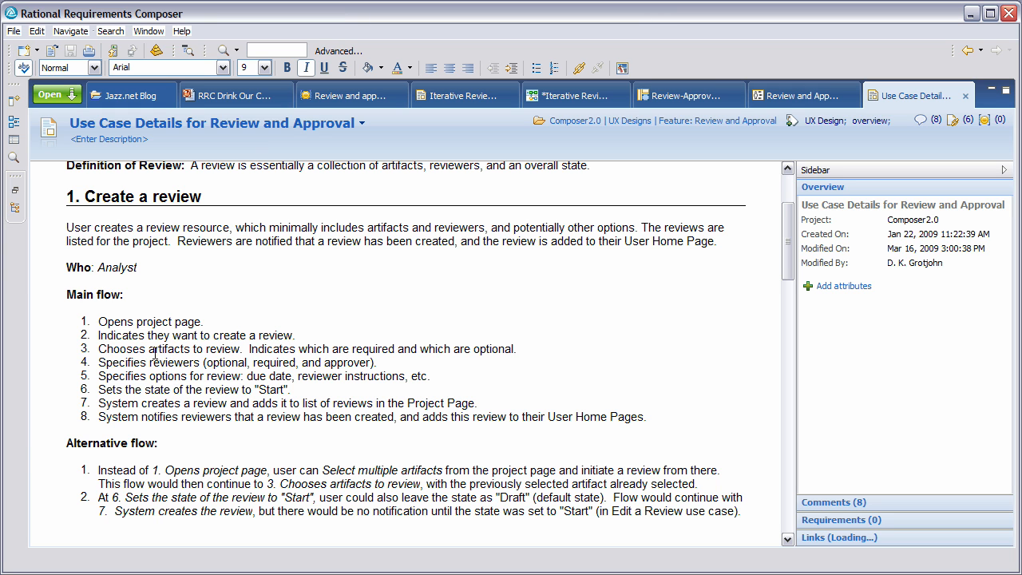
pyautogui.moveTo(617, 334)
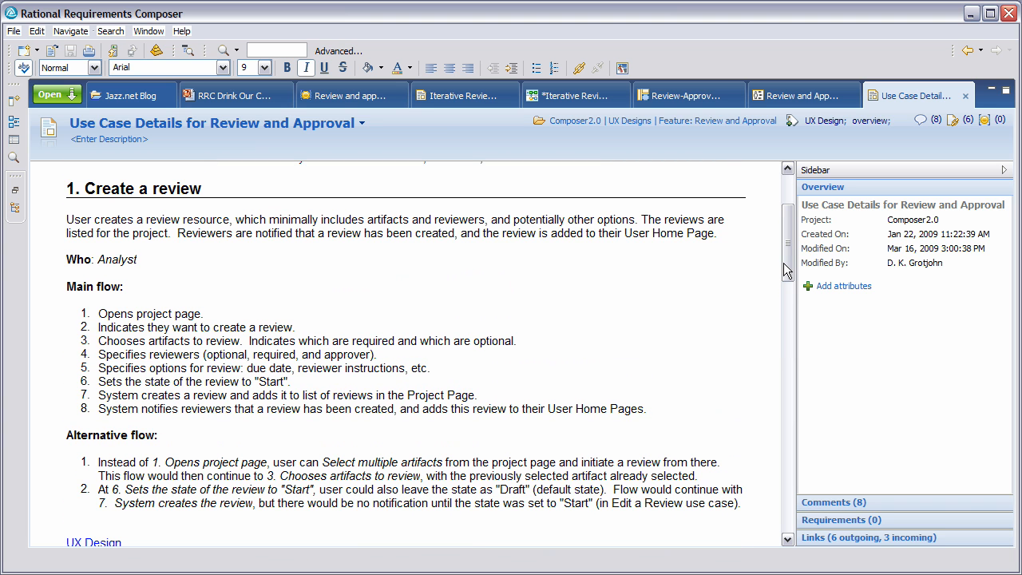
pyautogui.scroll(-3)
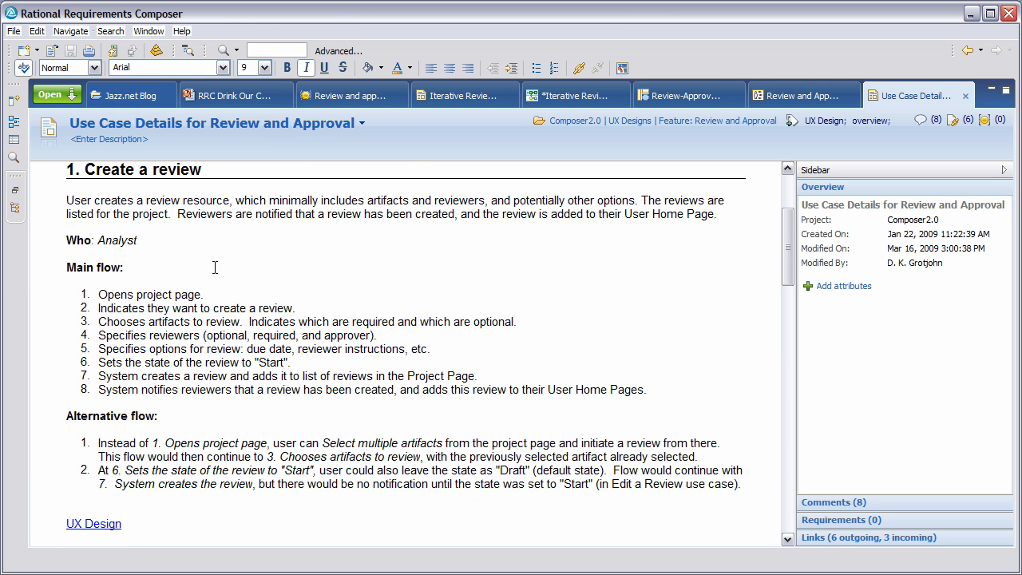
pyautogui.moveTo(148, 436)
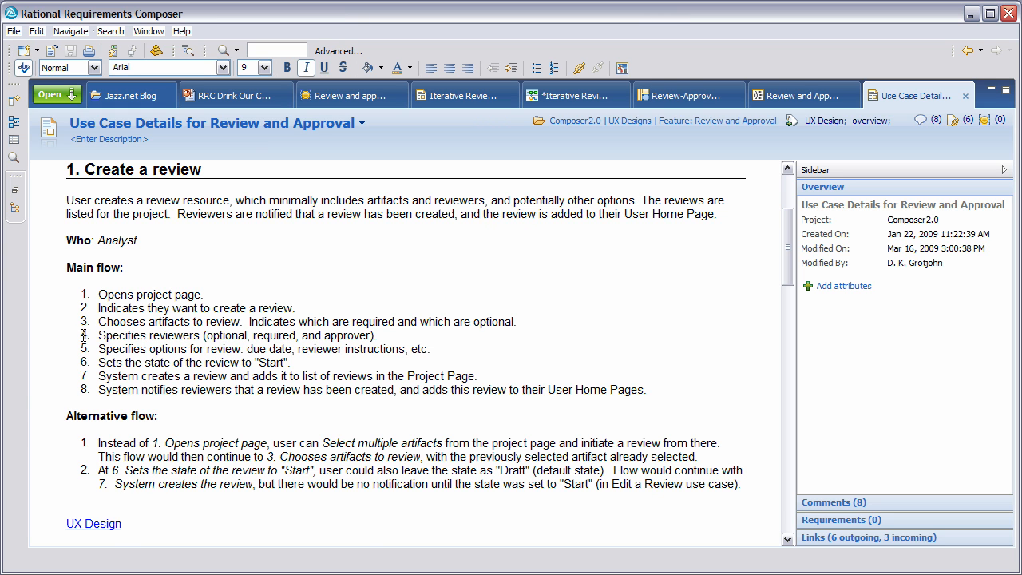
pyautogui.moveTo(93, 523)
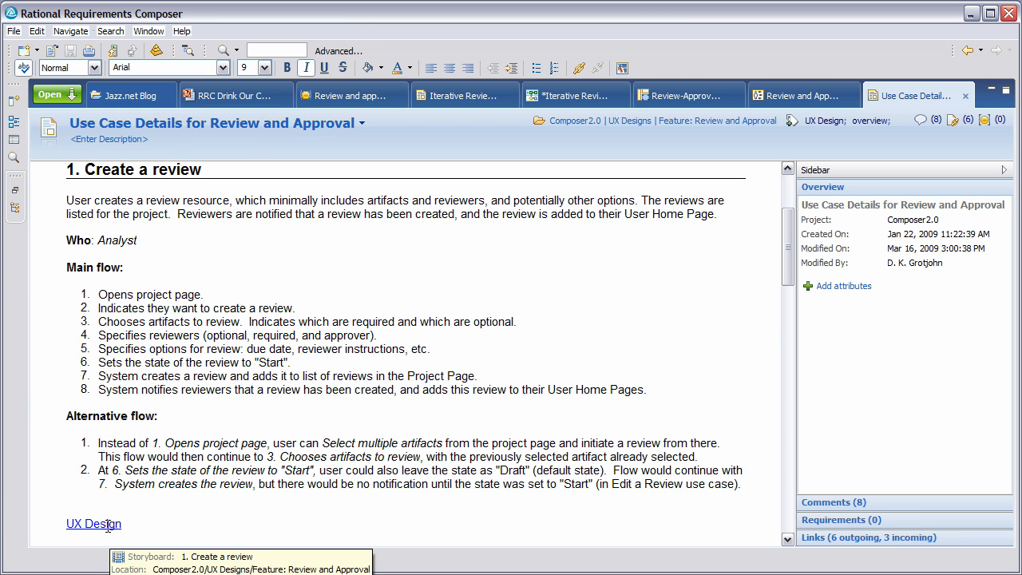
pyautogui.click(94, 524)
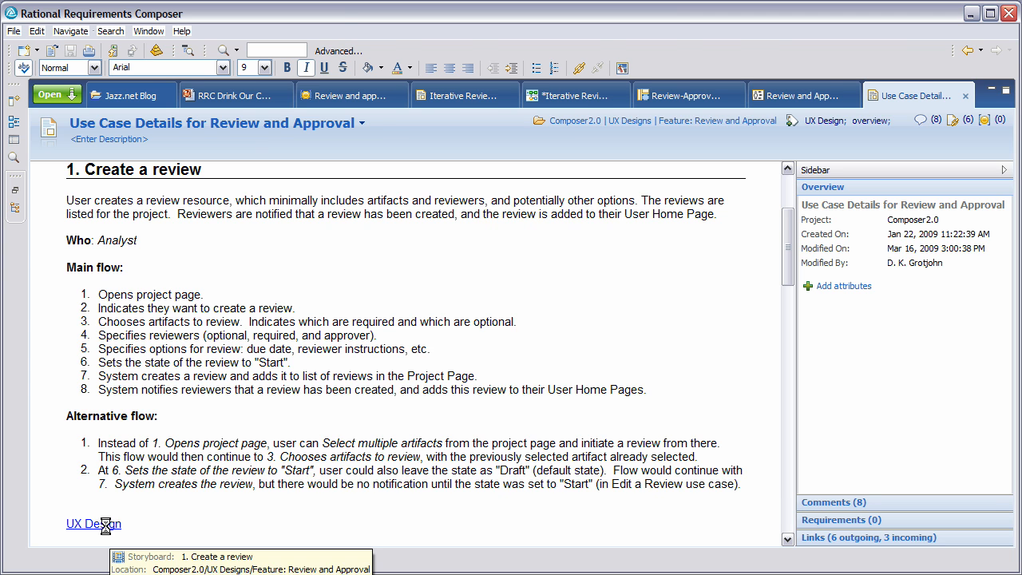
# Open the '1. Create a review' storyboard, showing frames from Review tab to Send Invitation
pyautogui.click(93, 524)
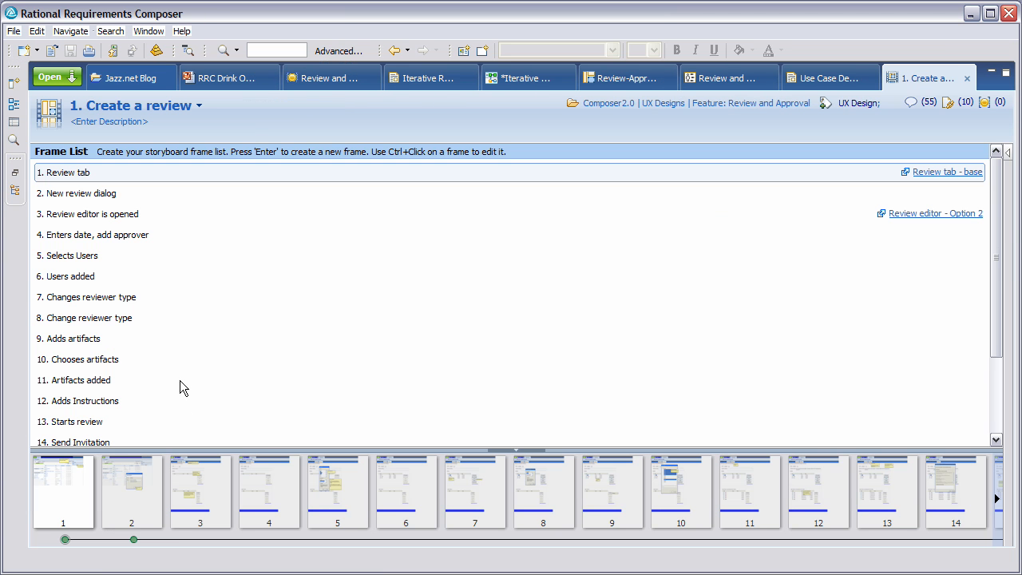
pyautogui.moveTo(130, 192)
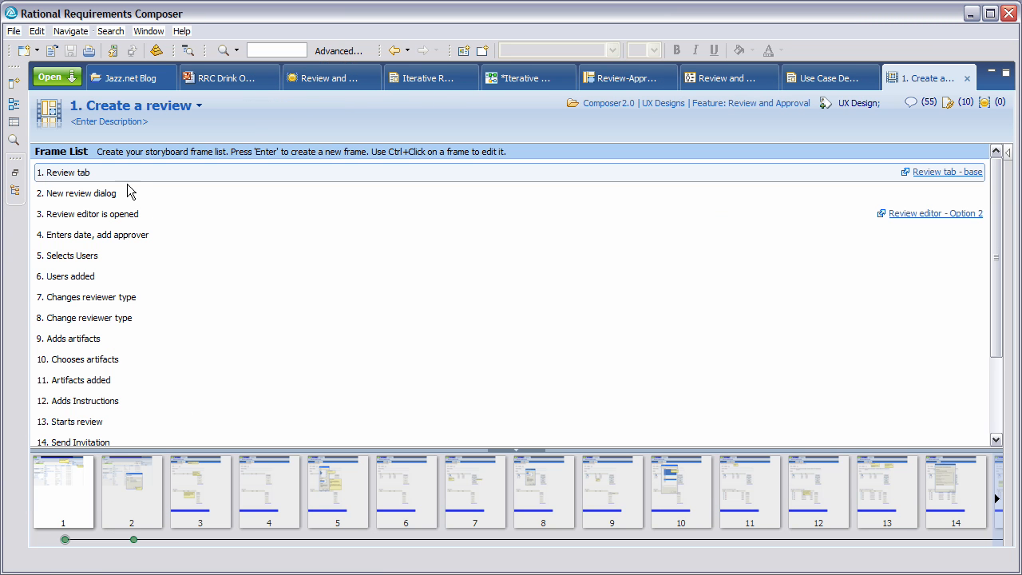
pyautogui.moveTo(162, 224)
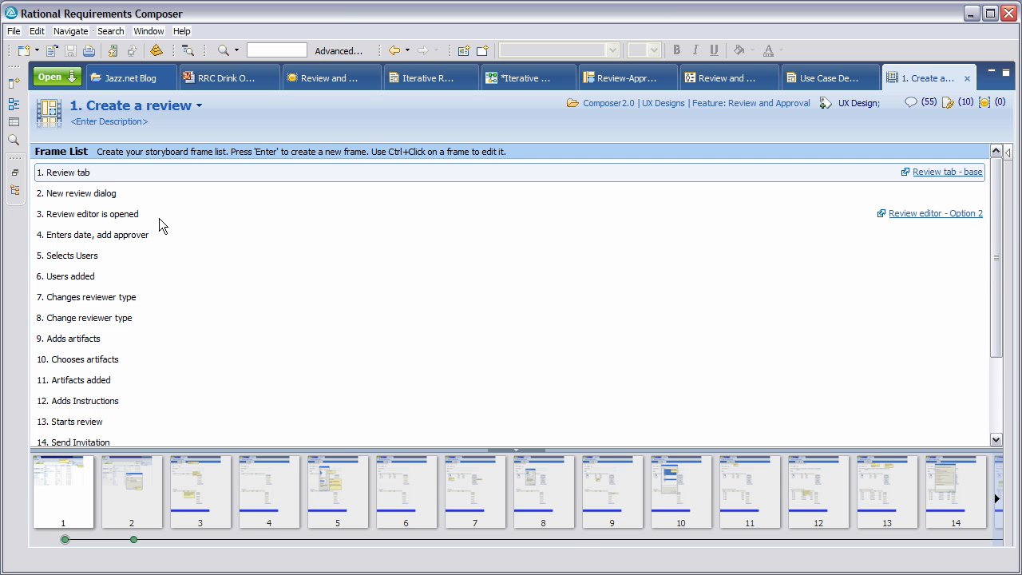
pyautogui.moveTo(72, 501)
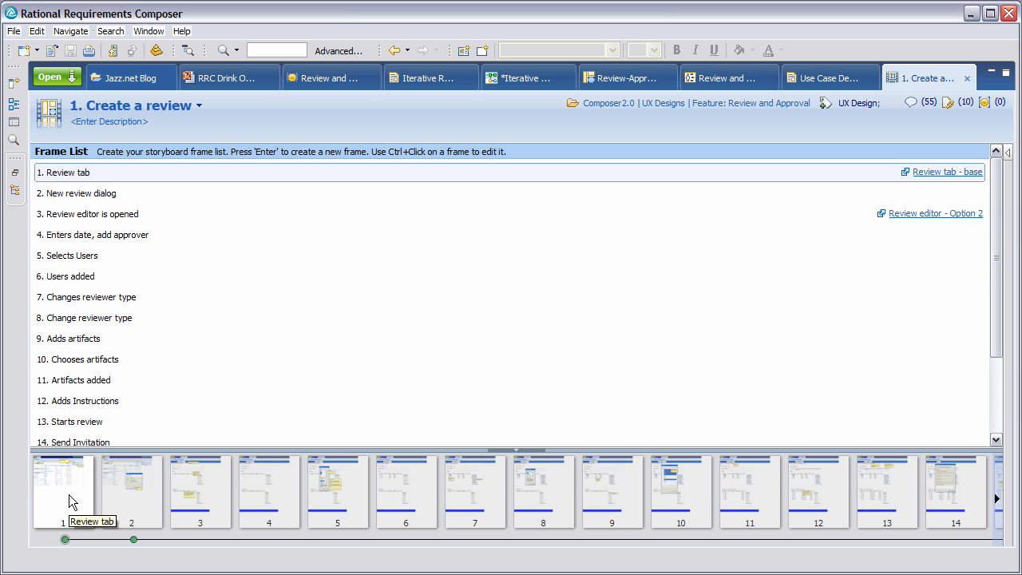
pyautogui.moveTo(292, 370)
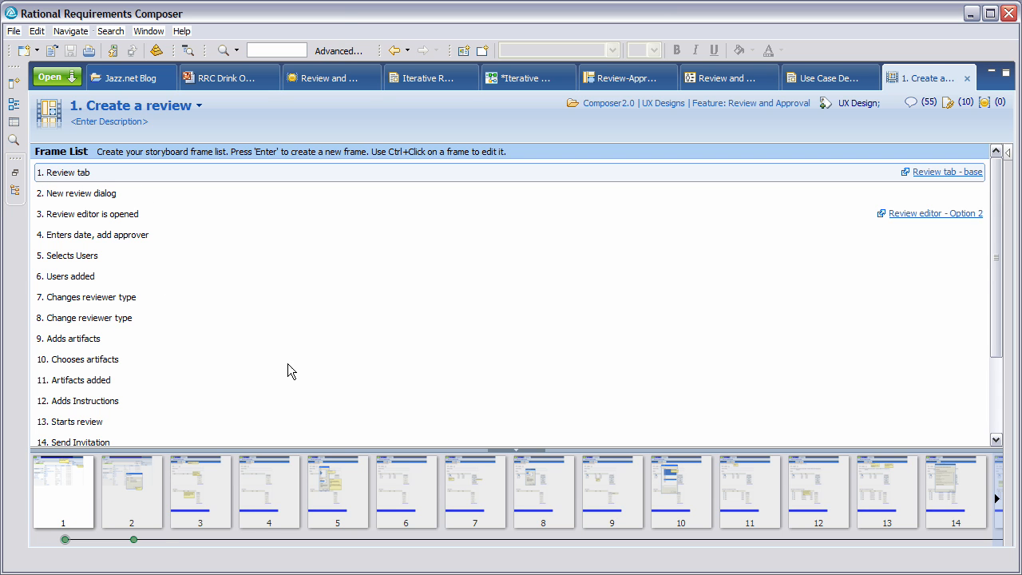
pyautogui.moveTo(787, 195)
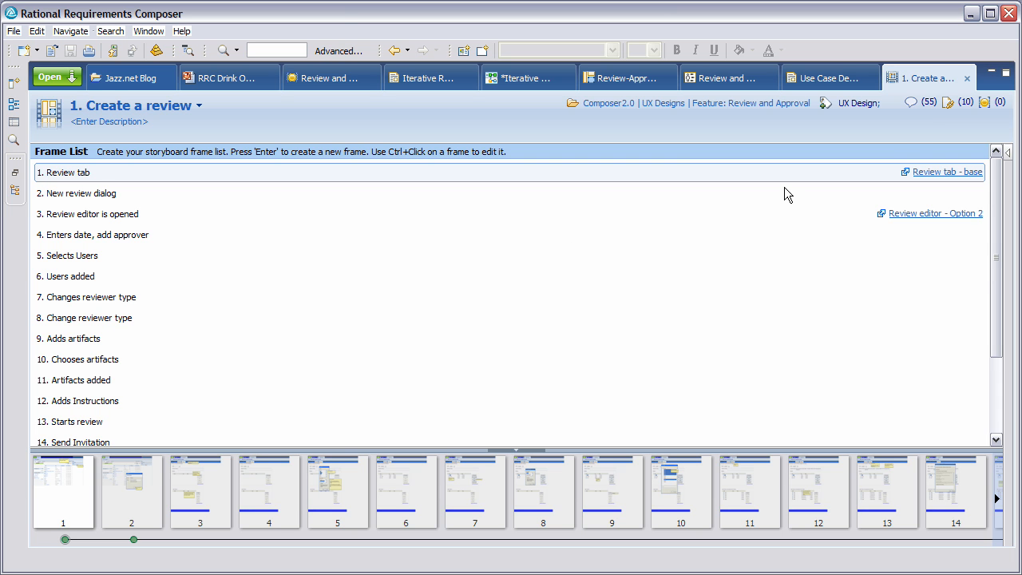
pyautogui.moveTo(920, 103)
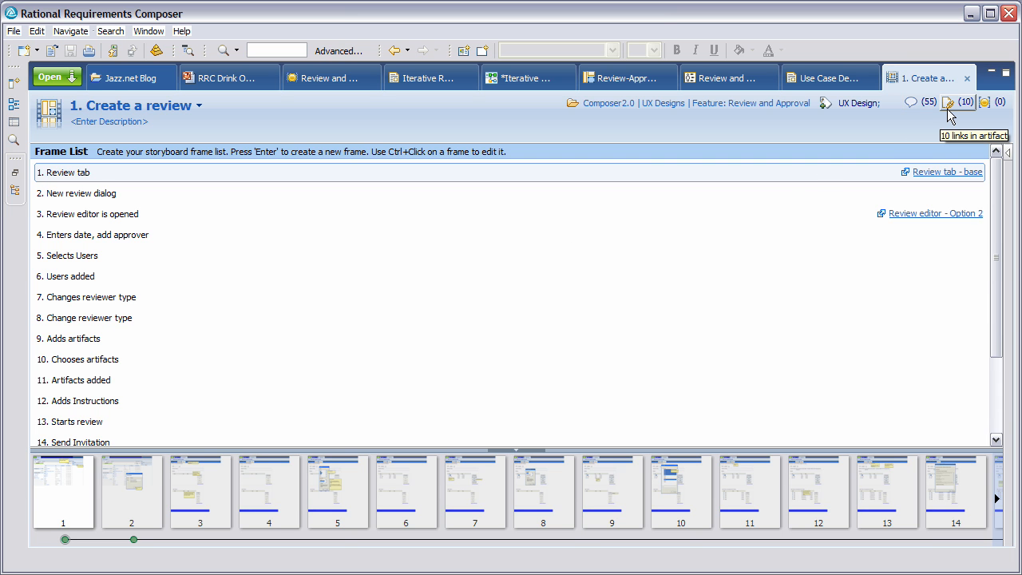
pyautogui.moveTo(627, 145)
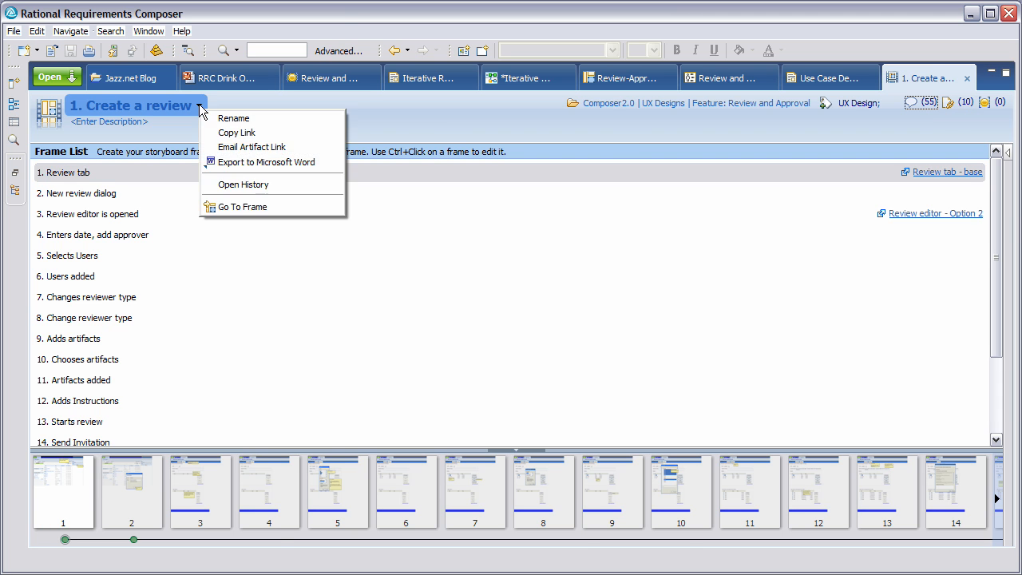
pyautogui.moveTo(234, 194)
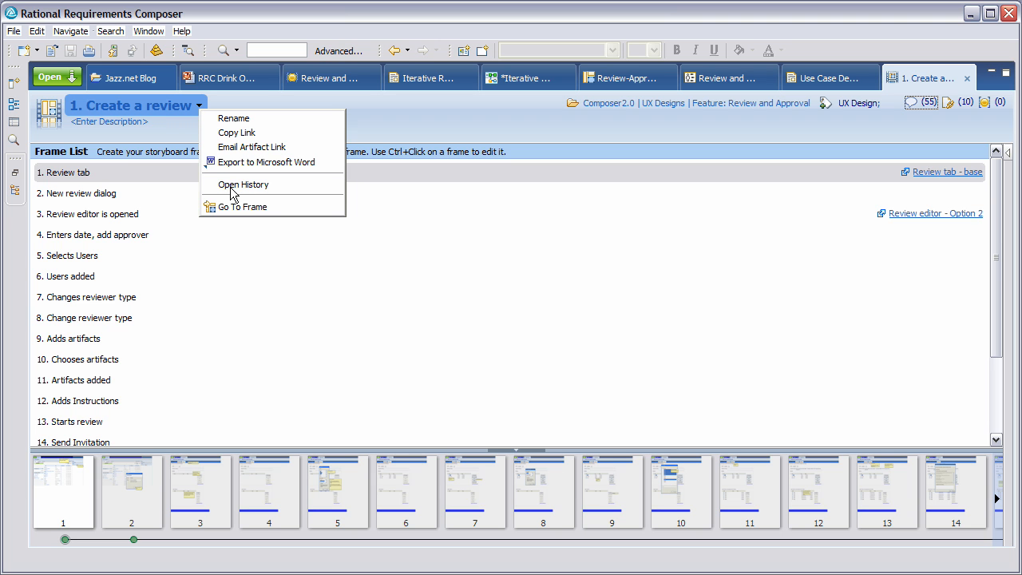
# Open the revision history of the '1. Create a review' storyboard, showing 79 earlier versions
pyautogui.click(243, 185)
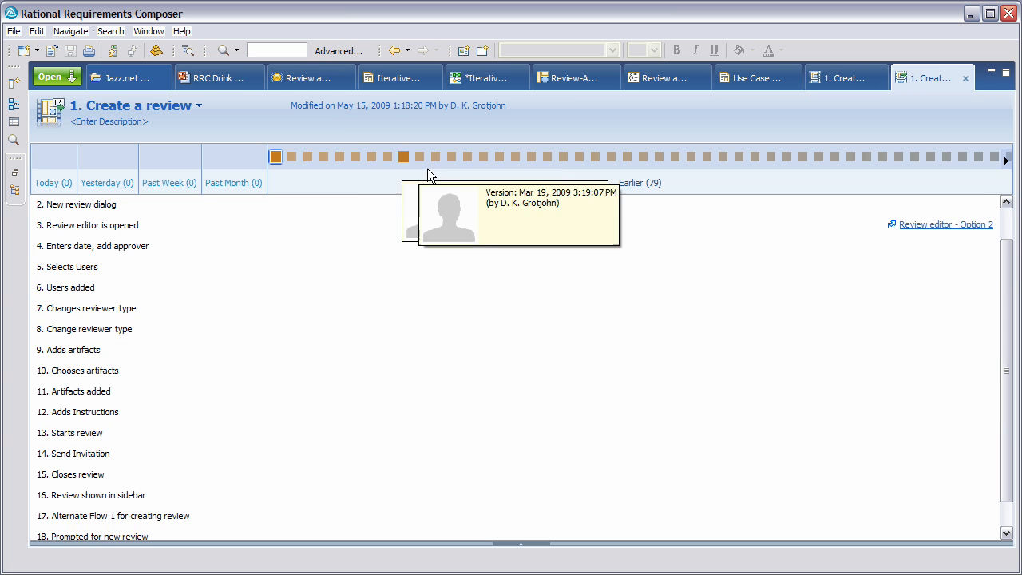
pyautogui.moveTo(589, 230)
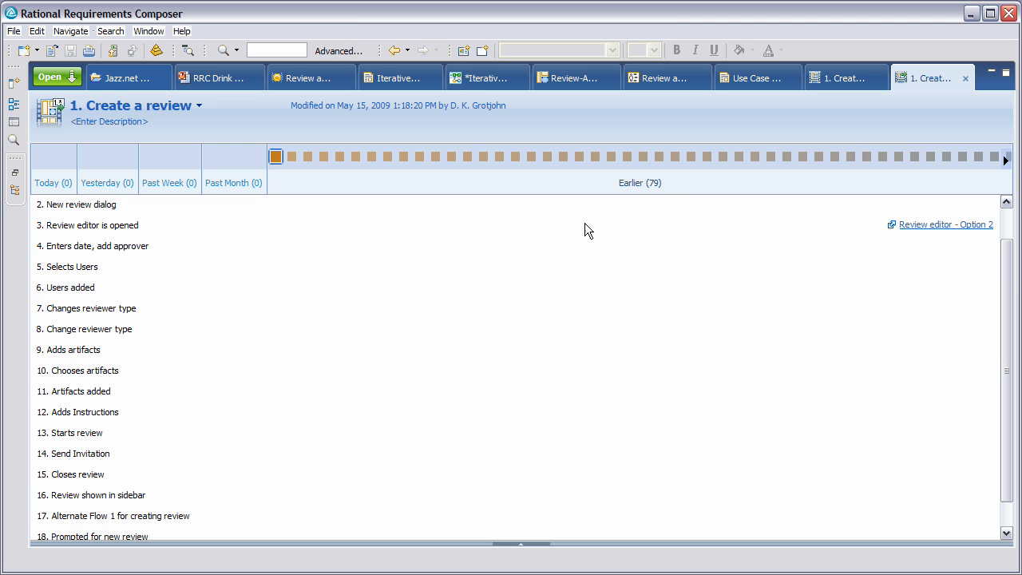
pyautogui.moveTo(931, 115)
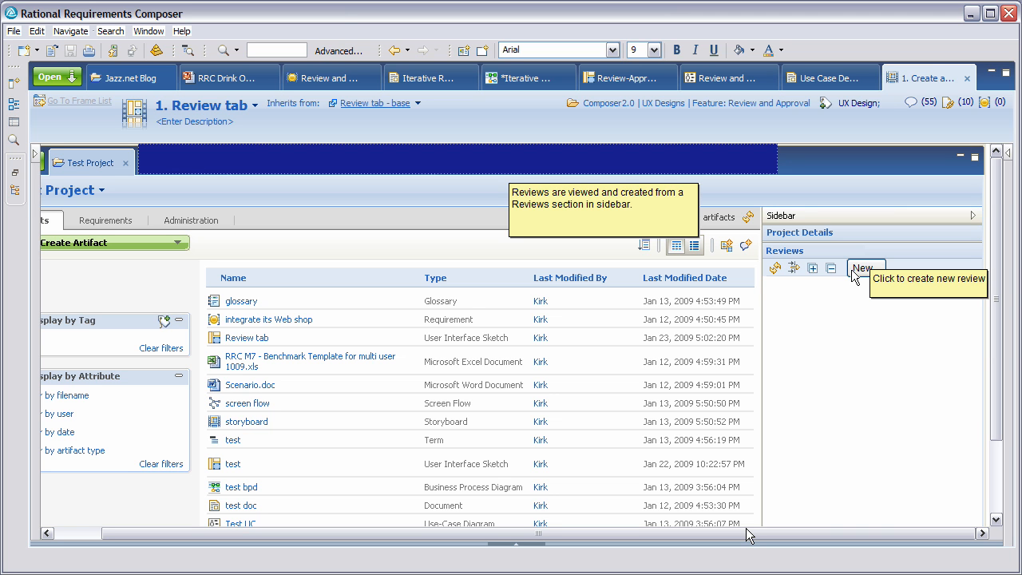
# Advance from the New review dialog through reviewer type frames to frame 10, 'Chooses artifacts'
pyautogui.click(863, 267)
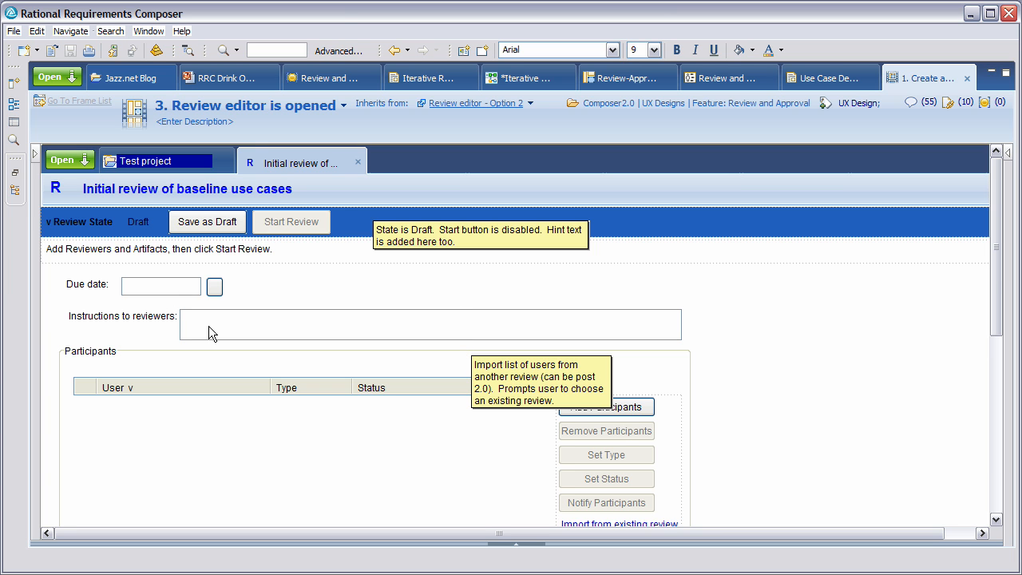
pyautogui.moveTo(543, 364)
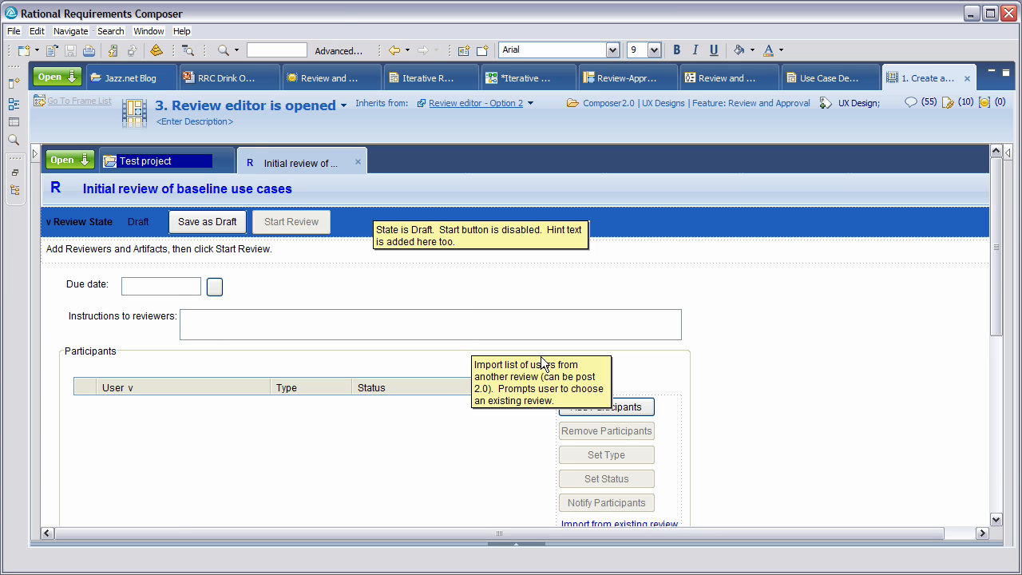
pyautogui.moveTo(599, 389)
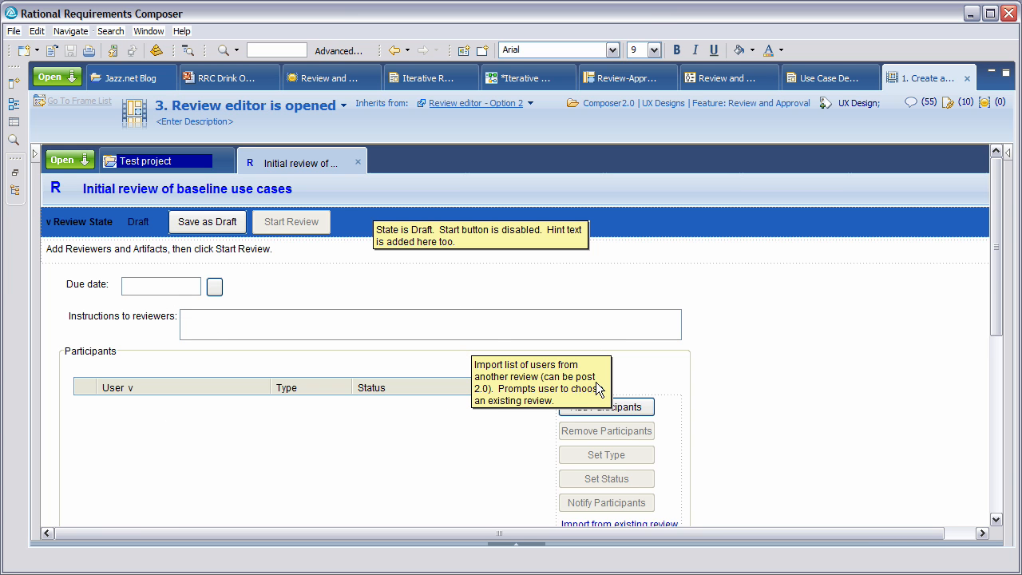
pyautogui.moveTo(481, 475)
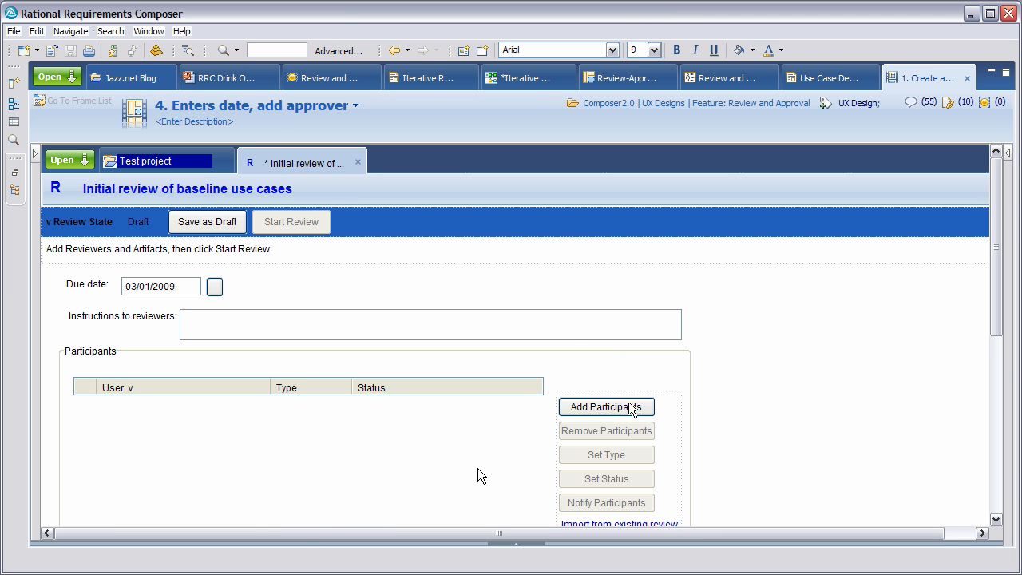
pyautogui.click(606, 406)
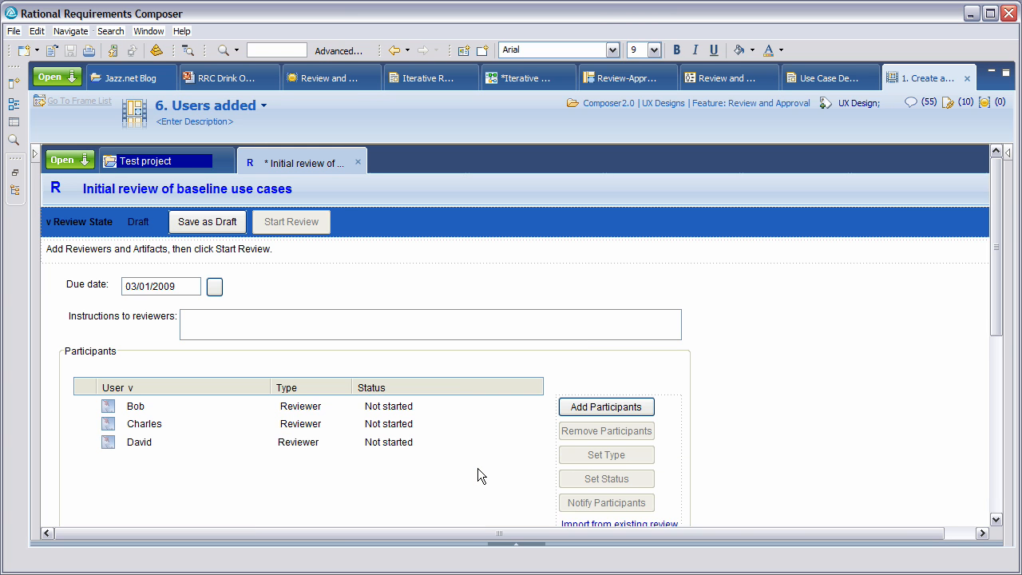
pyautogui.click(136, 406)
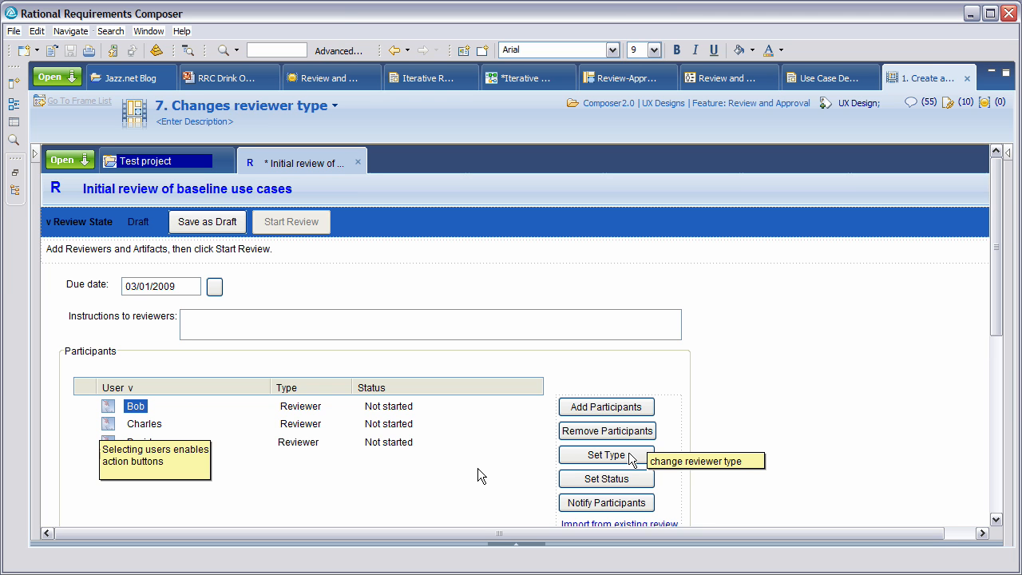
pyautogui.click(605, 455)
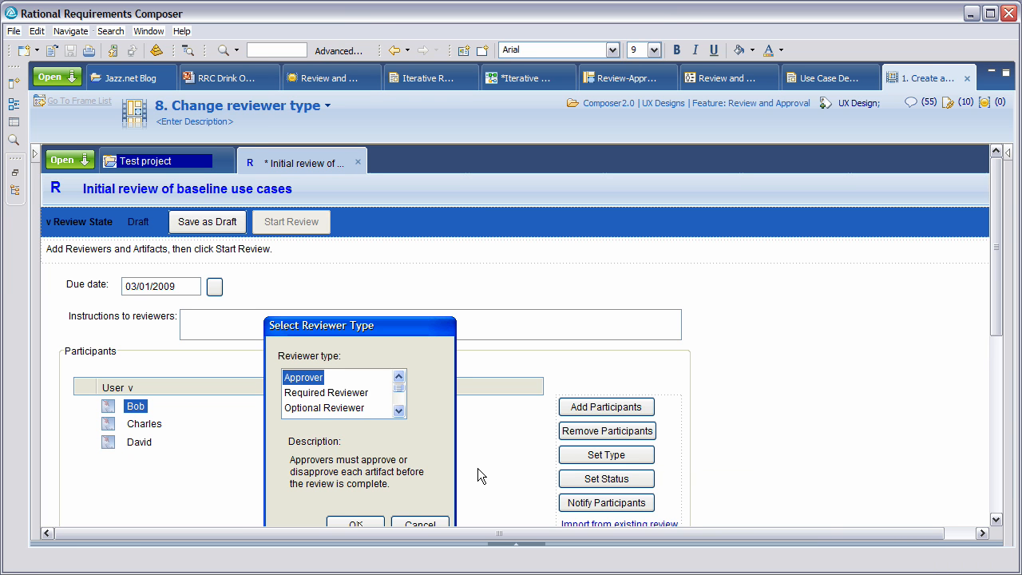
pyautogui.click(354, 523)
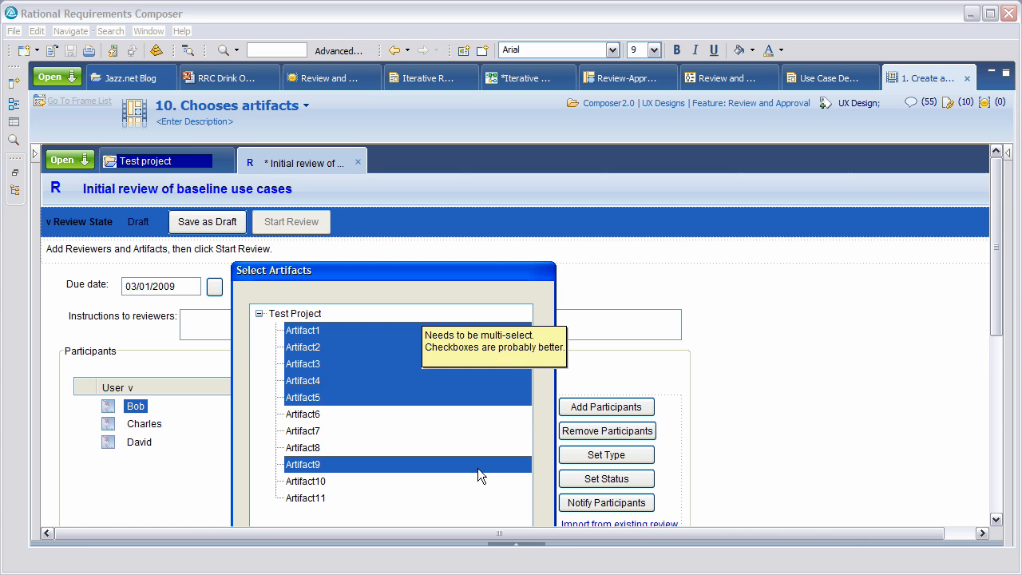
pyautogui.moveTo(287, 331)
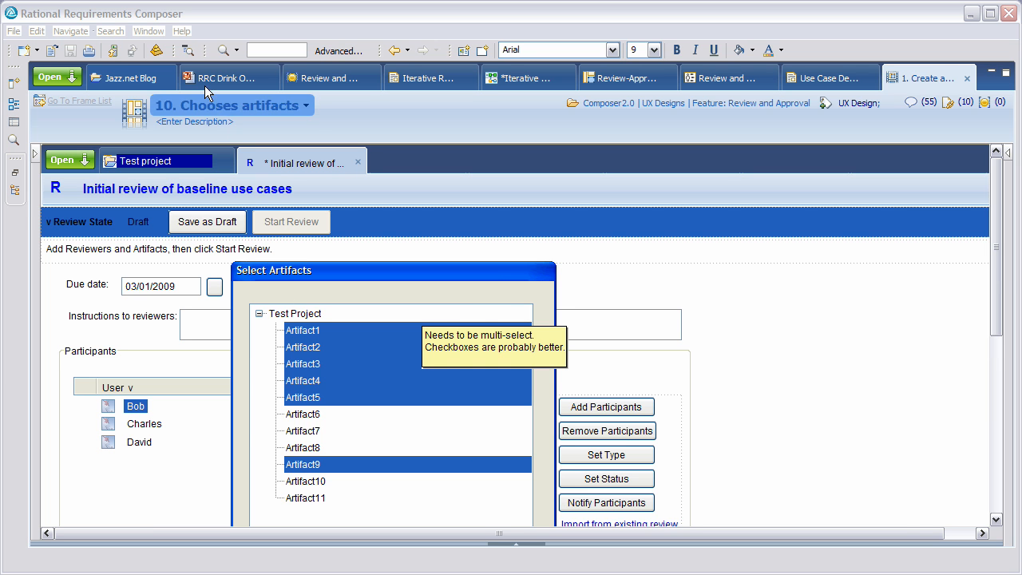
# Switch to RRC Drink Our Champagne and reach Visual Design frame 4, 'Review Editor - creating a review'
pyautogui.click(226, 78)
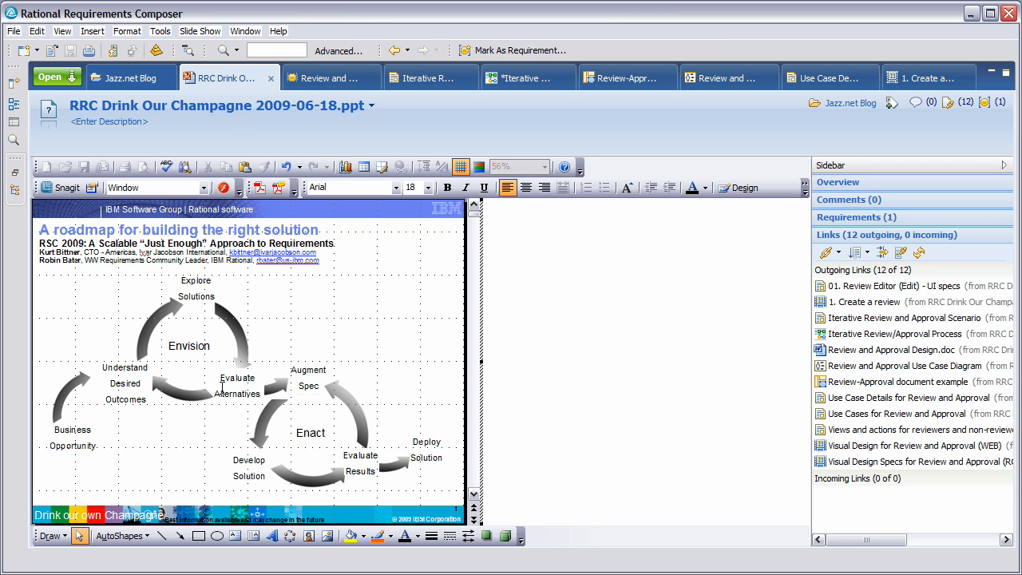
pyautogui.moveTo(265, 403)
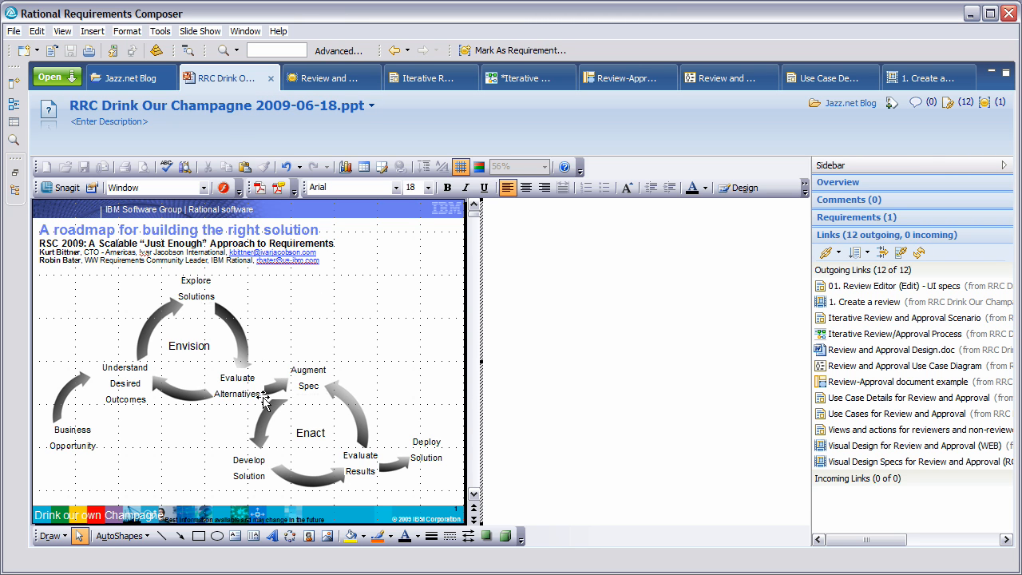
pyautogui.moveTo(713, 469)
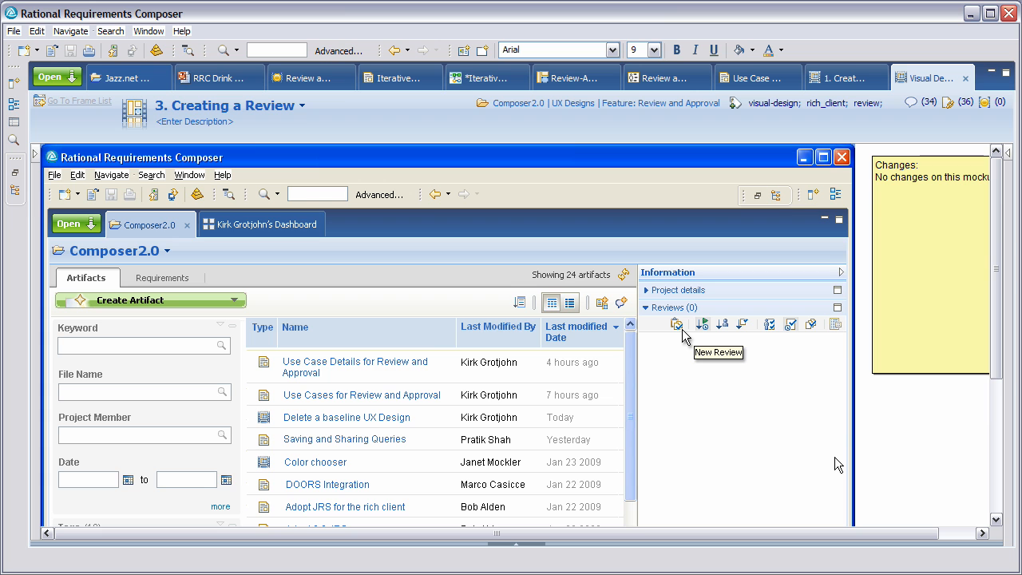
pyautogui.click(676, 323)
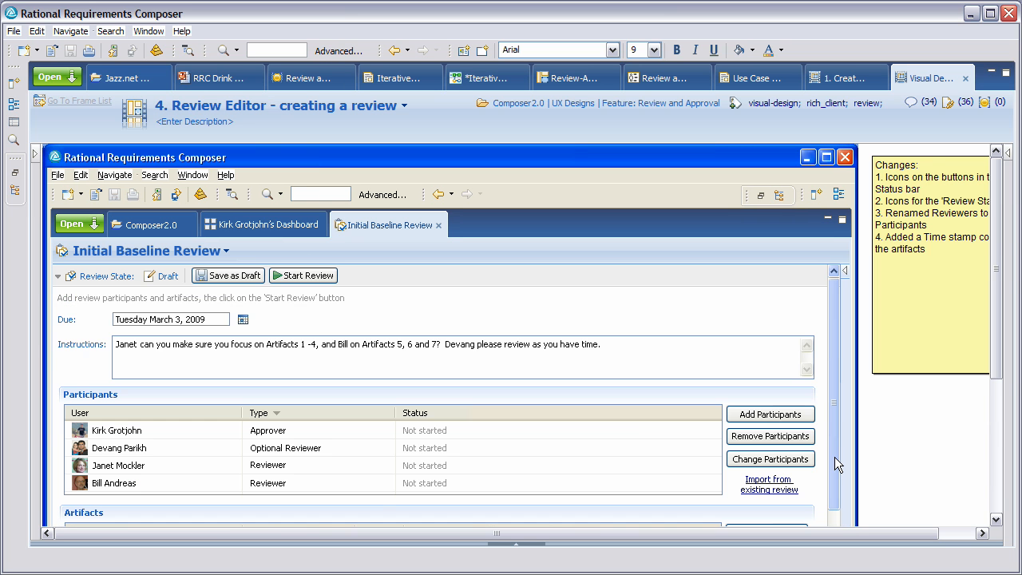
pyautogui.moveTo(505, 429)
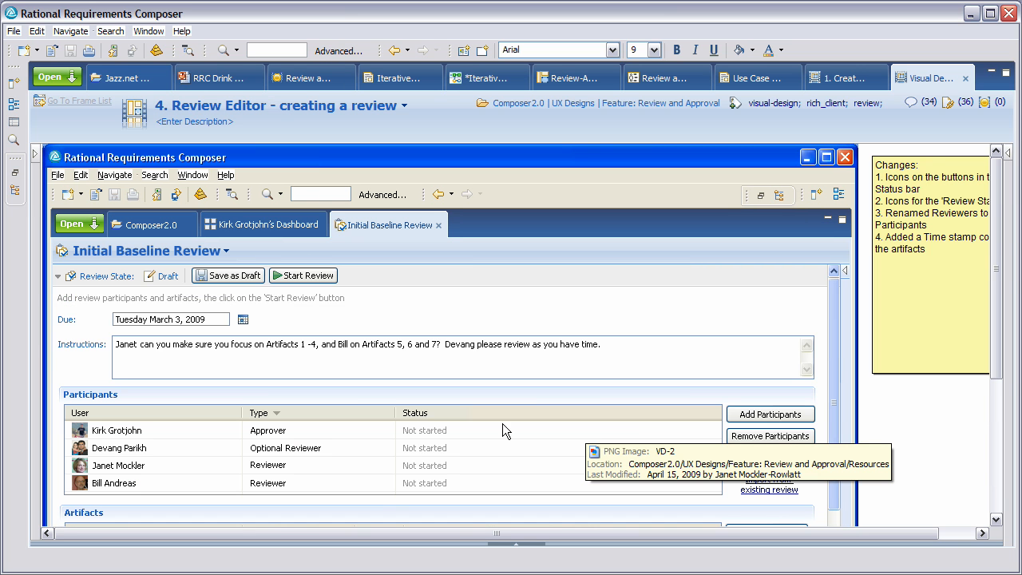
pyautogui.moveTo(102, 473)
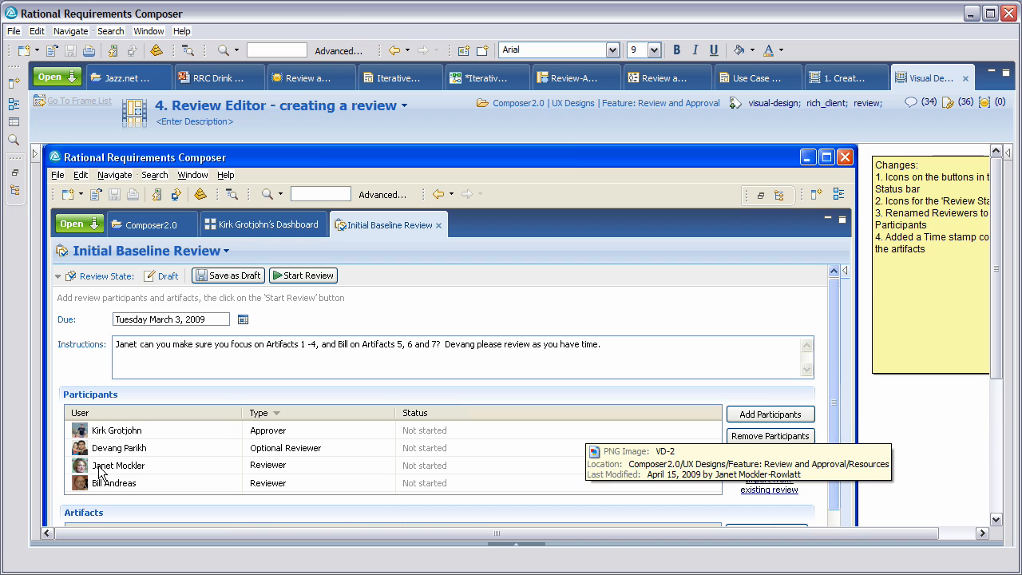
pyautogui.moveTo(126, 441)
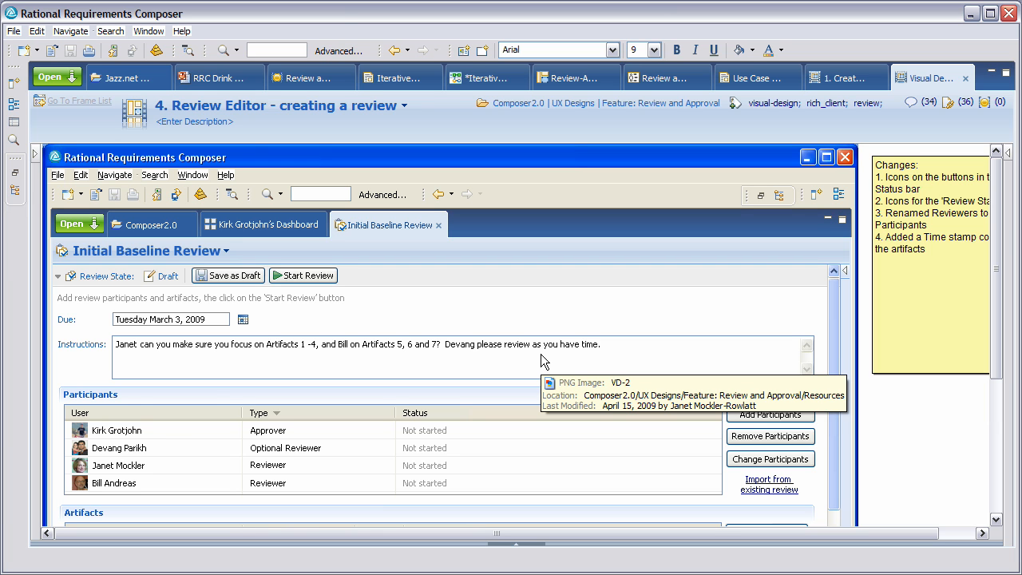
# Advance the Visual Design storyboard to frame 5, showing review states Draft through Finalized
pyautogui.click(162, 275)
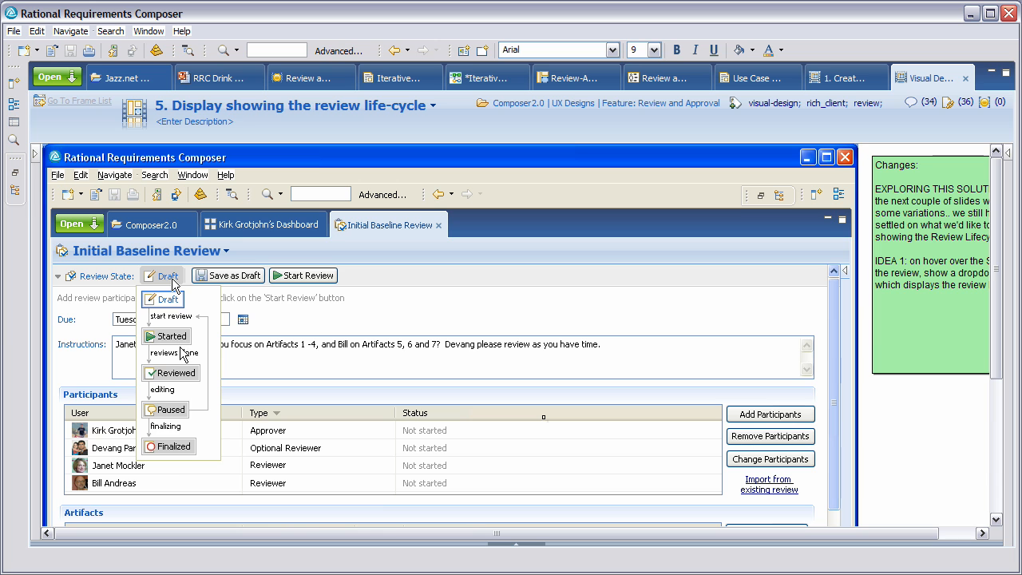
pyautogui.moveTo(183, 463)
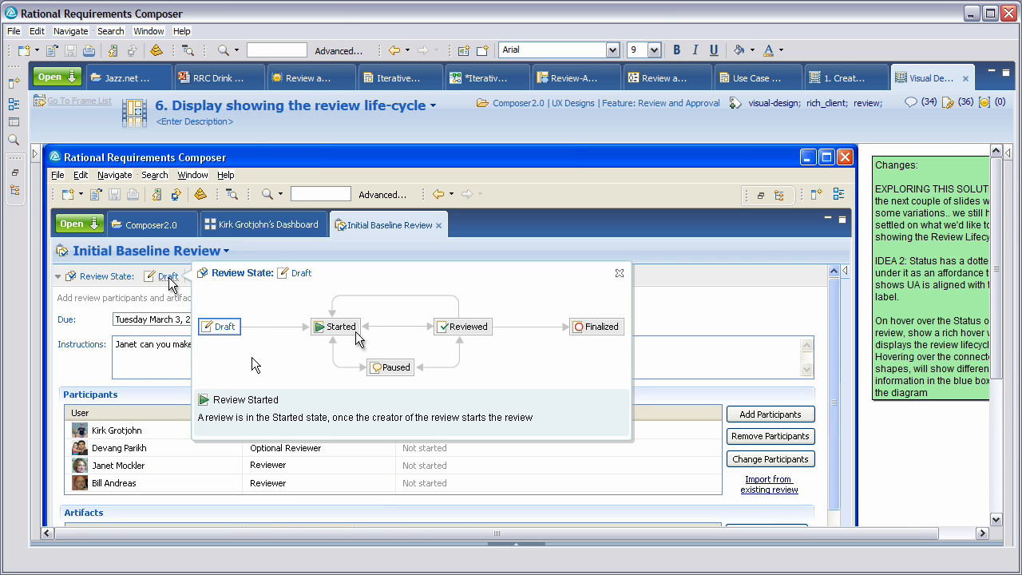
pyautogui.moveTo(267, 319)
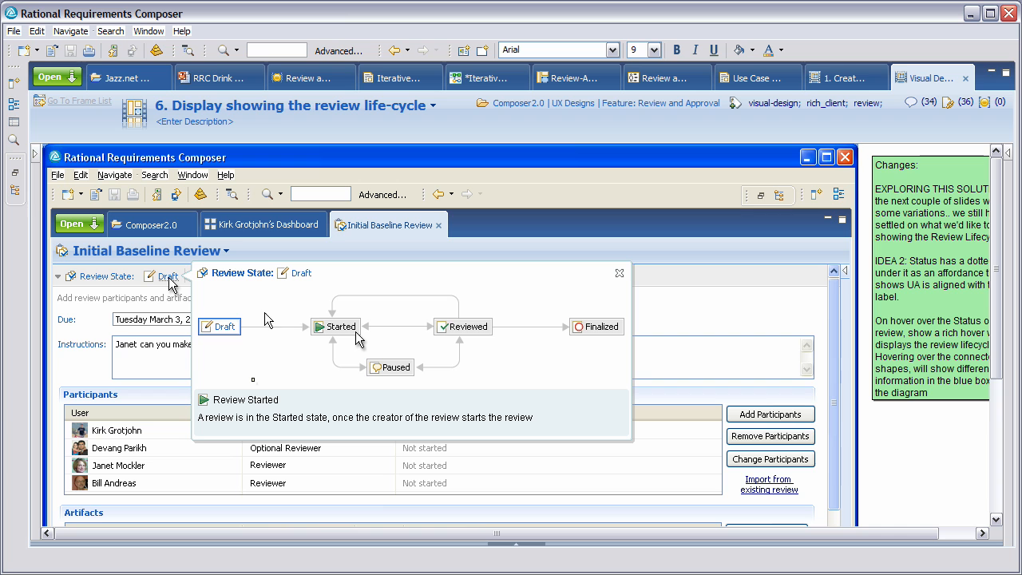
pyautogui.moveTo(403, 395)
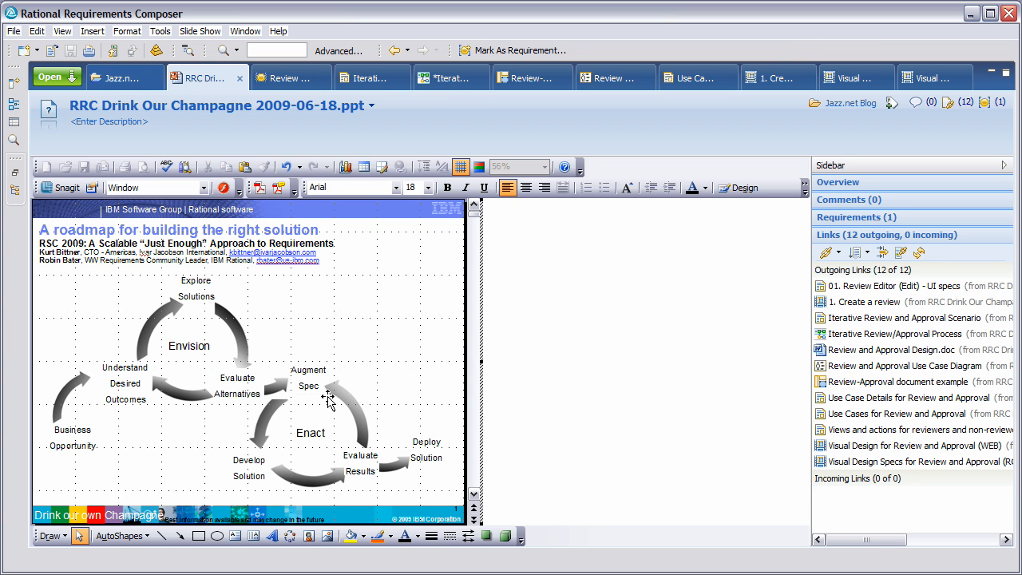
pyautogui.moveTo(382, 372)
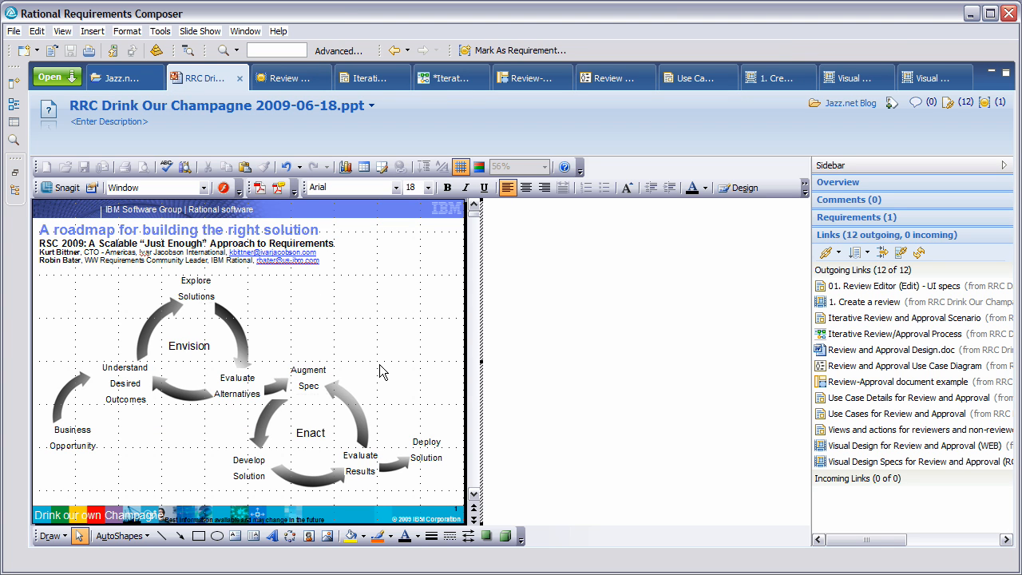
pyautogui.moveTo(893, 286)
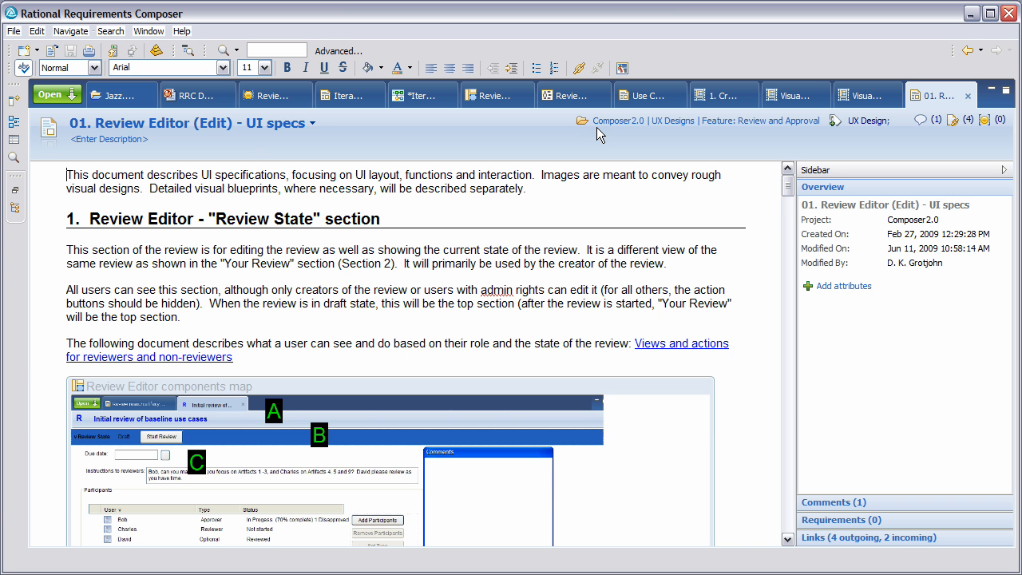
pyautogui.moveTo(202, 190)
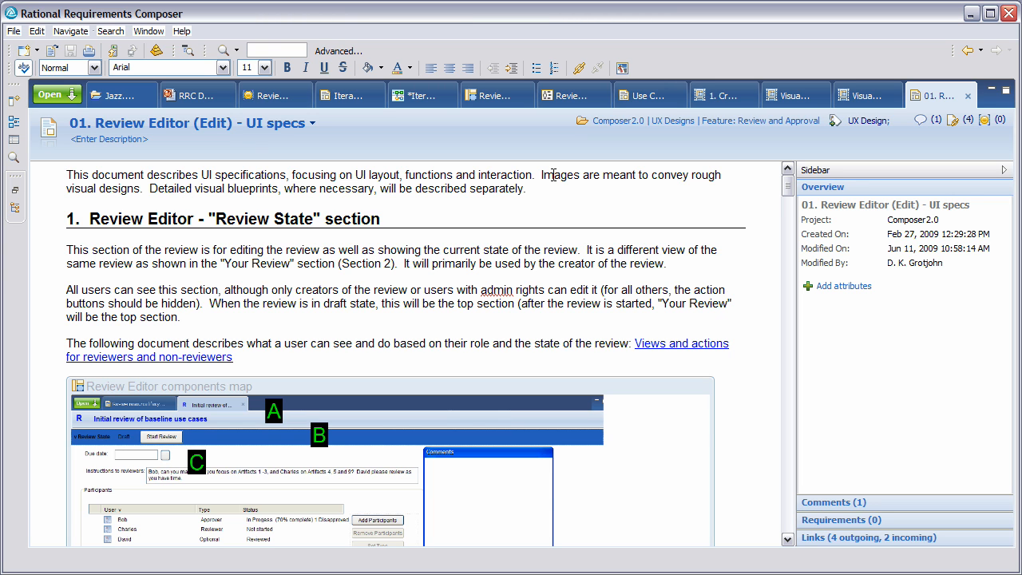
pyautogui.moveTo(591, 302)
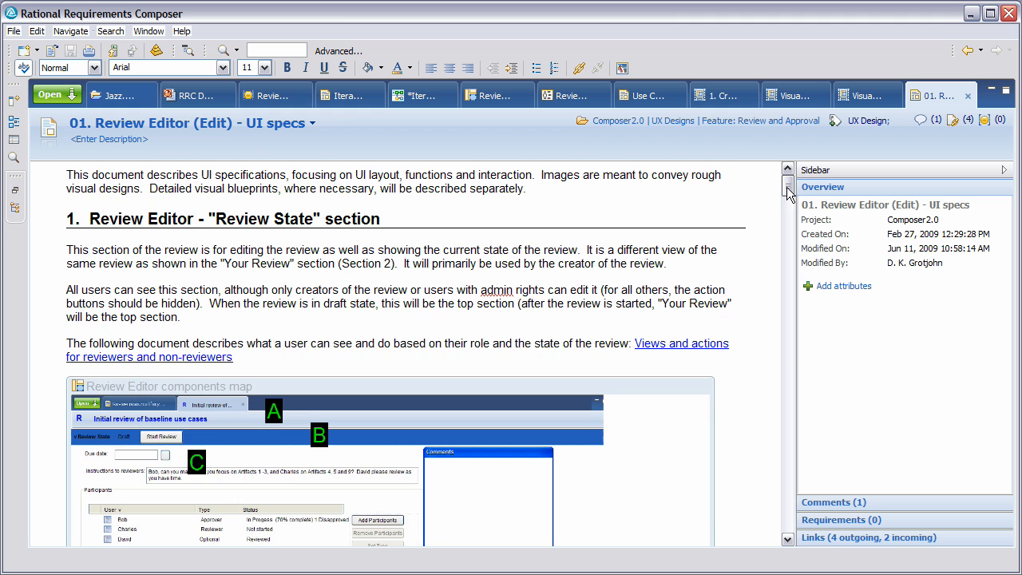
# Follow the UI specs link to 'Views and actions for reviewers and non-reviewers'
pyautogui.scroll(-3)
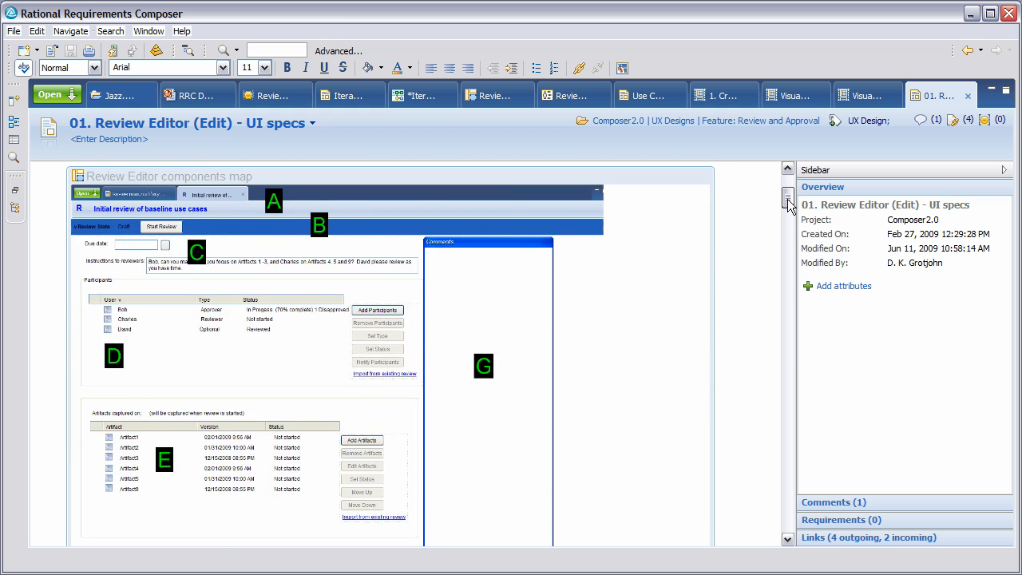
pyautogui.scroll(-3)
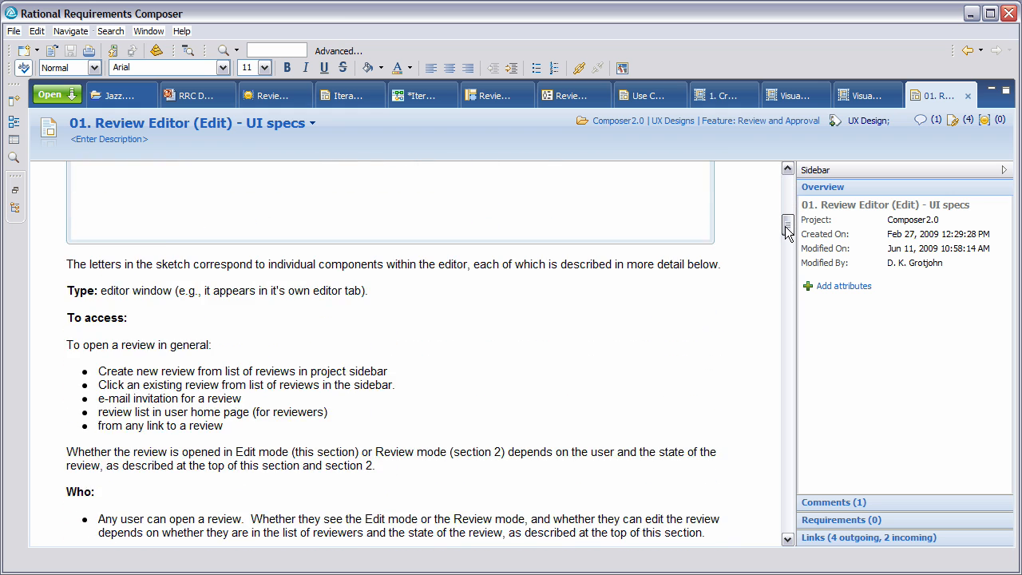
pyautogui.scroll(-3)
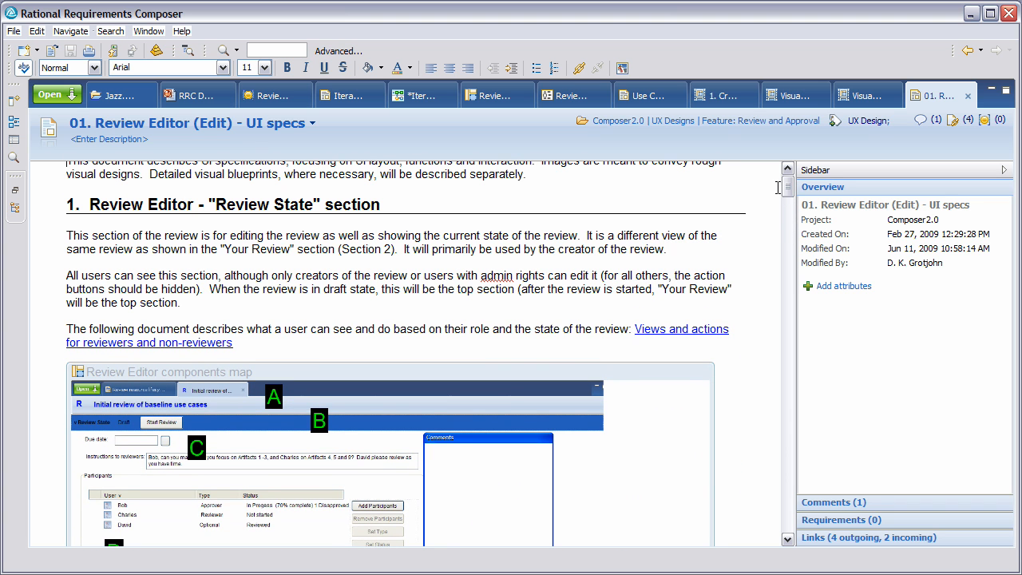
pyautogui.moveTo(708, 303)
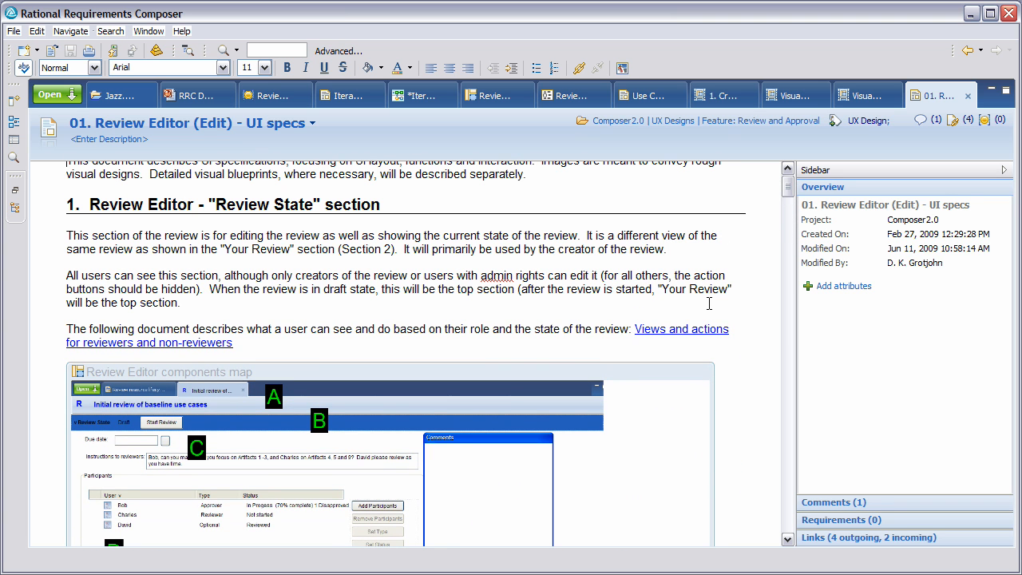
pyautogui.moveTo(680, 328)
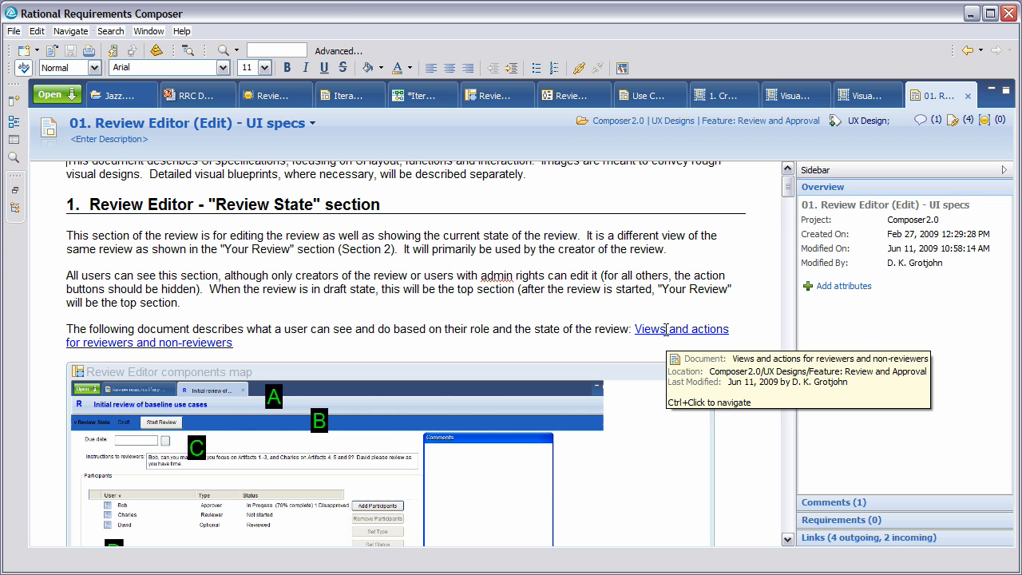
pyautogui.moveTo(665, 333)
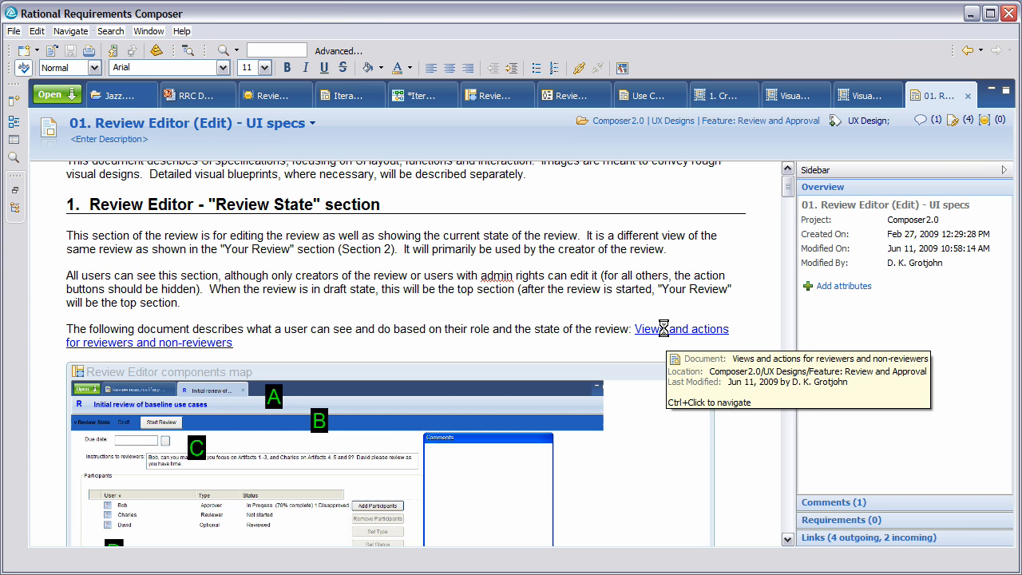
pyautogui.click(680, 328)
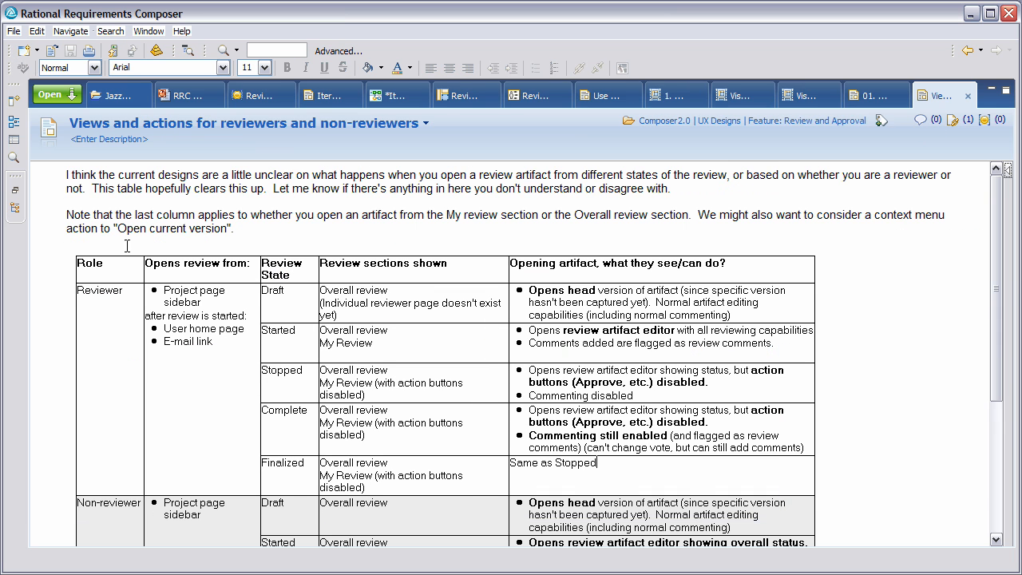
pyautogui.moveTo(204, 315)
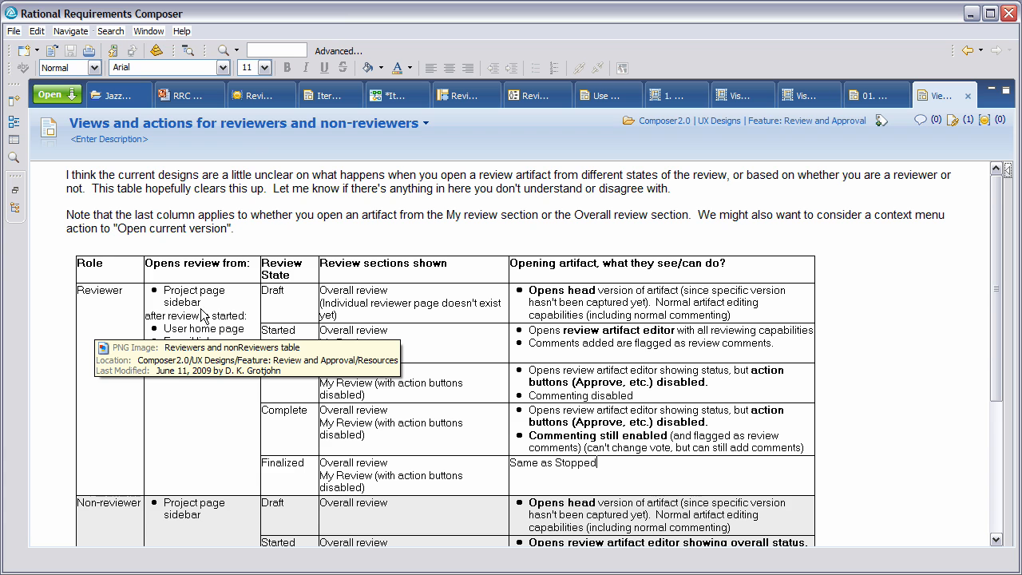
pyautogui.moveTo(209, 339)
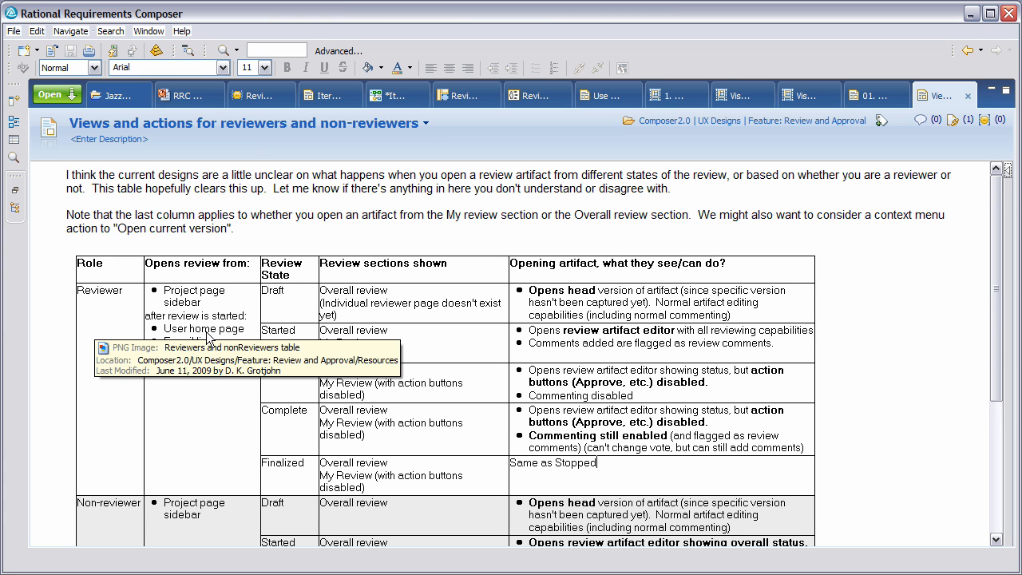
pyautogui.moveTo(455, 293)
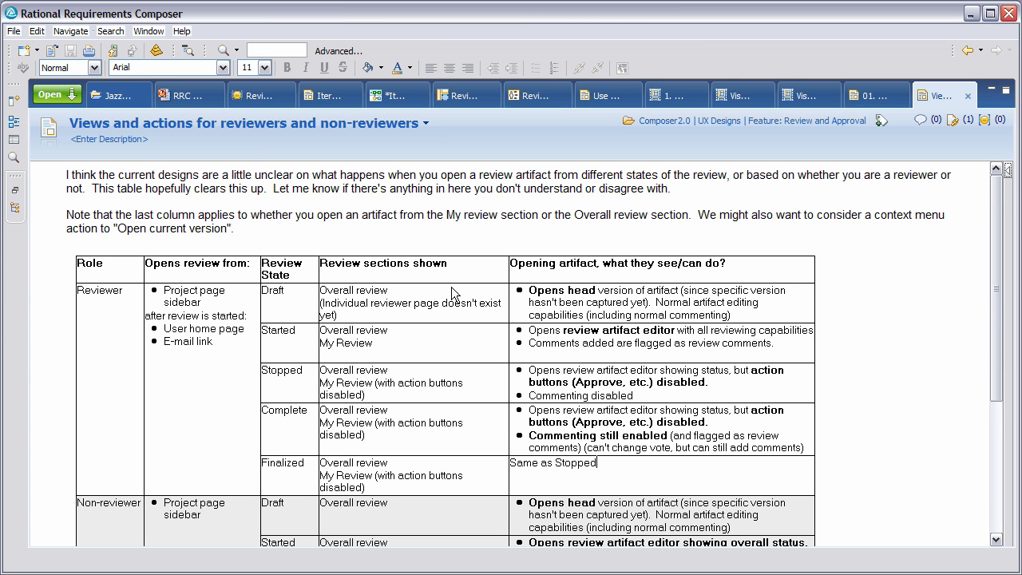
pyautogui.moveTo(537, 461)
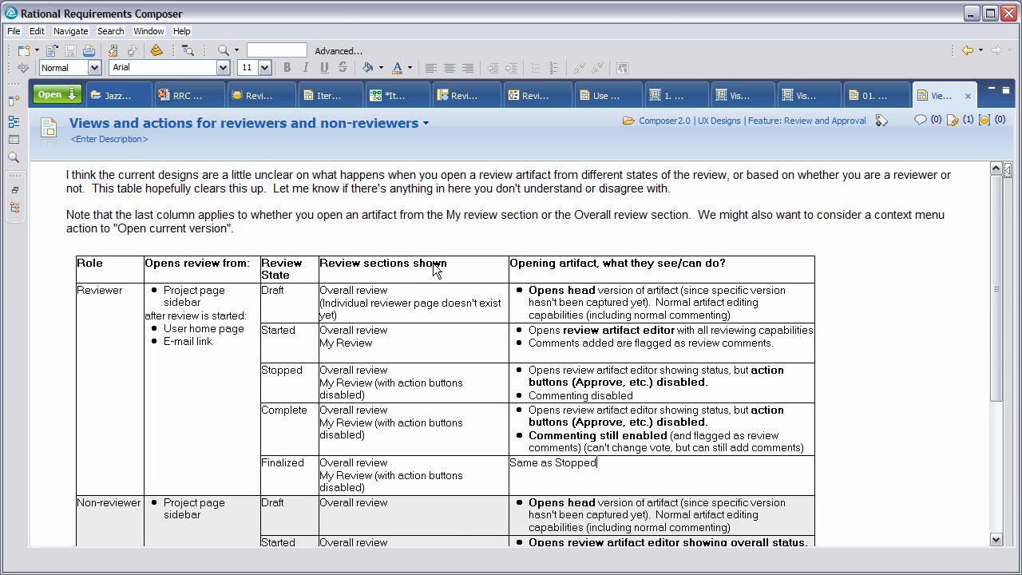
pyautogui.moveTo(409, 288)
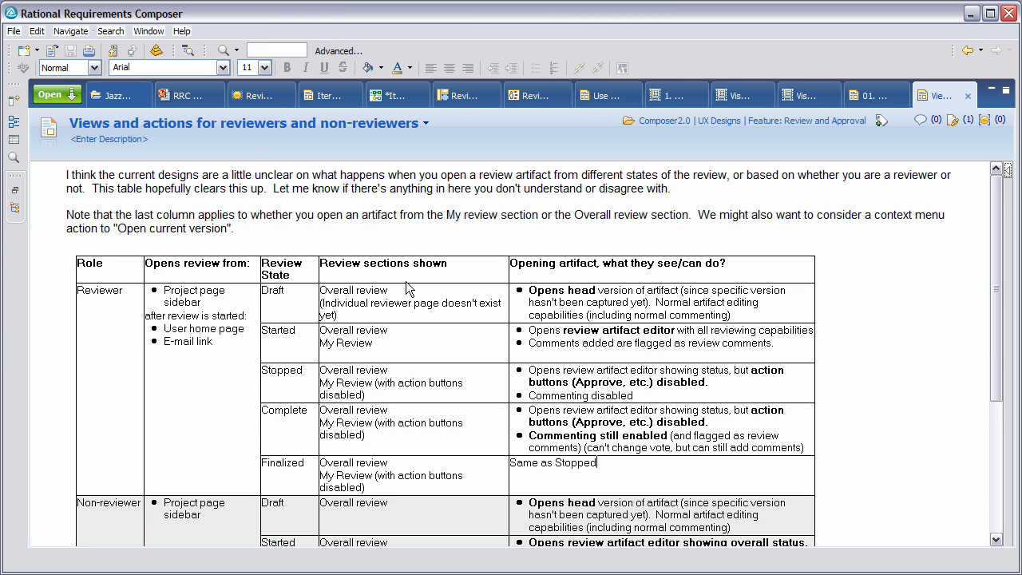
pyautogui.moveTo(257, 116)
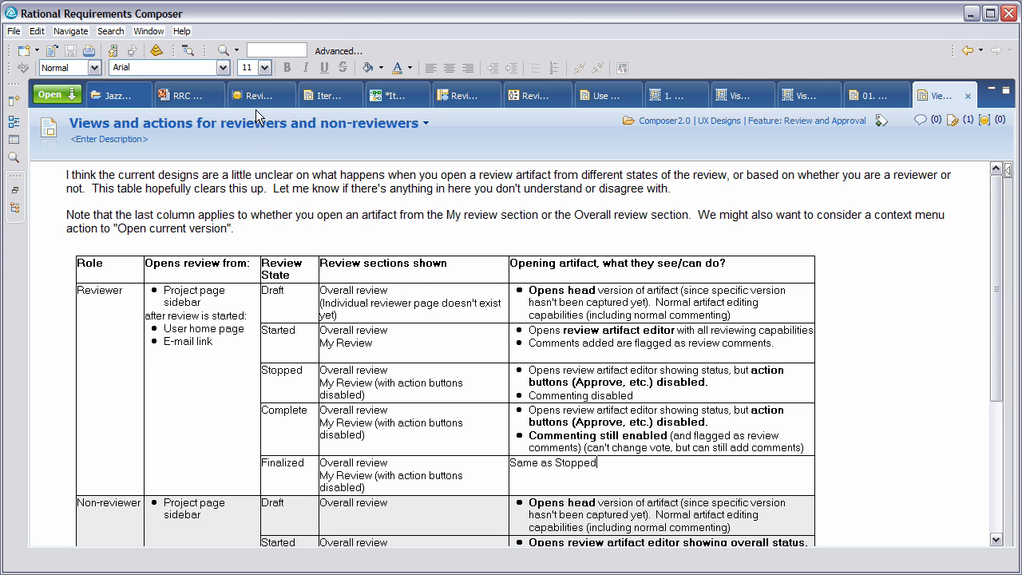
pyautogui.moveTo(188, 95)
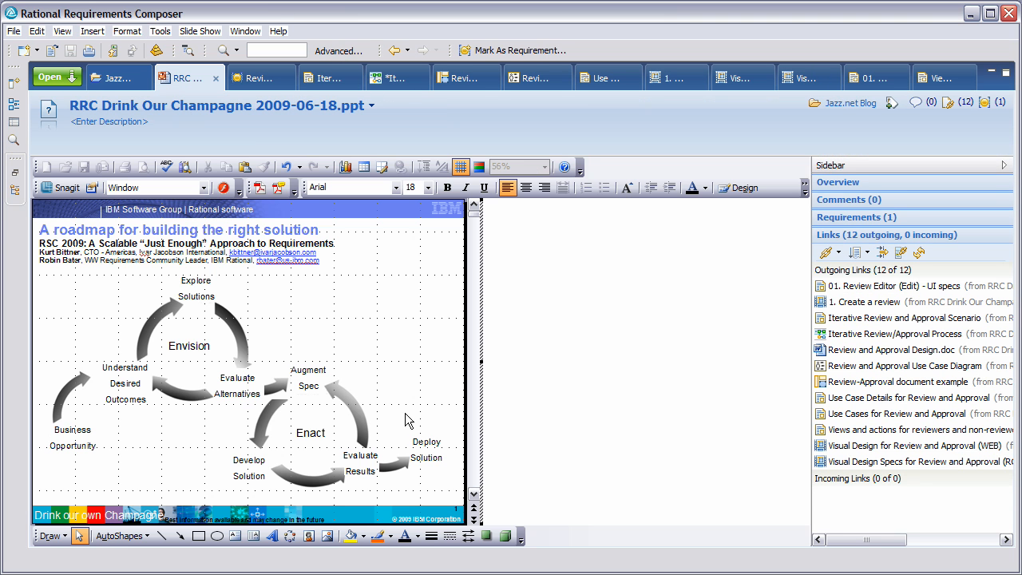
pyautogui.moveTo(259, 472)
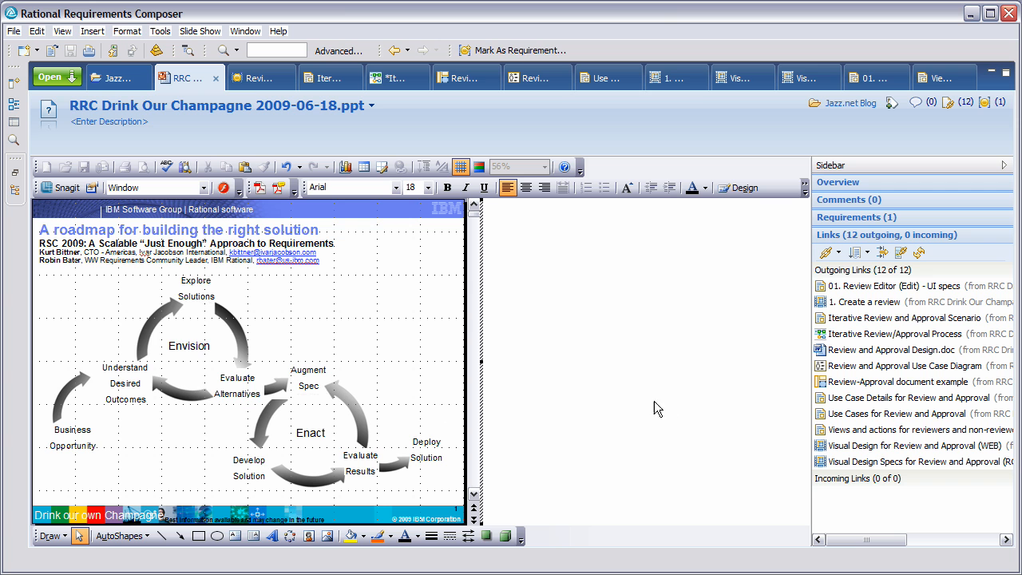
pyautogui.moveTo(716, 397)
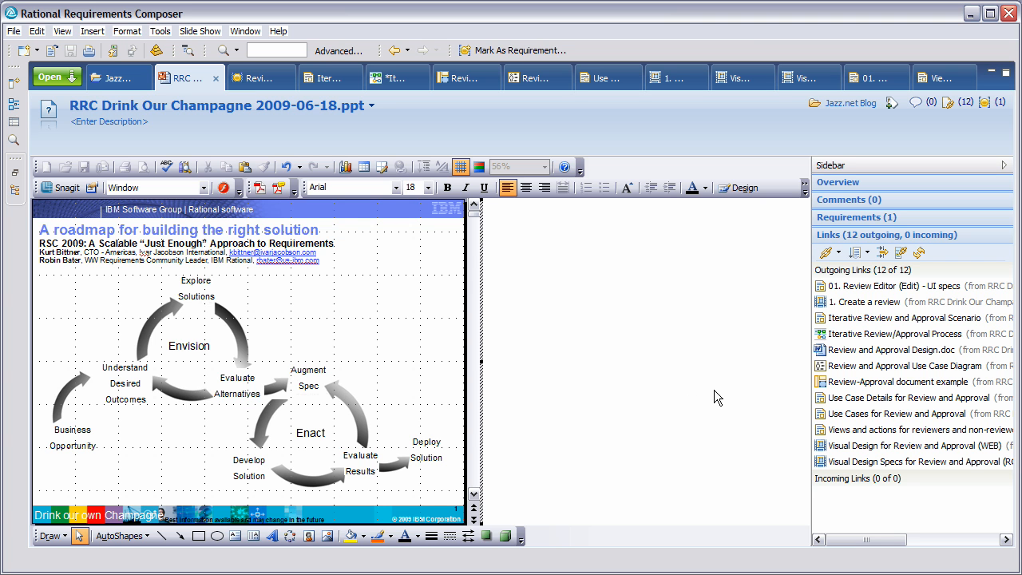
pyautogui.moveTo(820, 364)
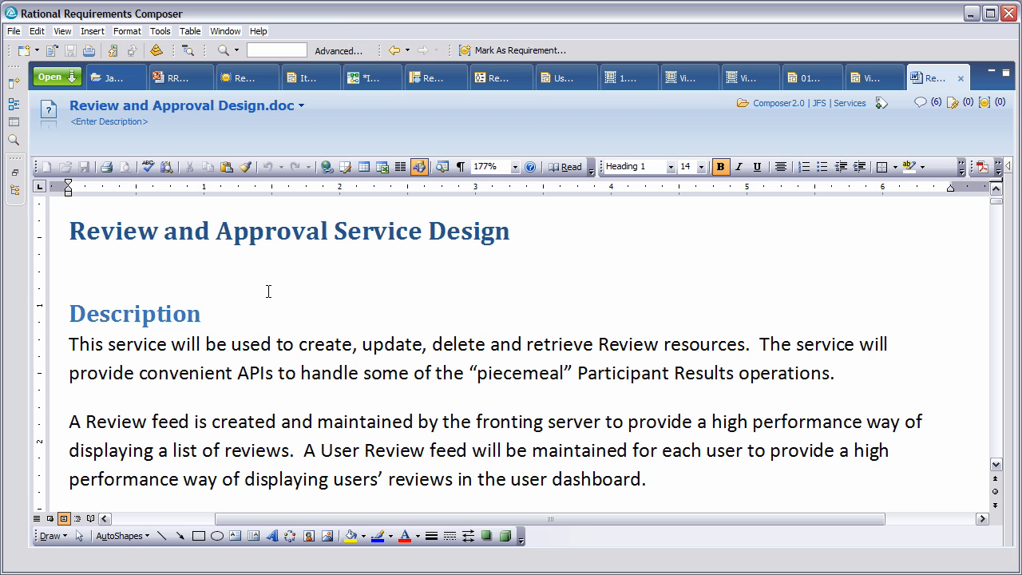
pyautogui.moveTo(392, 297)
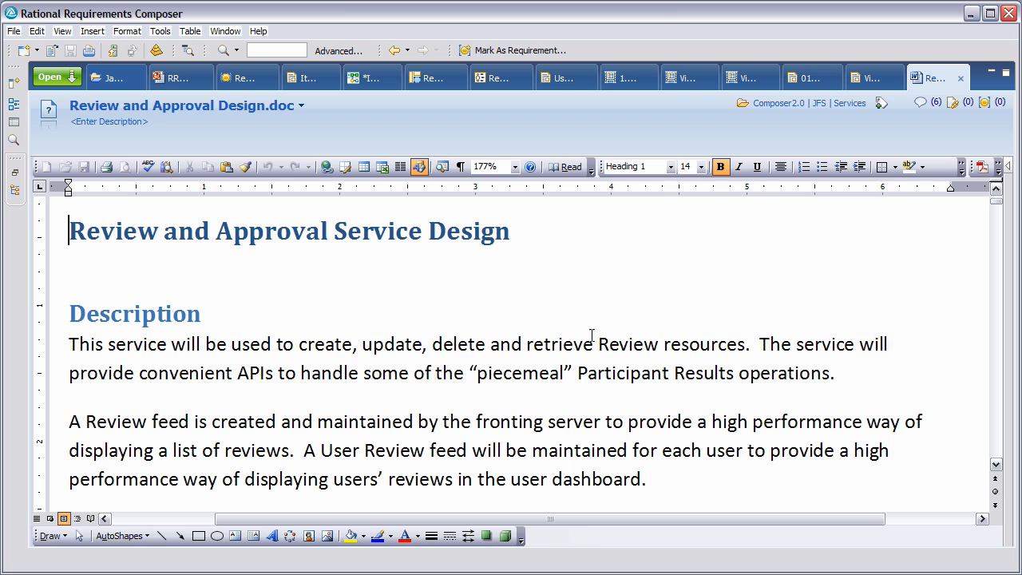
pyautogui.moveTo(722, 346)
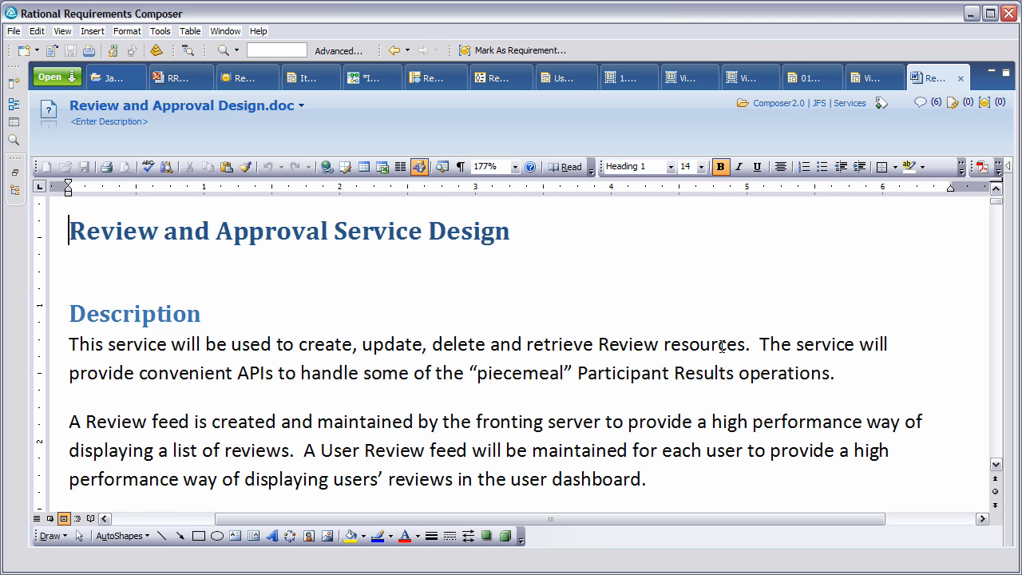
# Scroll Review and Approval Design.doc to its security notes, then return to RRC Drink Our Champagne
pyautogui.scroll(-3)
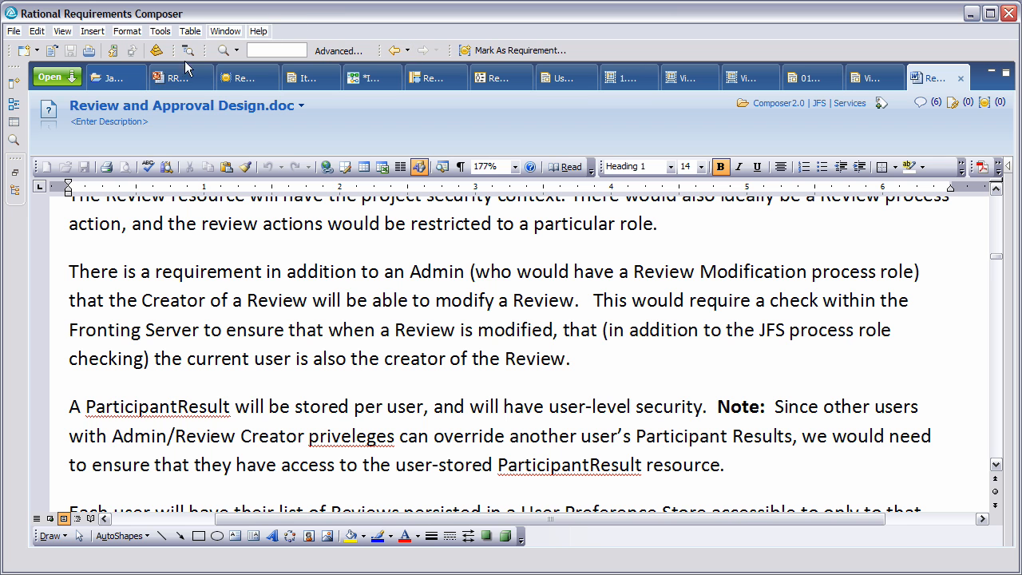
pyautogui.click(176, 77)
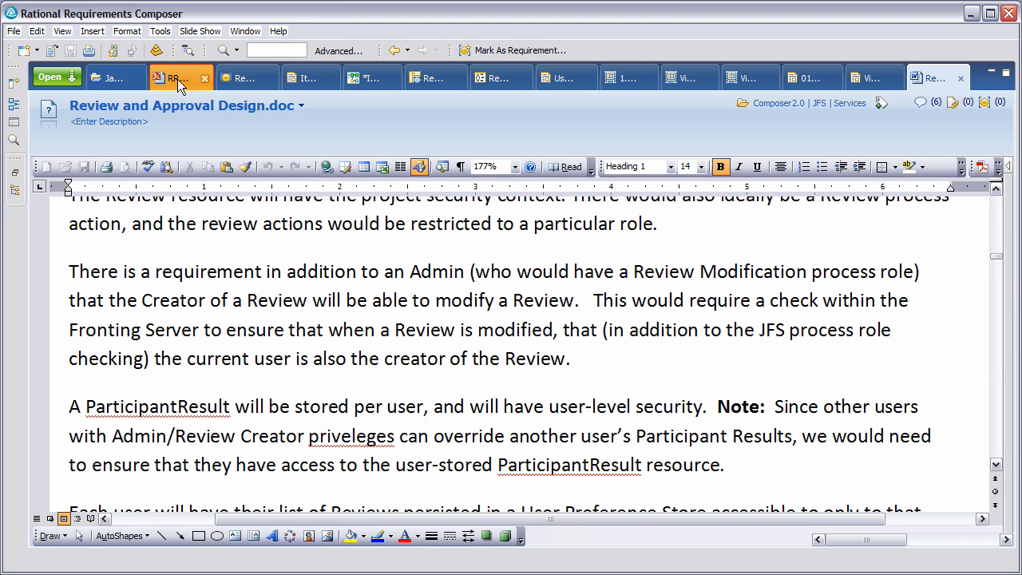
pyautogui.click(177, 76)
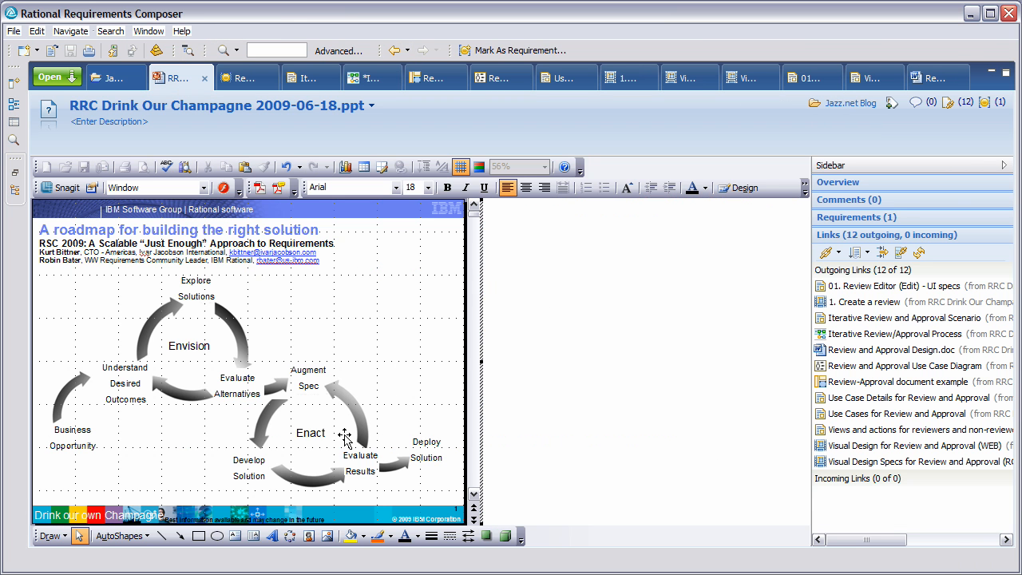
pyautogui.moveTo(376, 443)
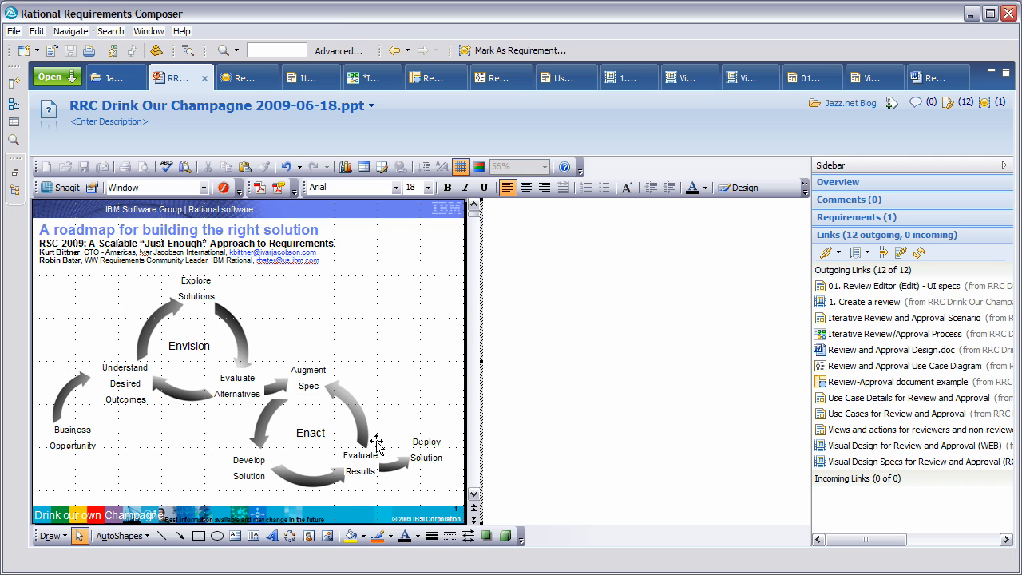
pyautogui.moveTo(378, 429)
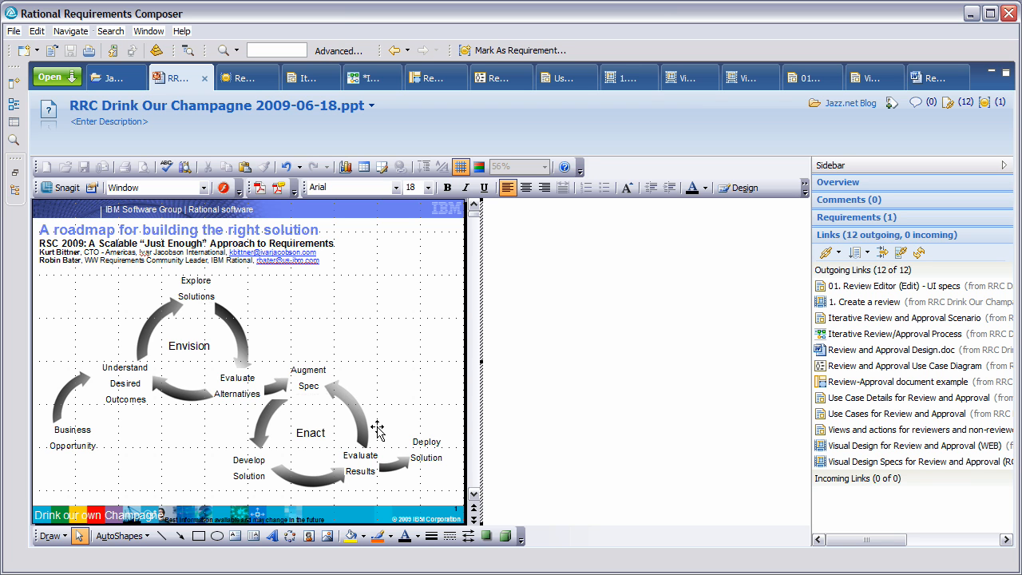
pyautogui.moveTo(475, 430)
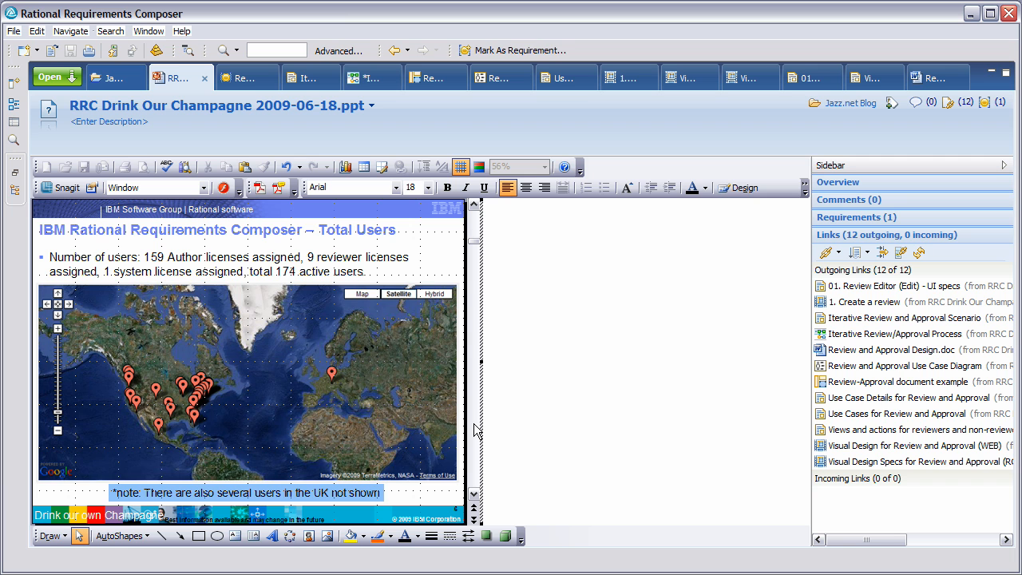
pyautogui.moveTo(296, 304)
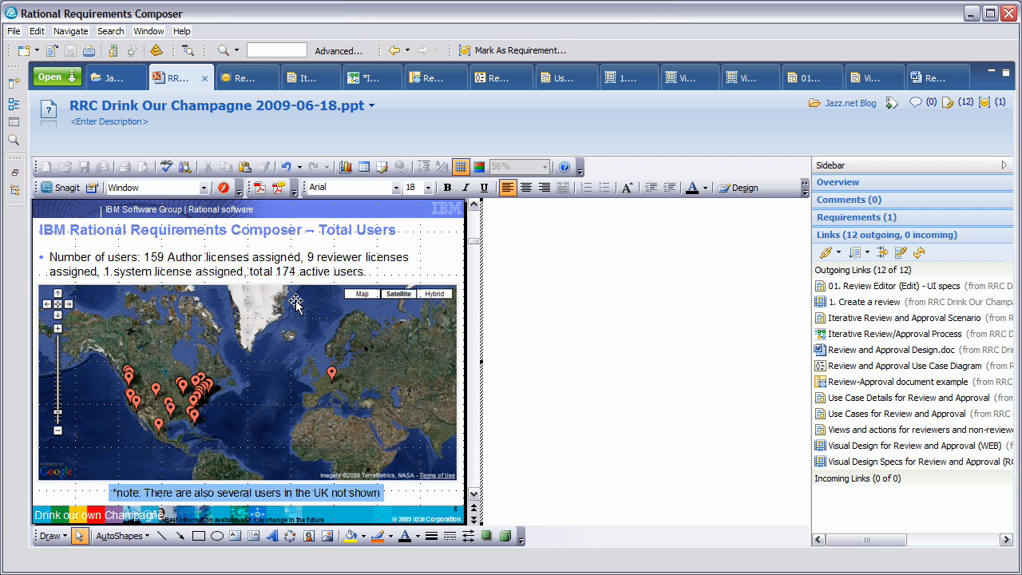
pyautogui.moveTo(475, 364)
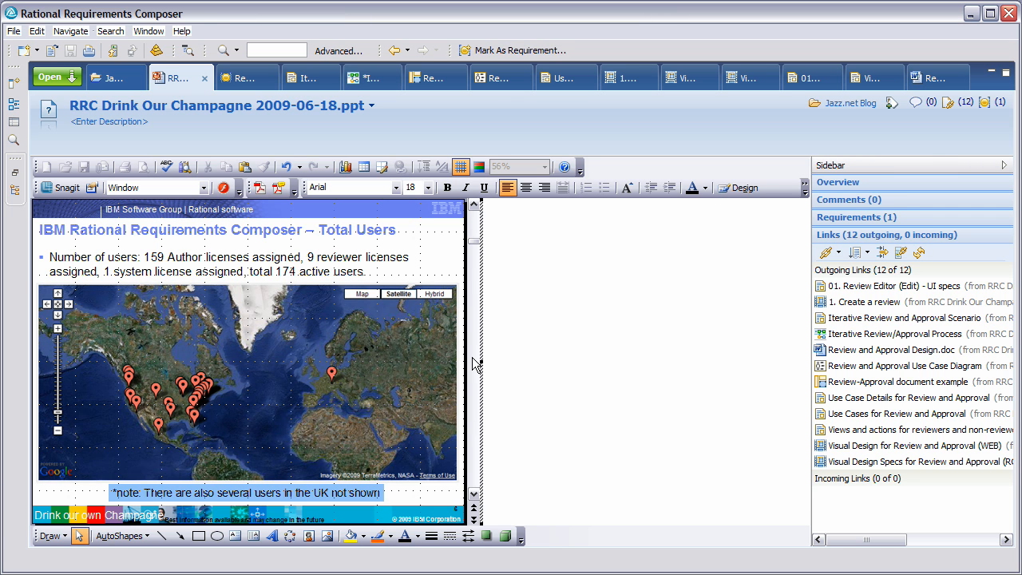